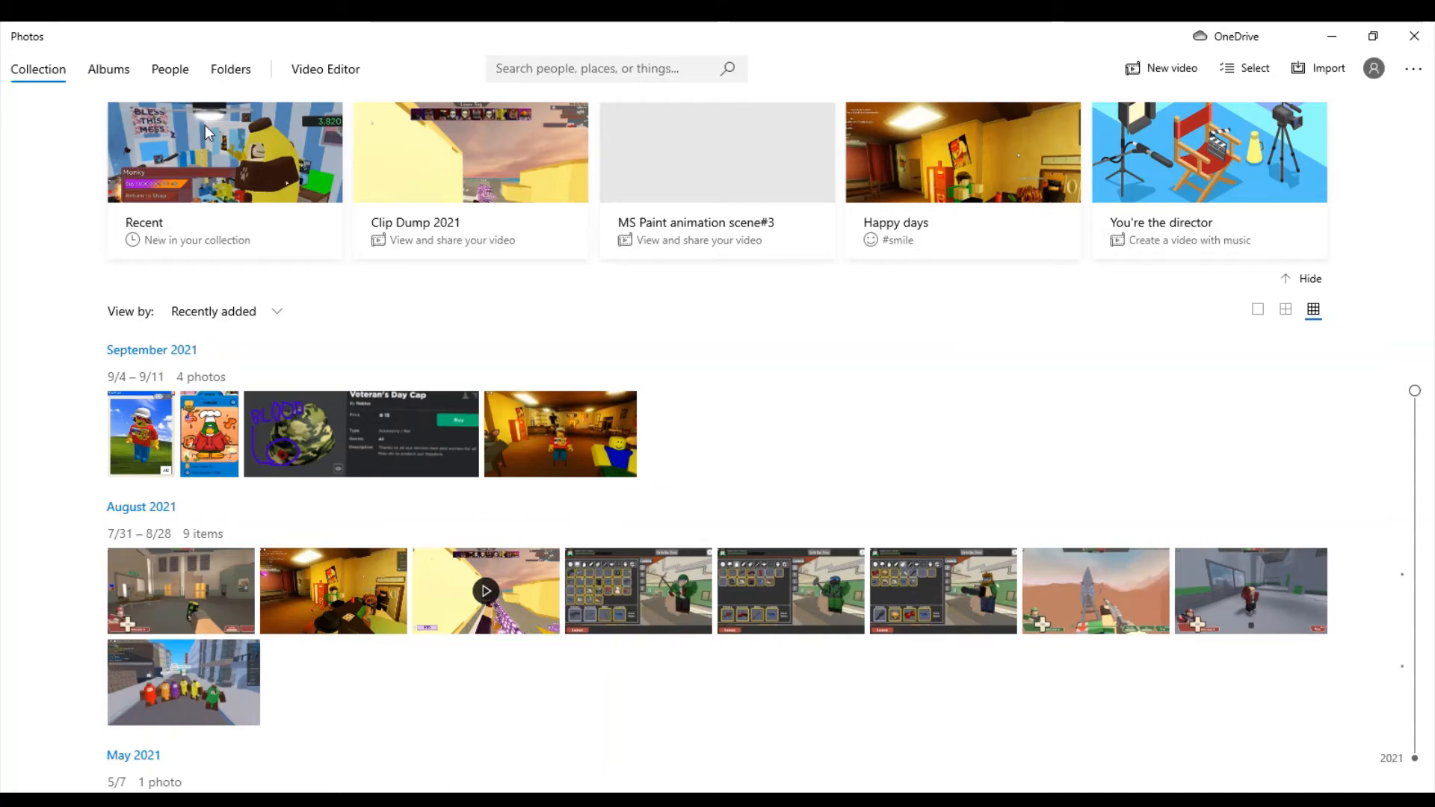
mouse_move(268, 99)
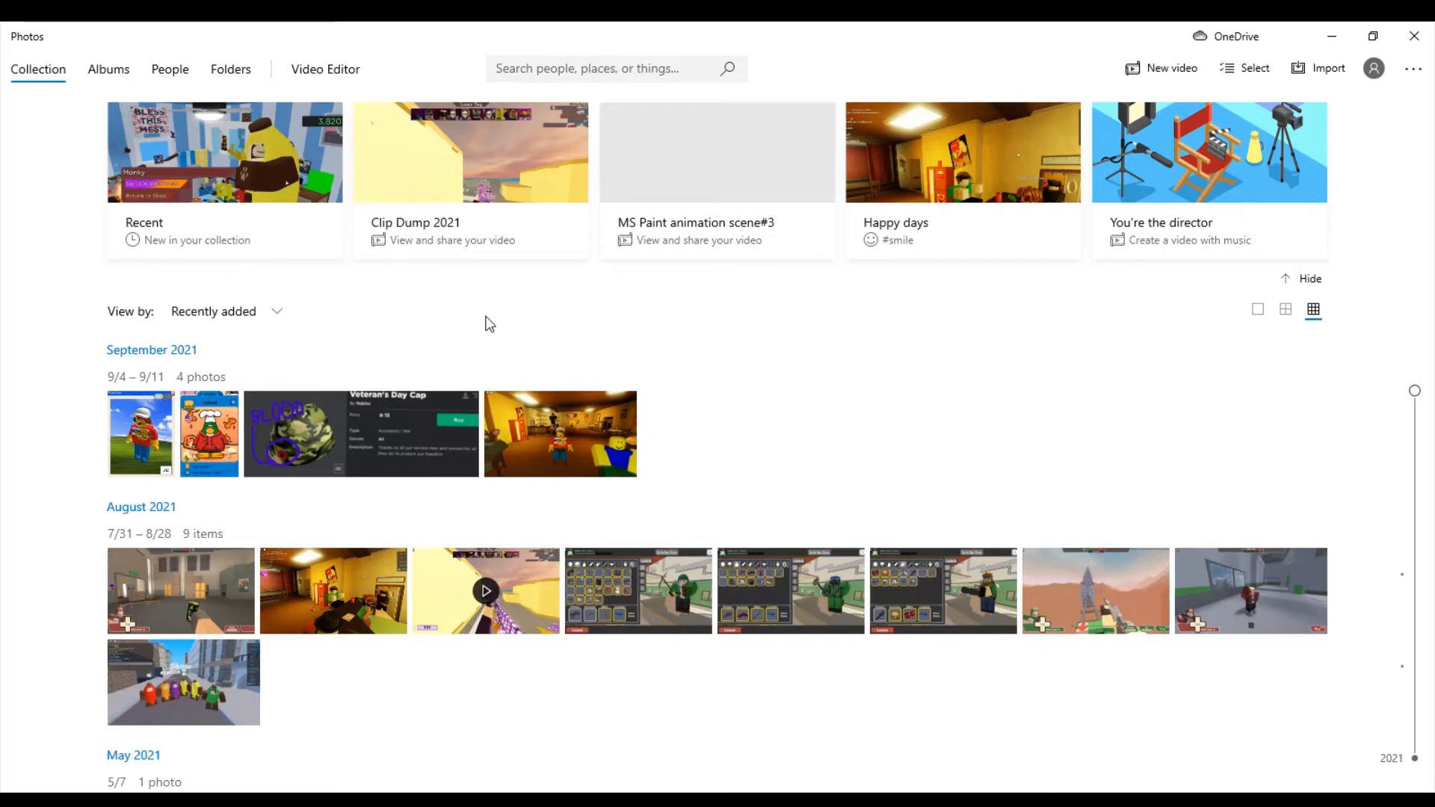
mouse_move(1297, 25)
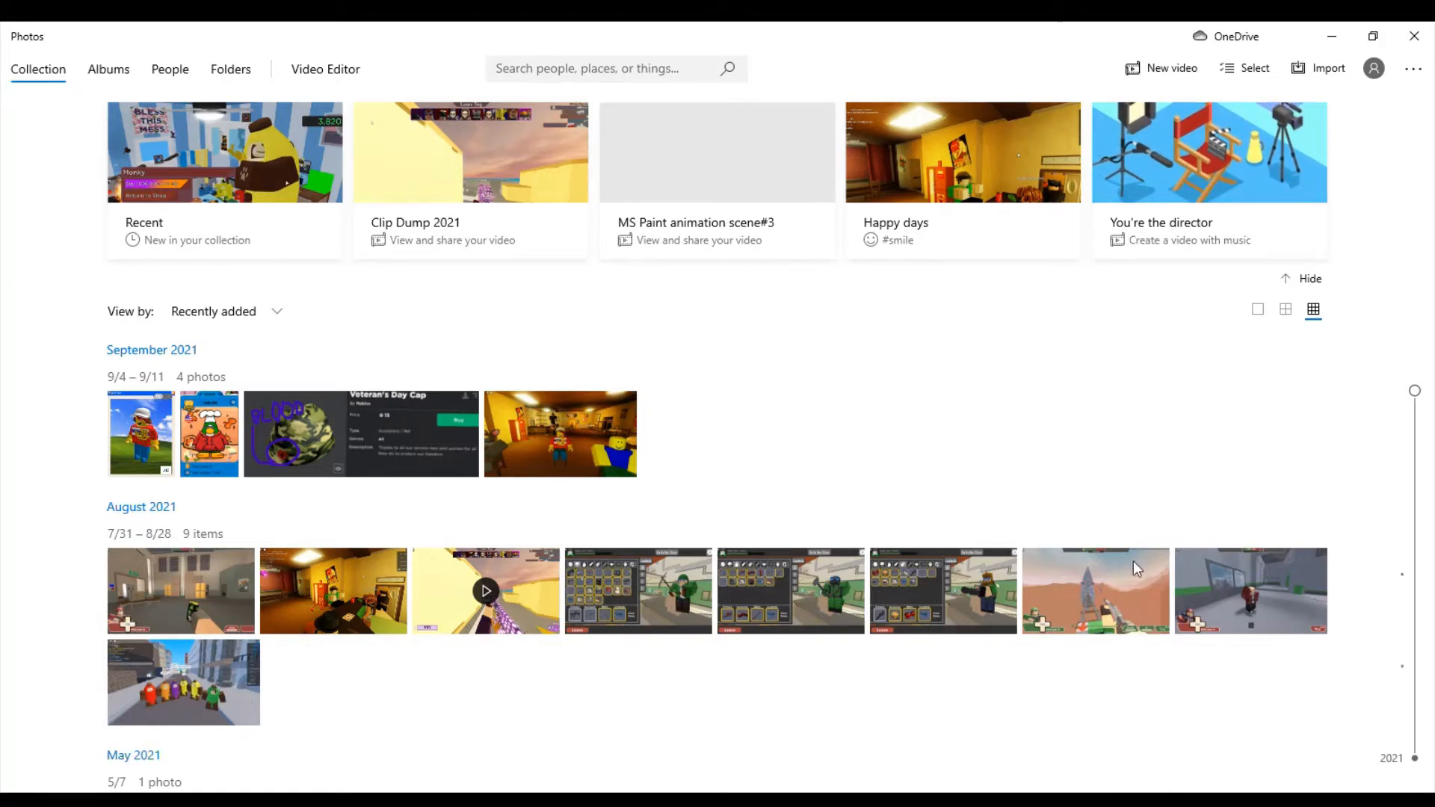
mouse_move(777, 492)
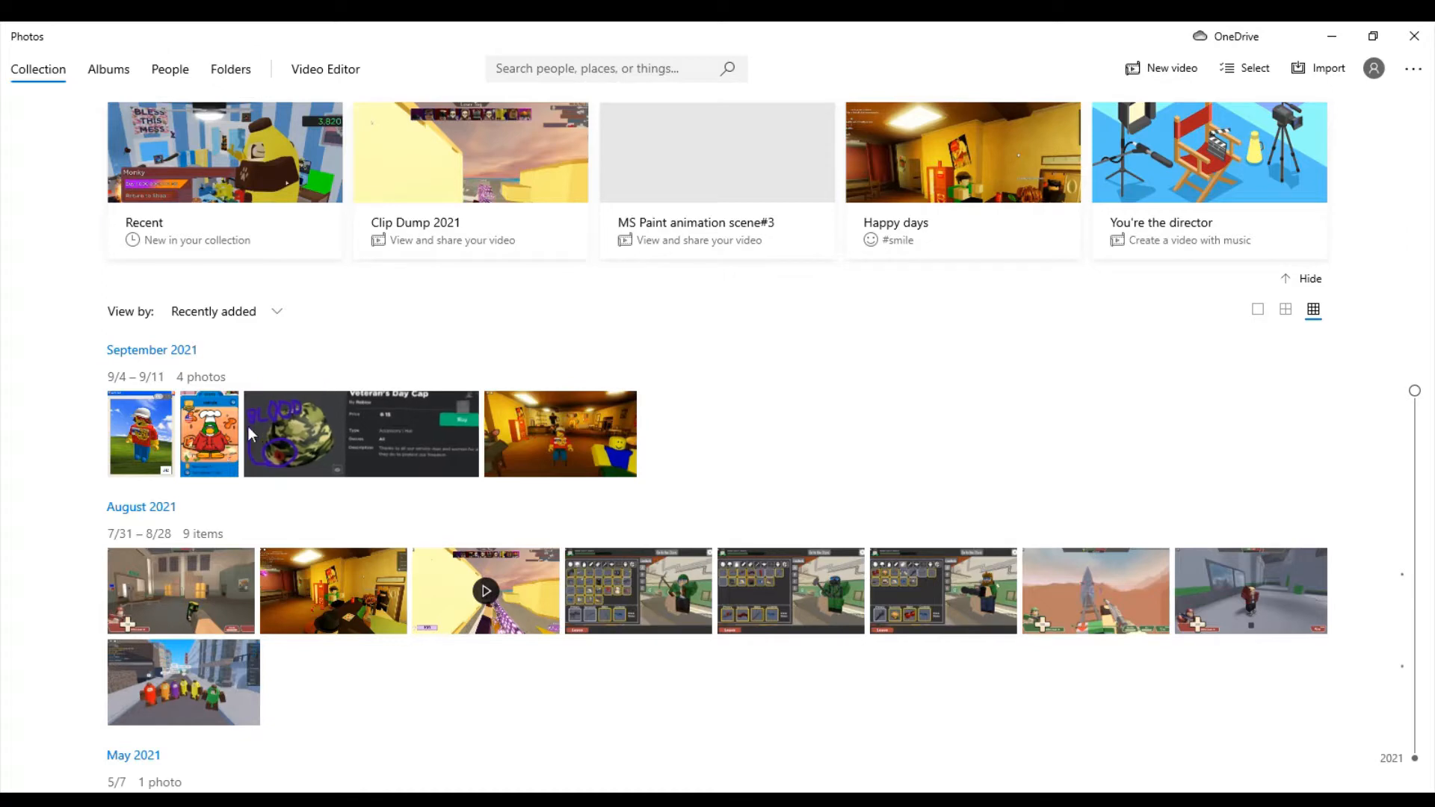
mouse_move(178, 529)
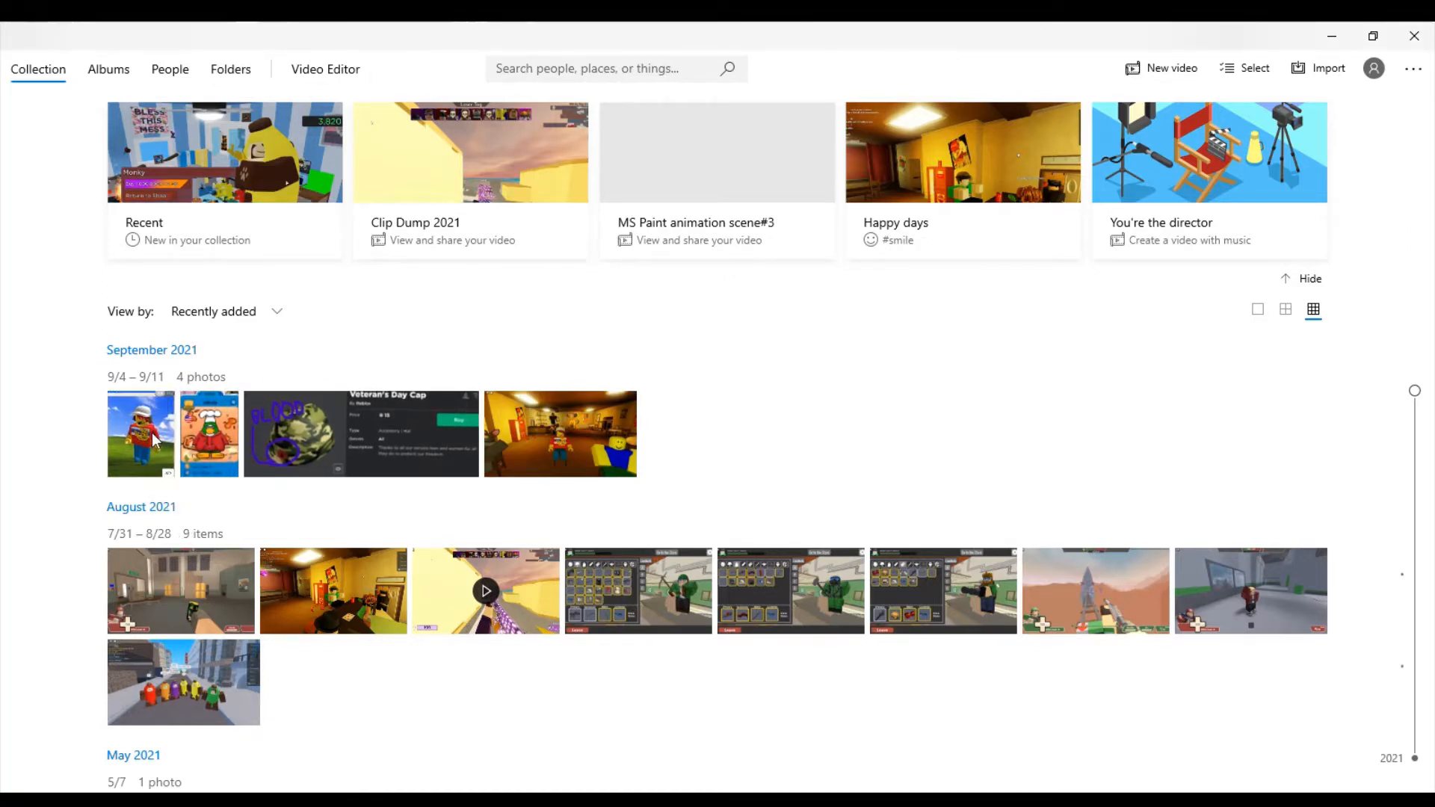
mouse_move(203, 30)
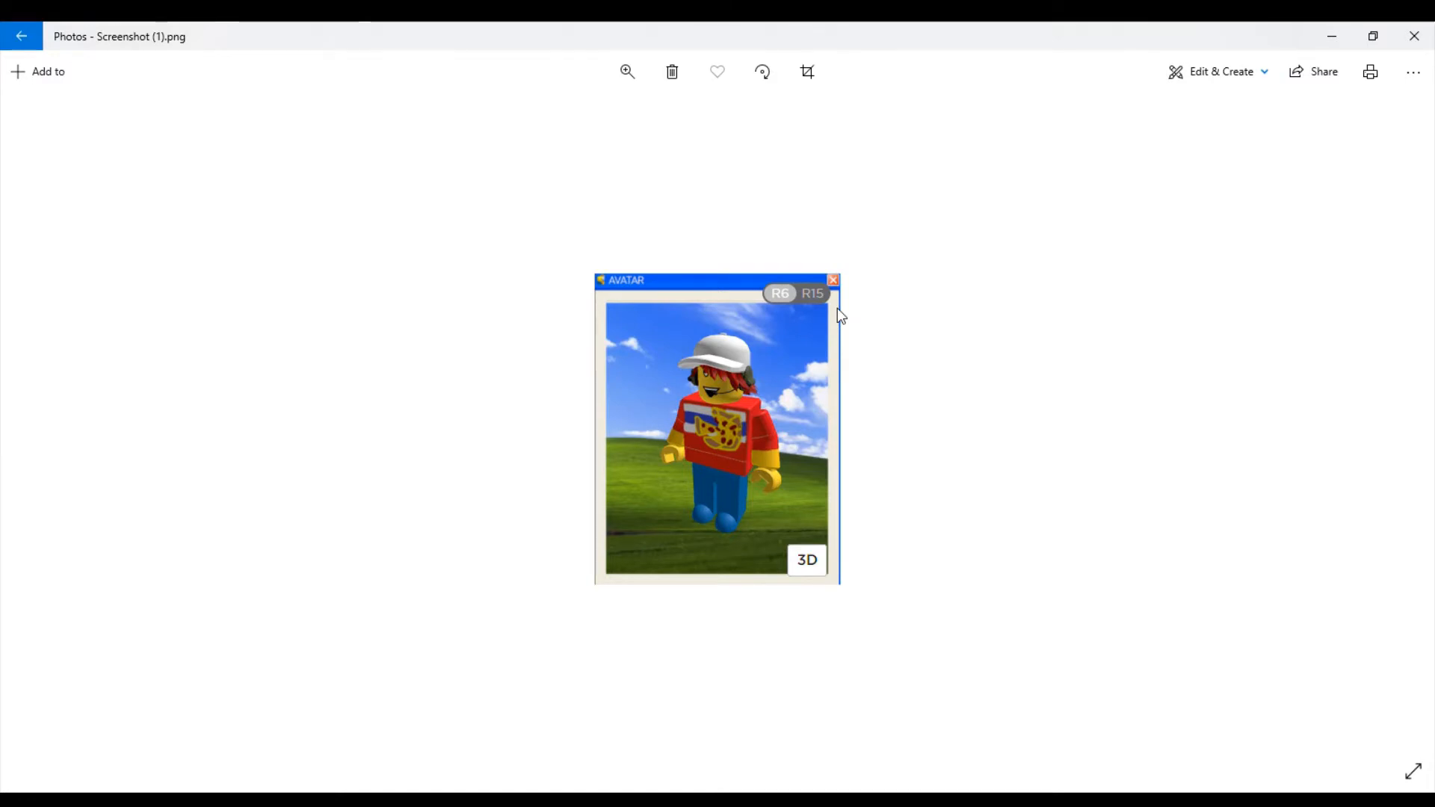
mouse_move(837, 27)
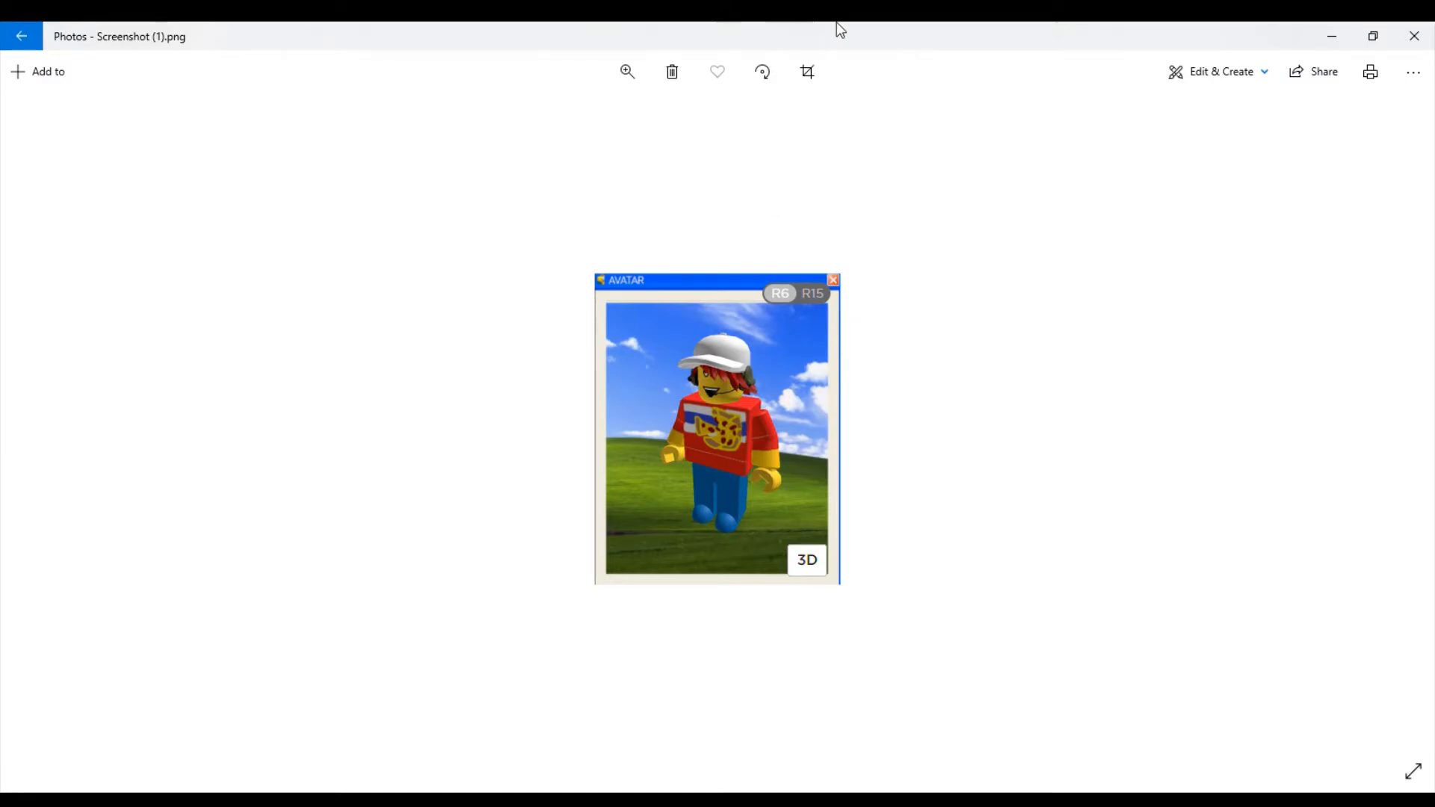
mouse_move(1170, 221)
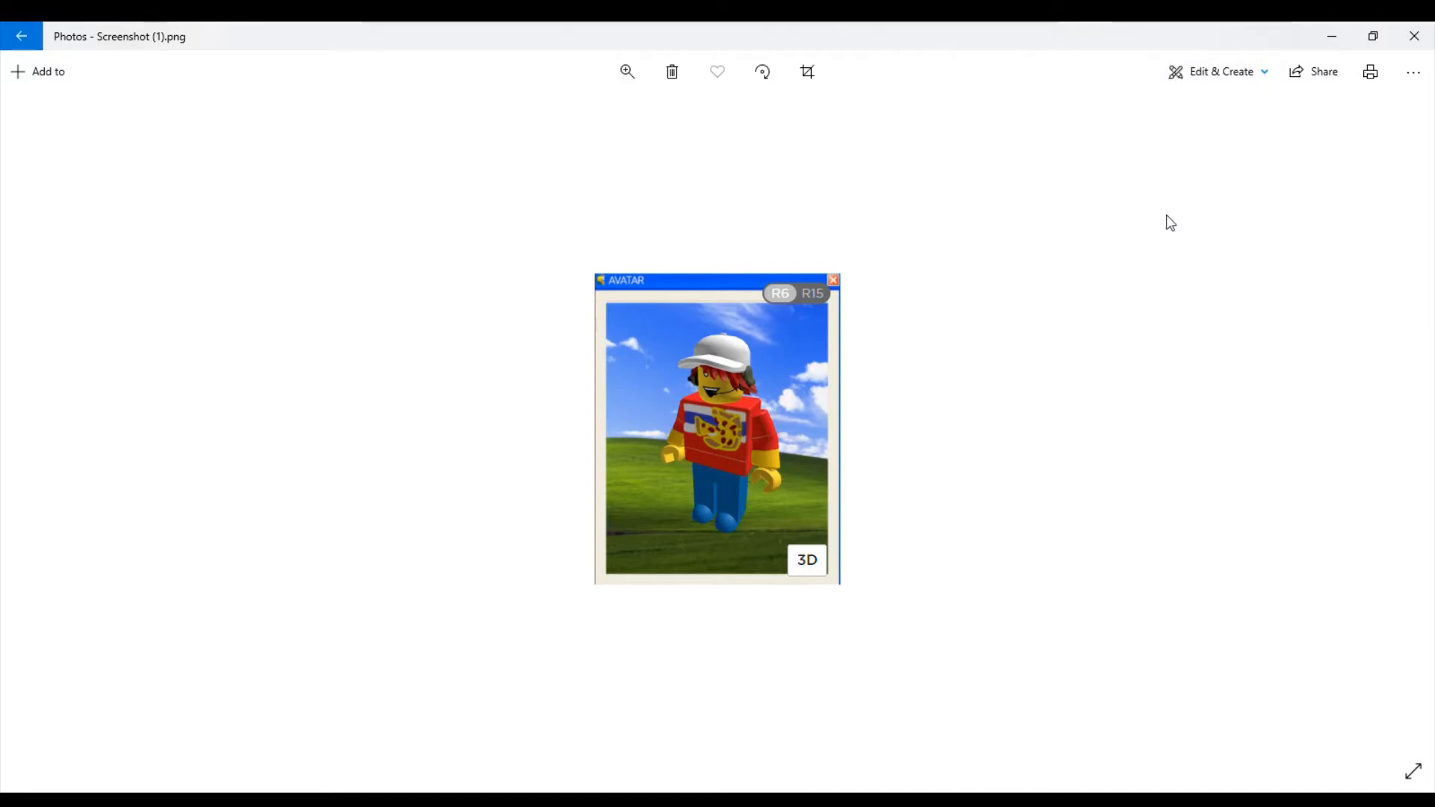
mouse_move(1142, 222)
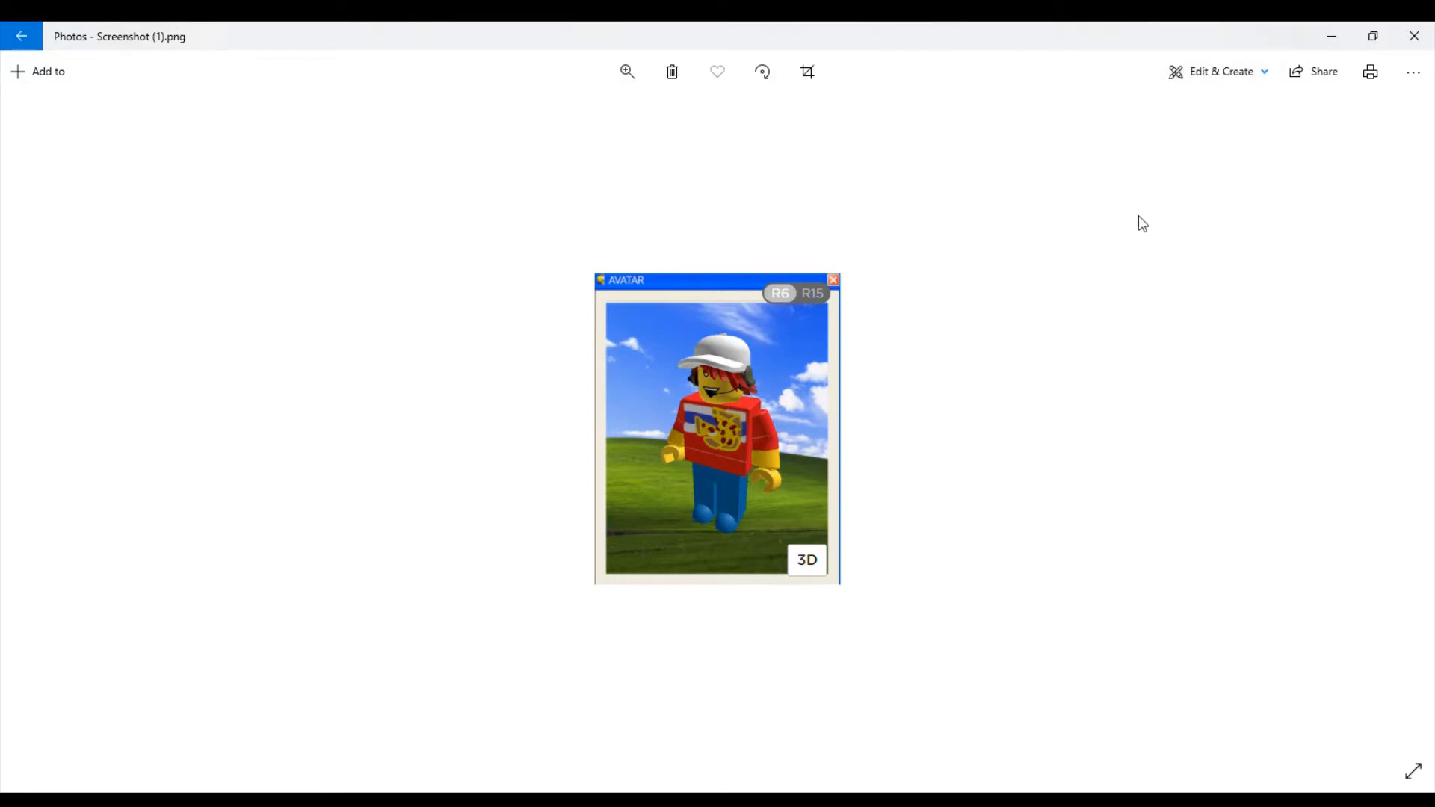
mouse_move(1201, 253)
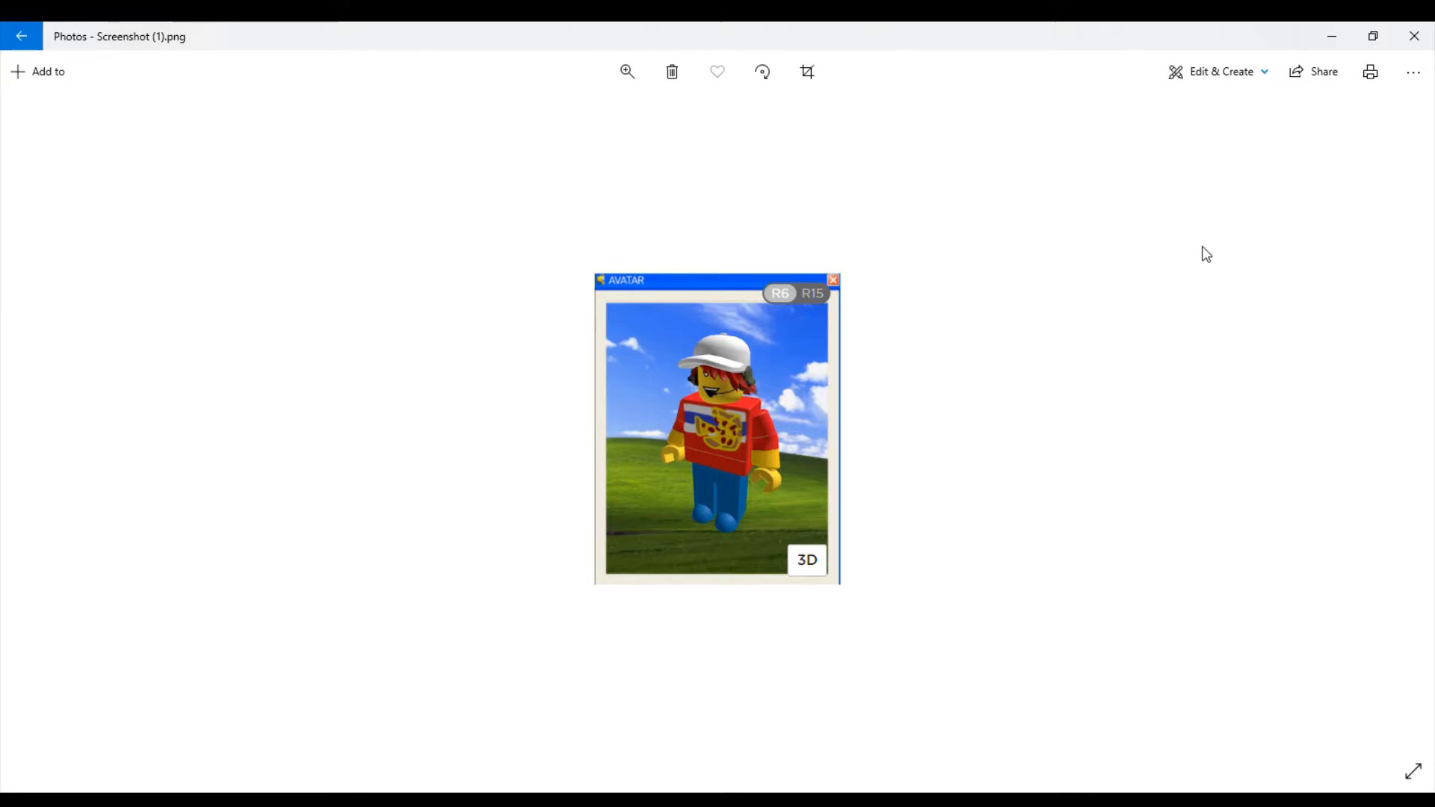
mouse_move(1203, 260)
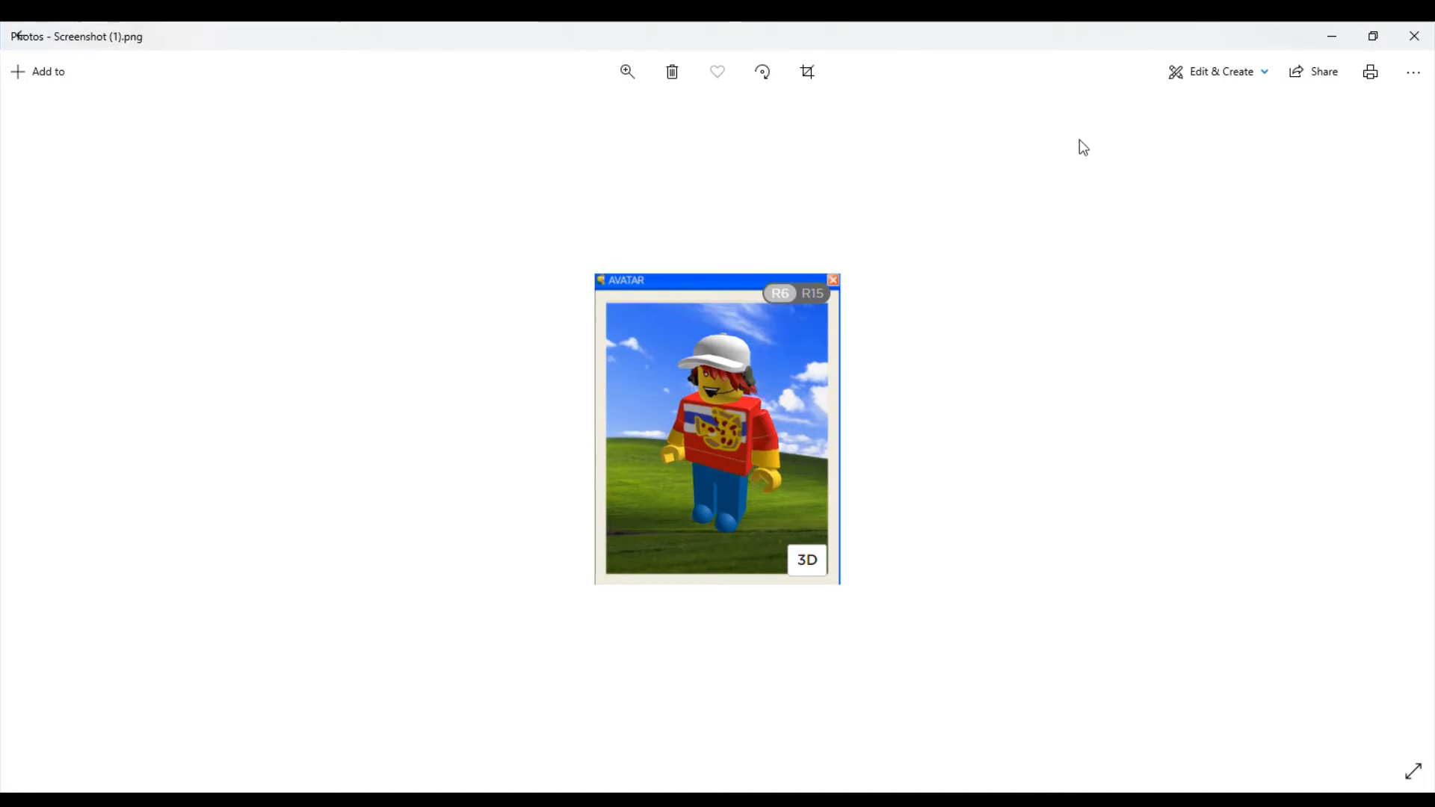
Step: Start creating a video with text from the avatar screenshot via Edit & Create
click(1221, 70)
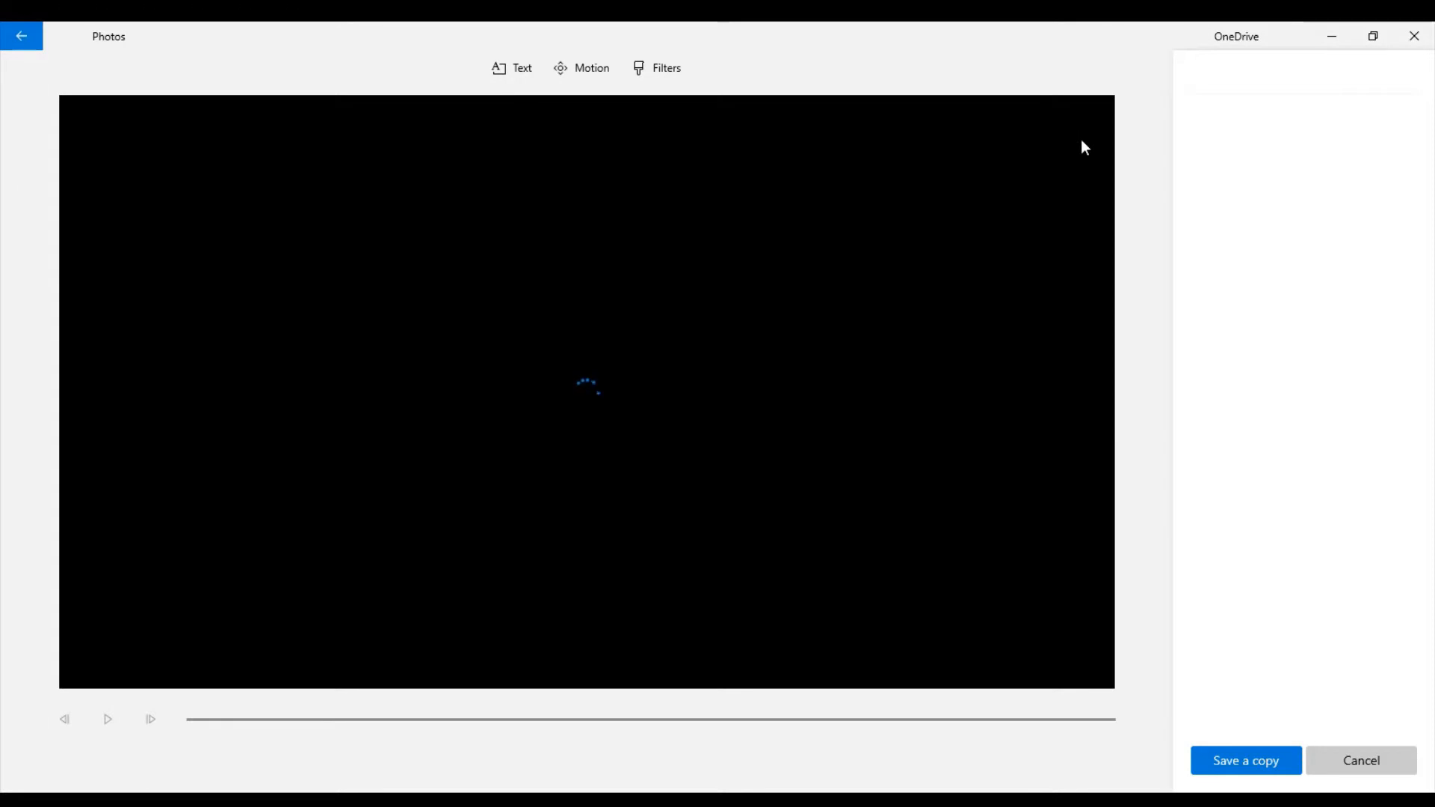
Step: Add the caption "Wake up due the Brickster broke out of jail!1!" along the bottom, with capital B in Brickster
click(511, 68)
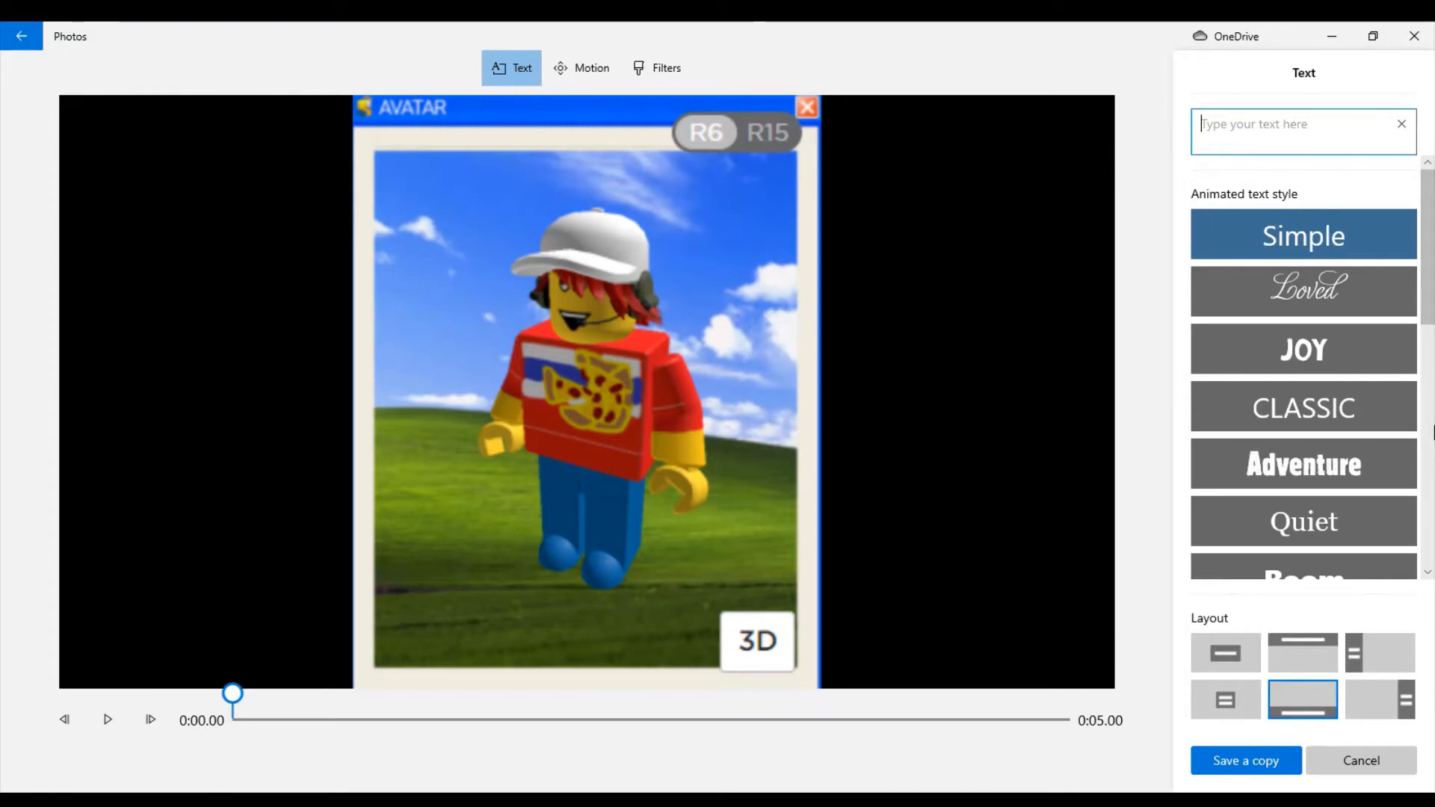
text(Wake up due t)
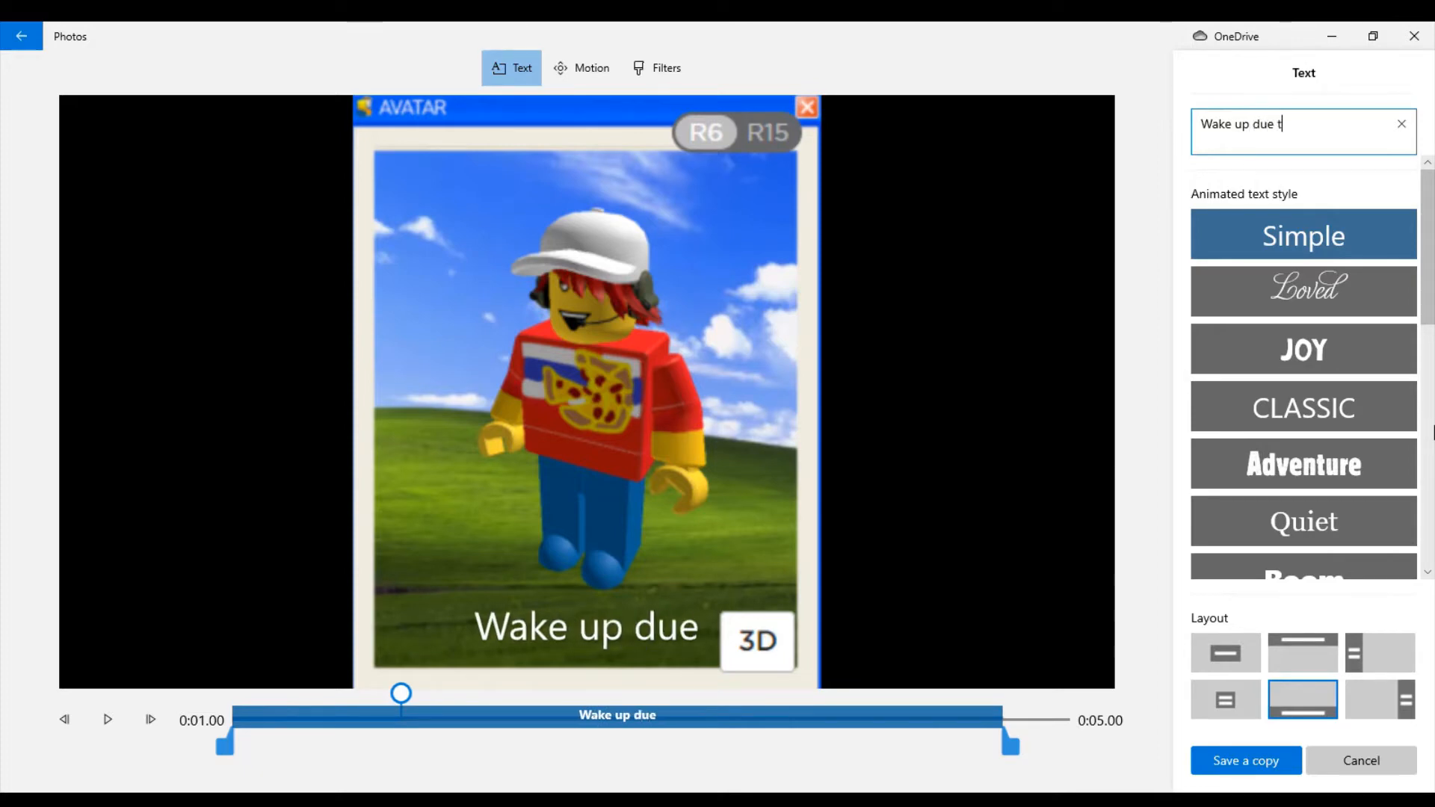
text(he brickster)
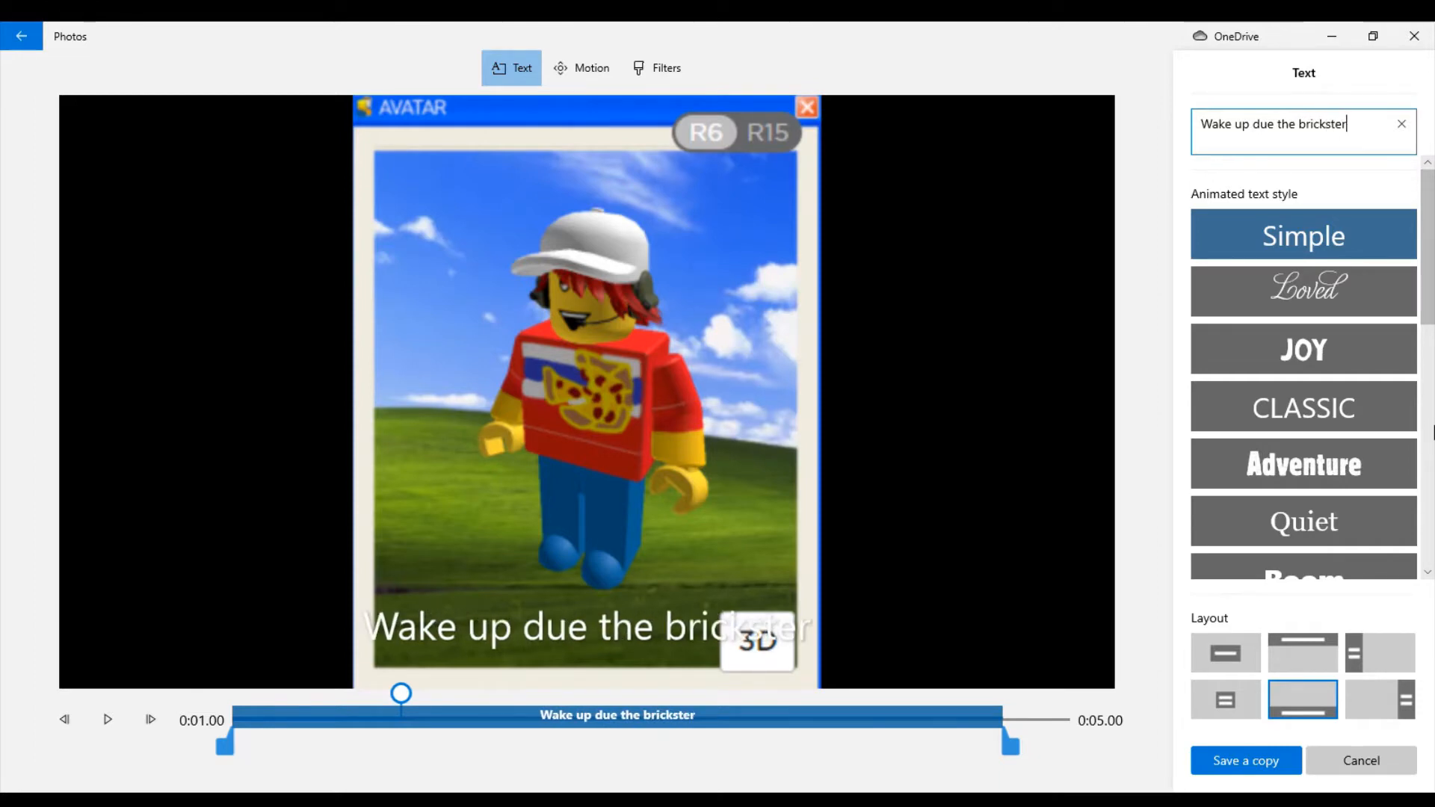
text(br)
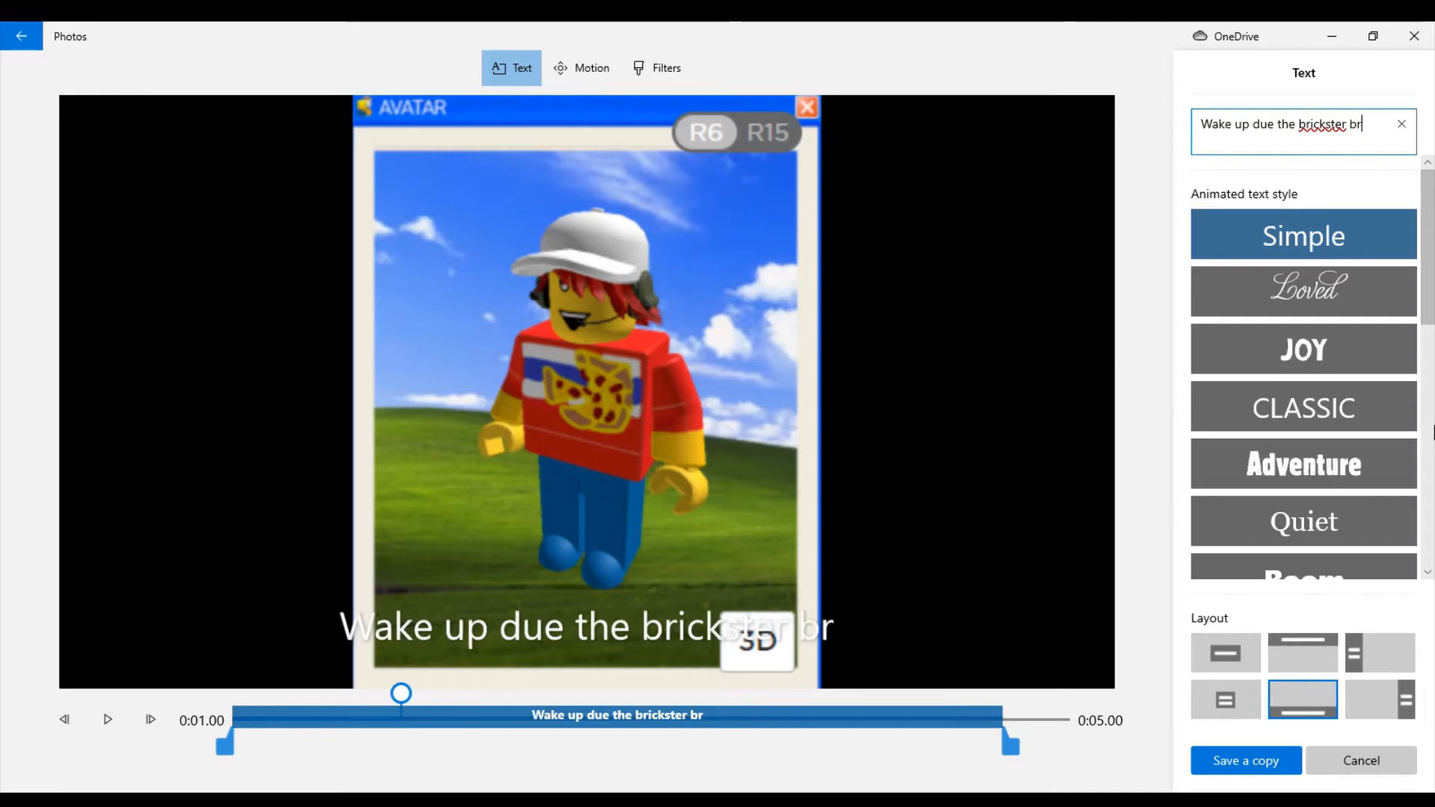
text(p)
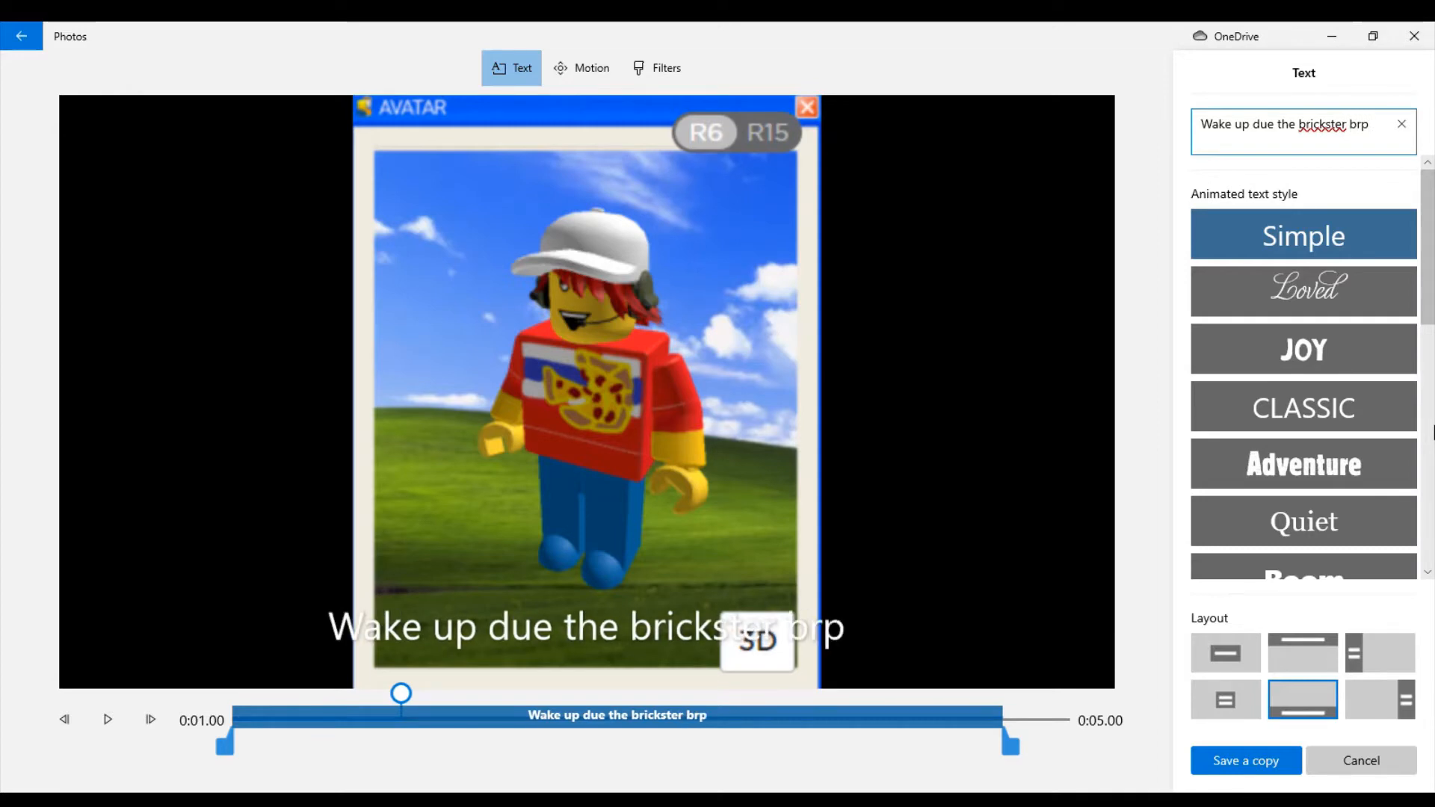
text(broke)
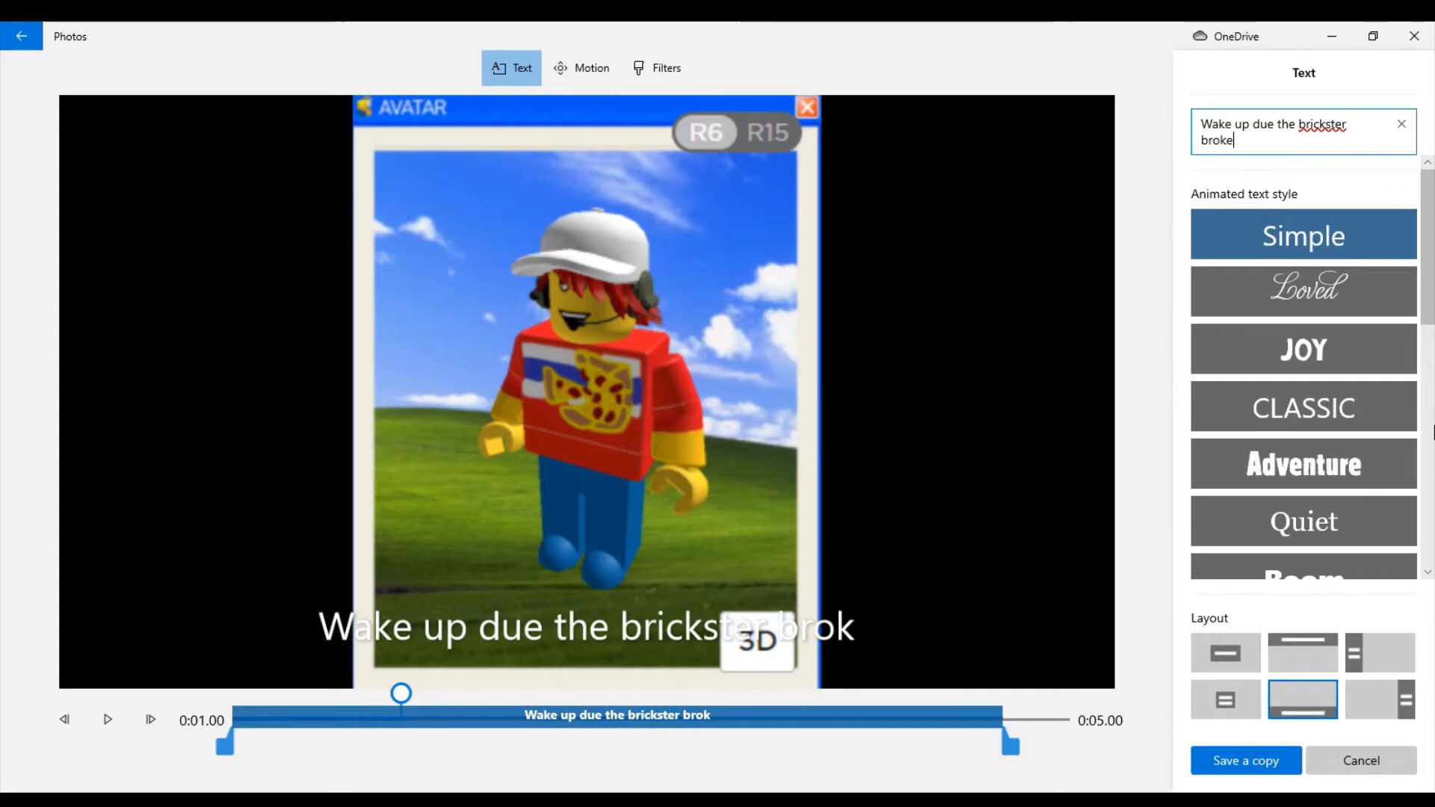
text(out of jail!1!)
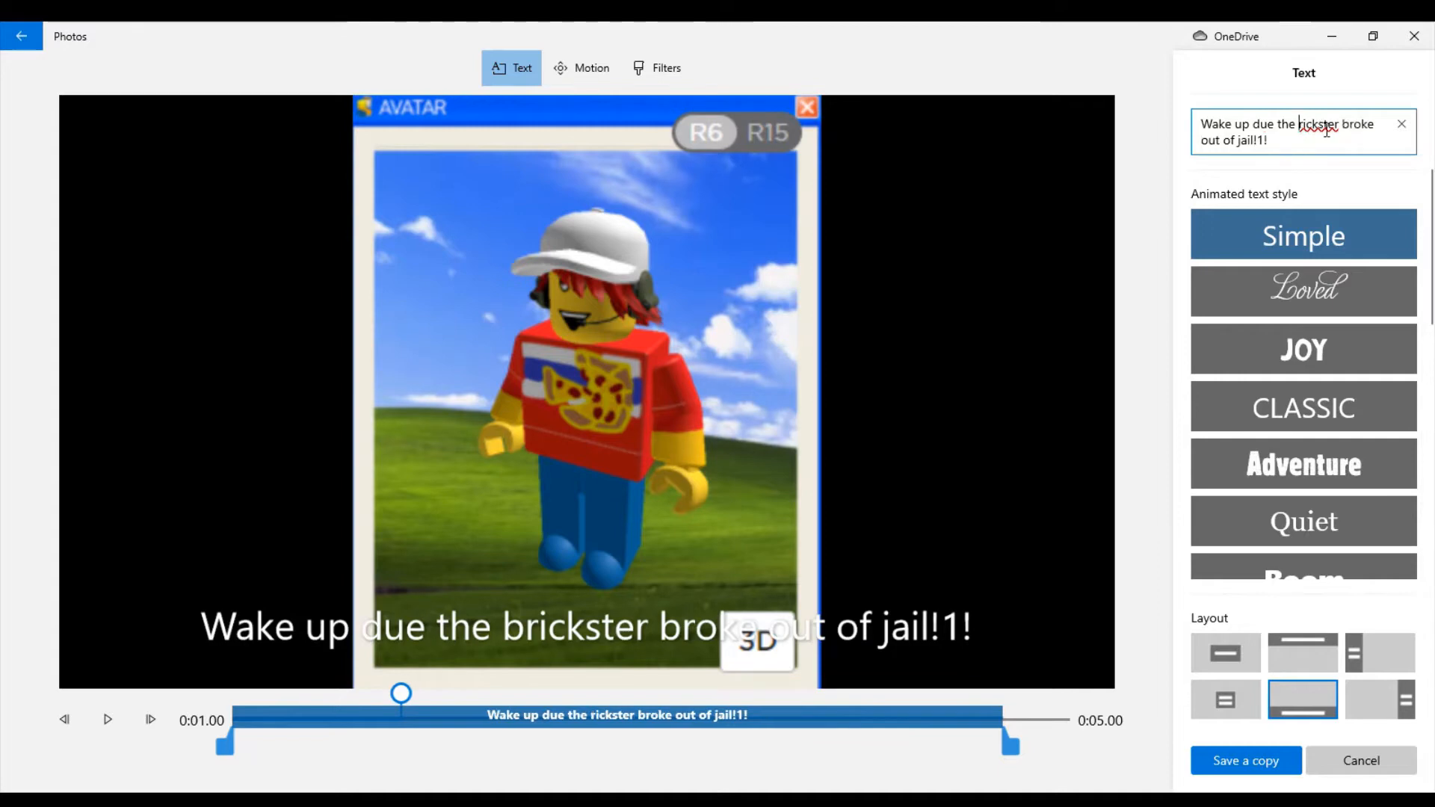
text(Brickster)
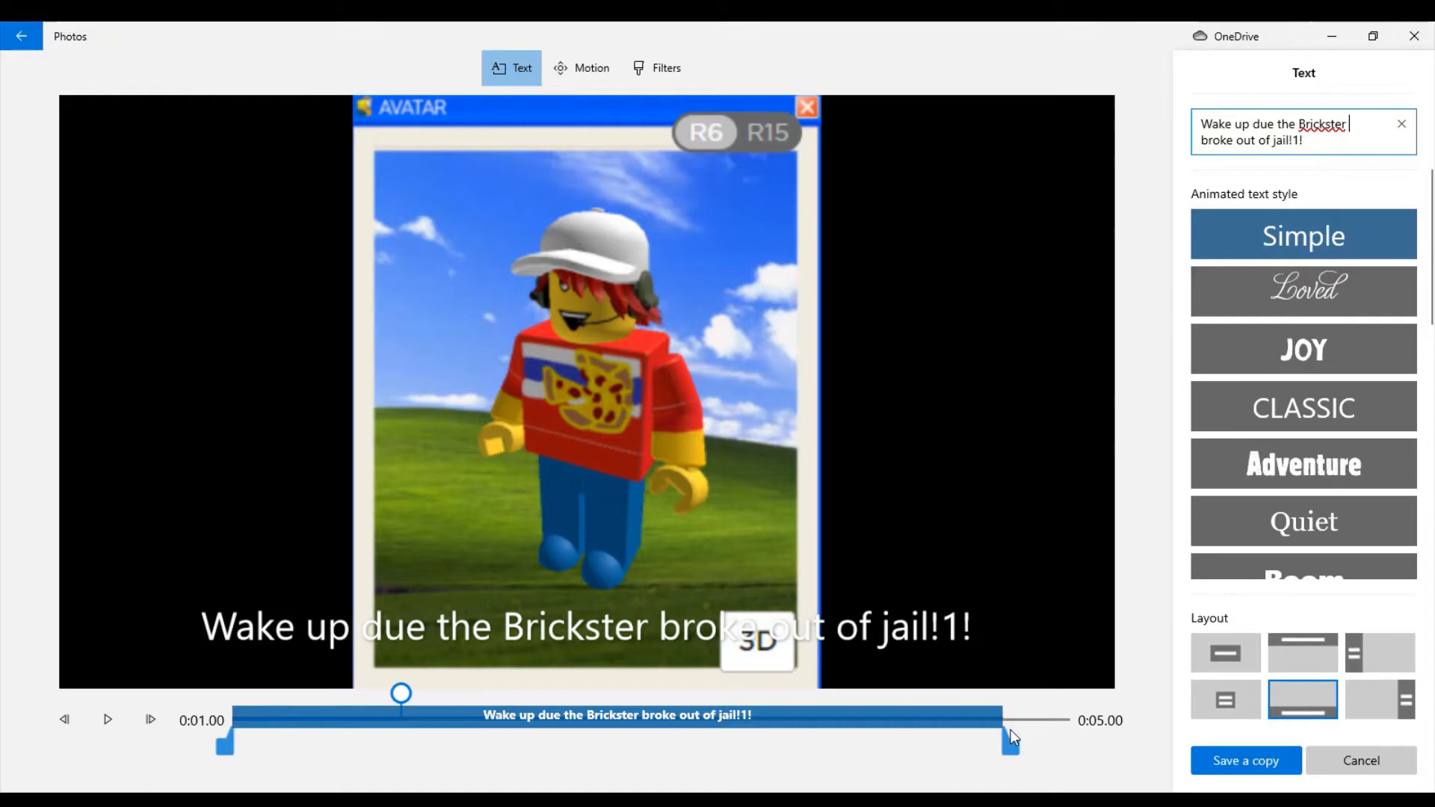
Step: Extend the caption to 0:05, centre it over the avatar, and go to Save a copy
drag(1012, 744, 1078, 745)
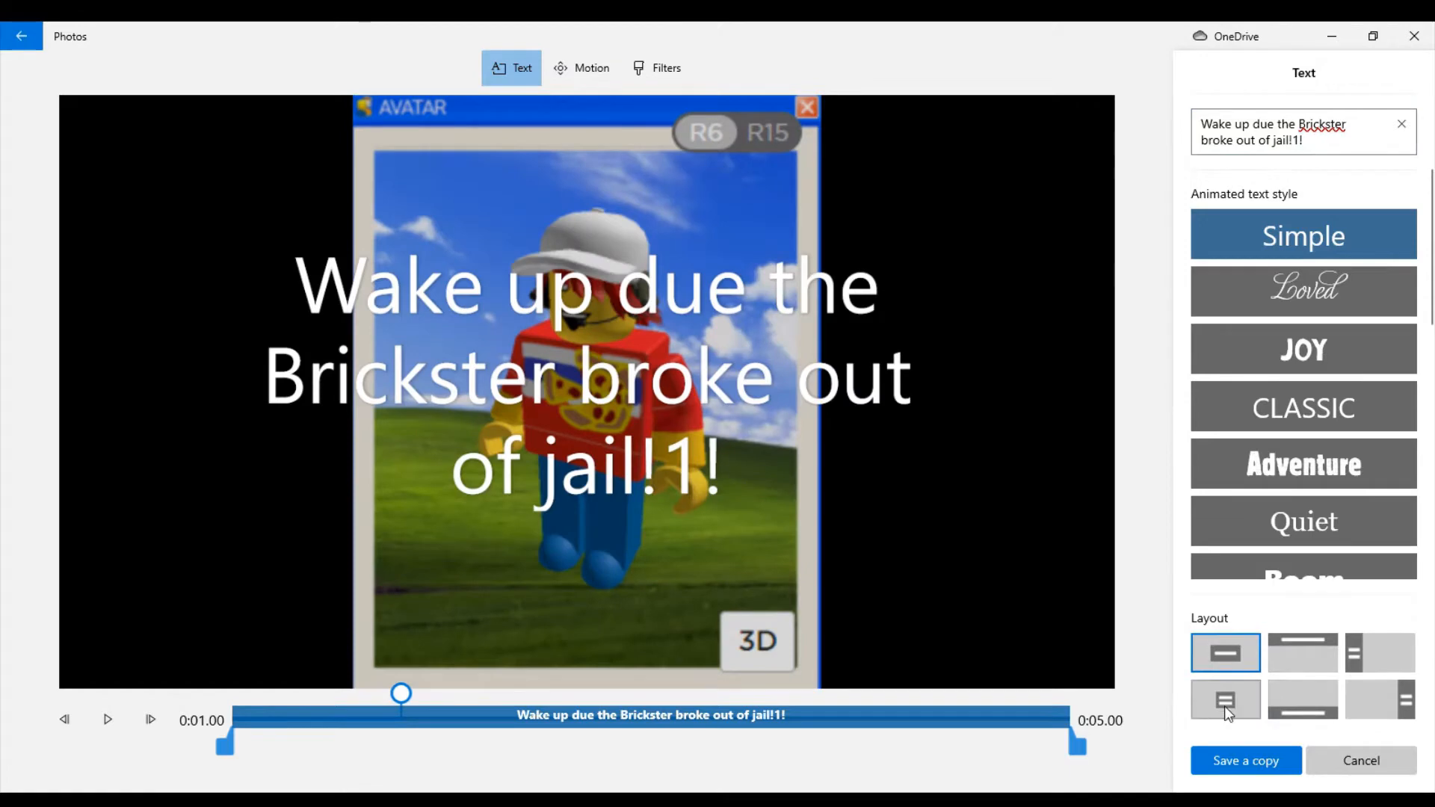
click(1226, 699)
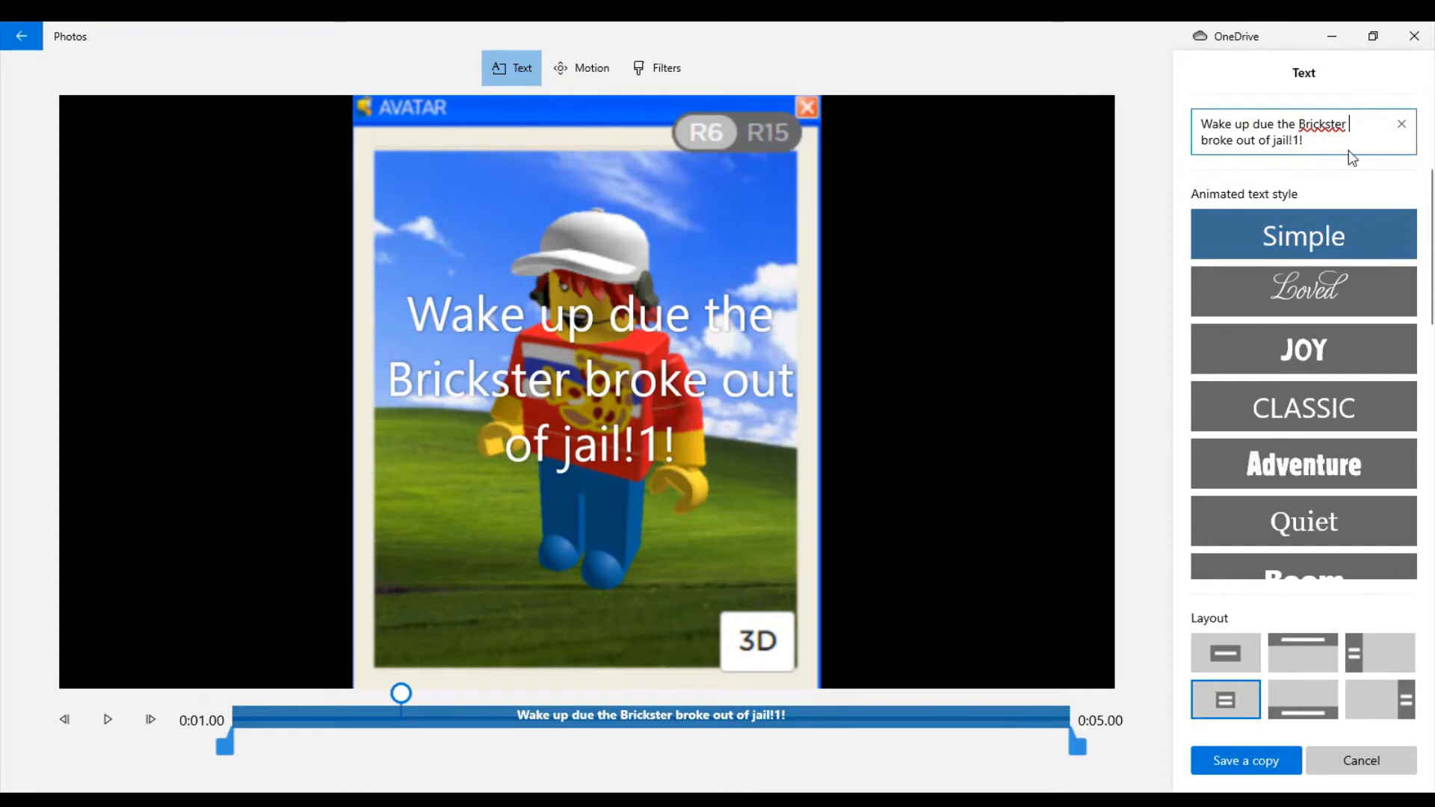
click(1244, 760)
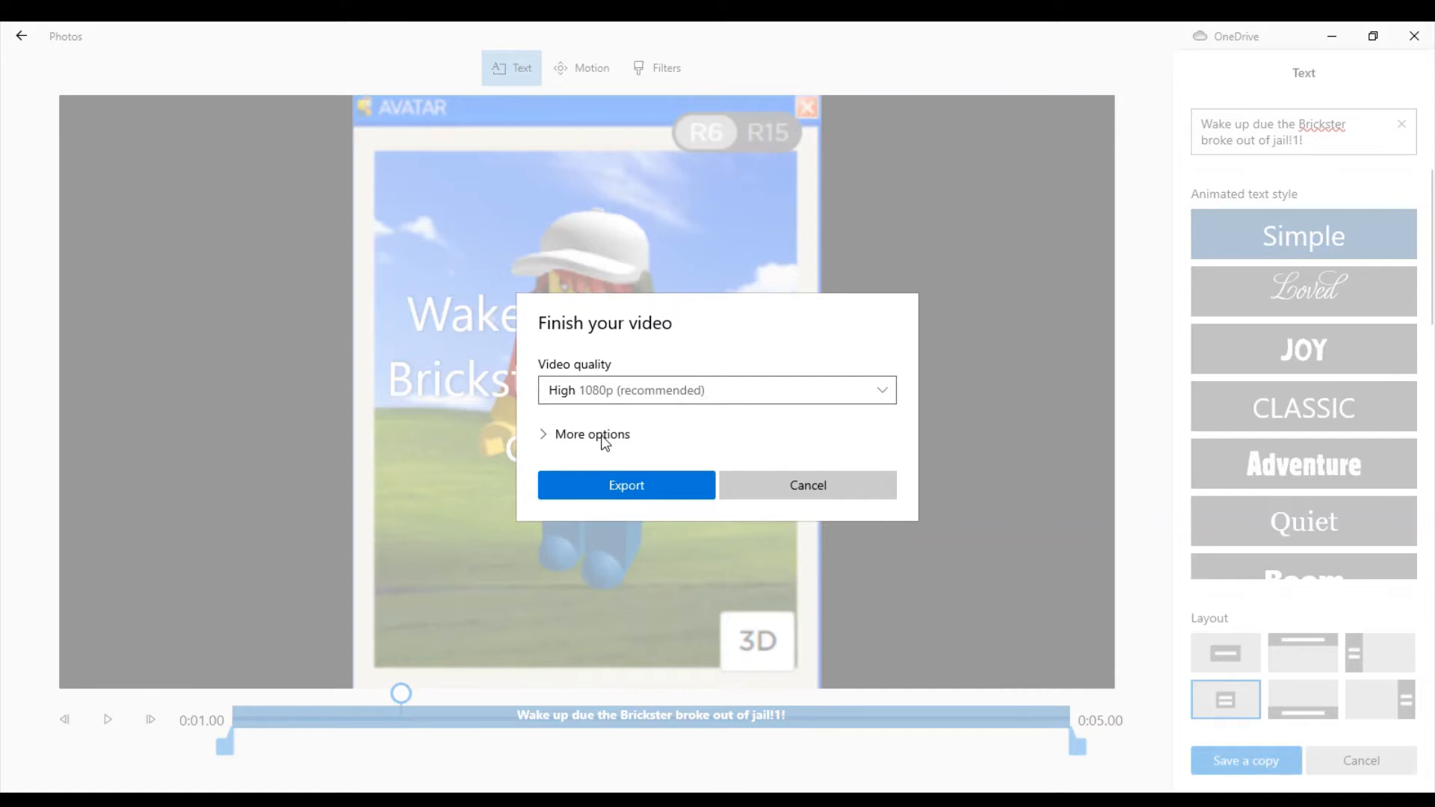
Step: Export the captioned avatar video at the chosen quality from the Finish your video dialog
click(591, 433)
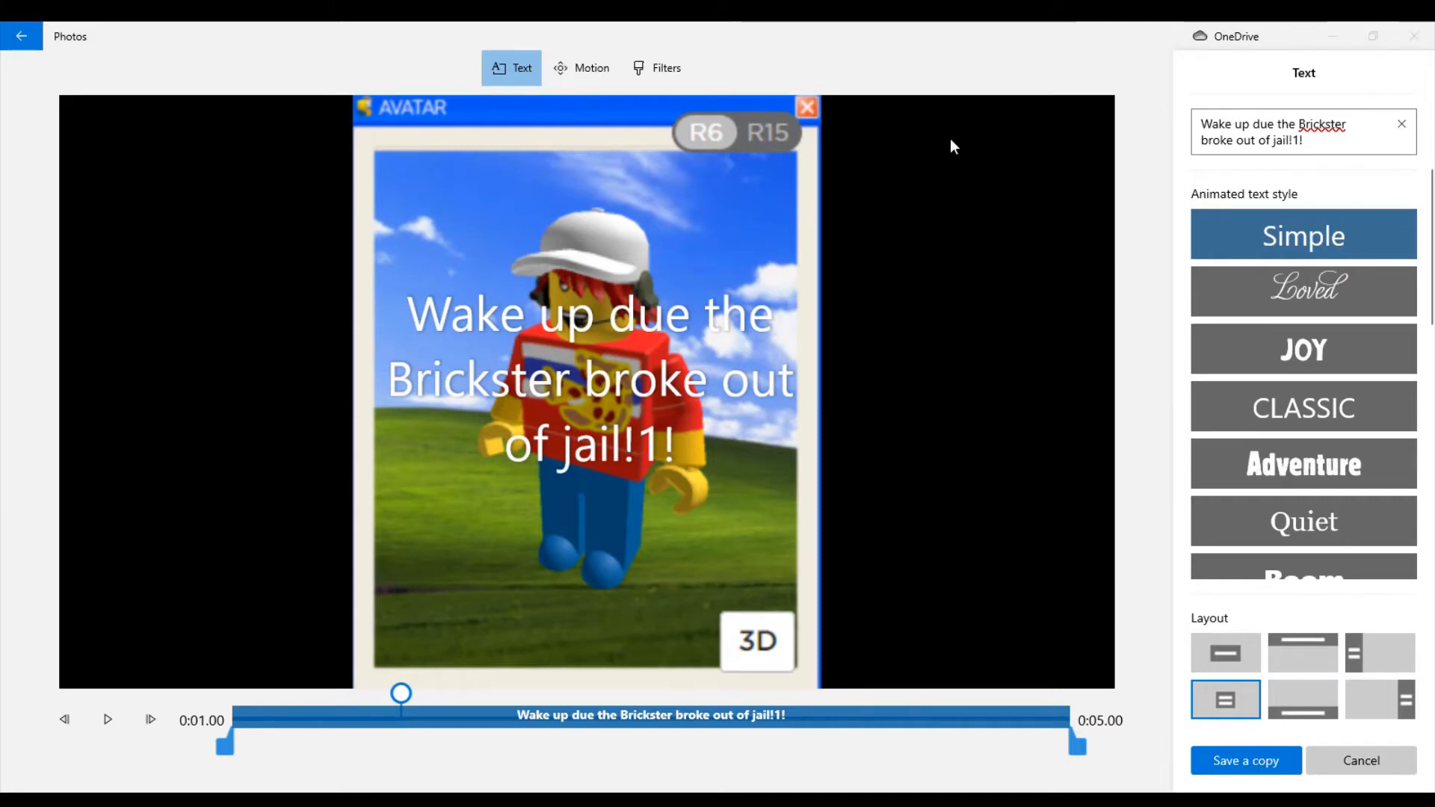
mouse_move(735, 82)
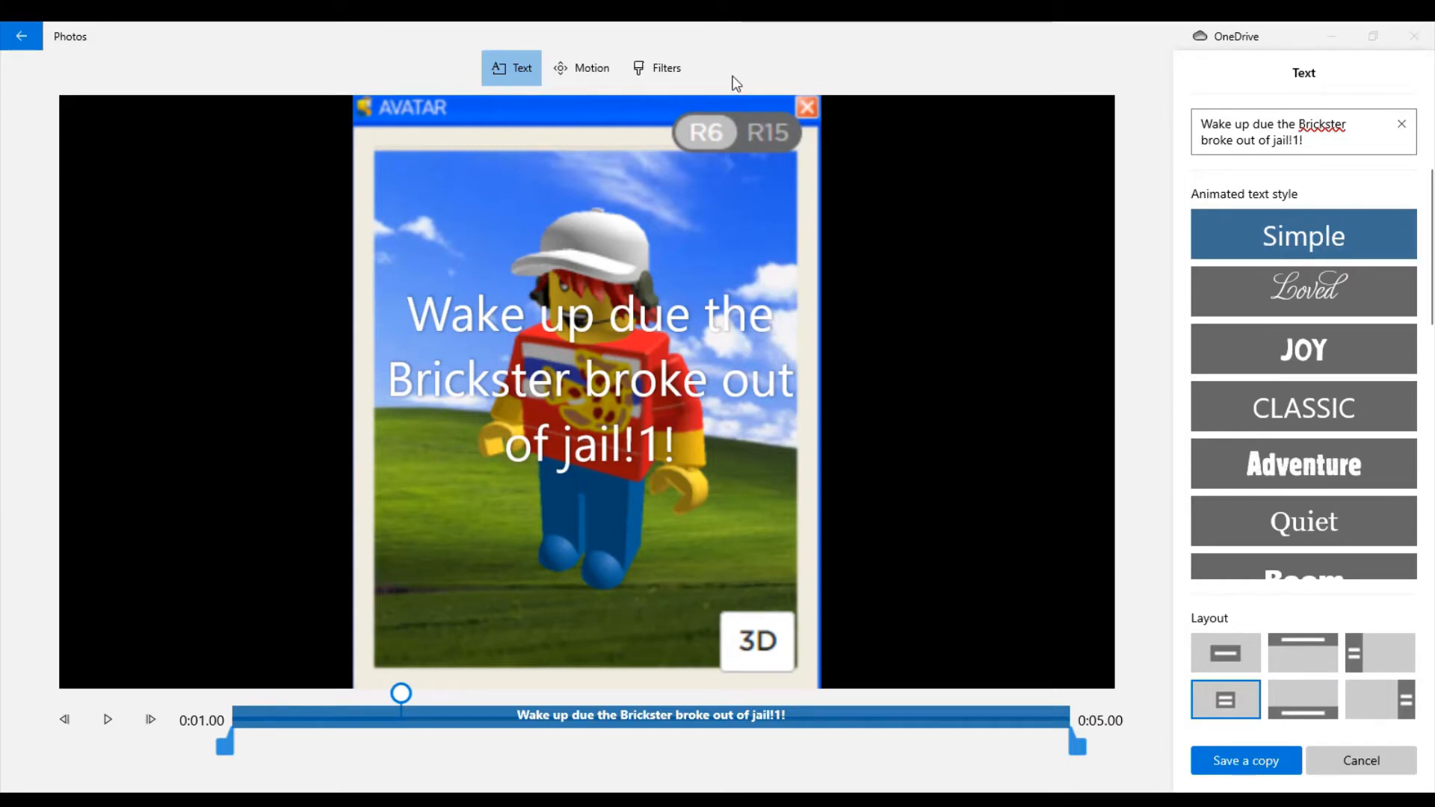
mouse_move(265, 453)
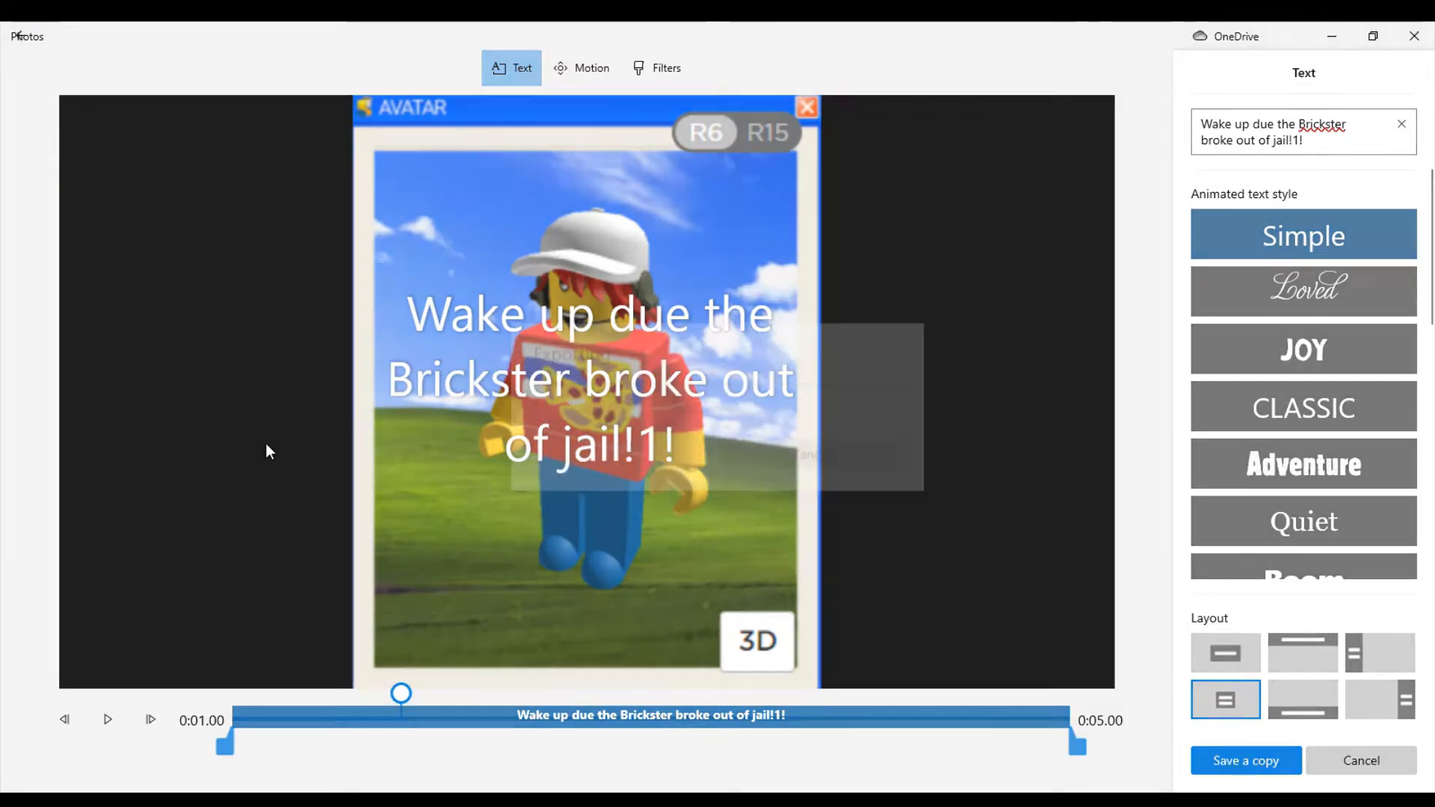
click(1244, 760)
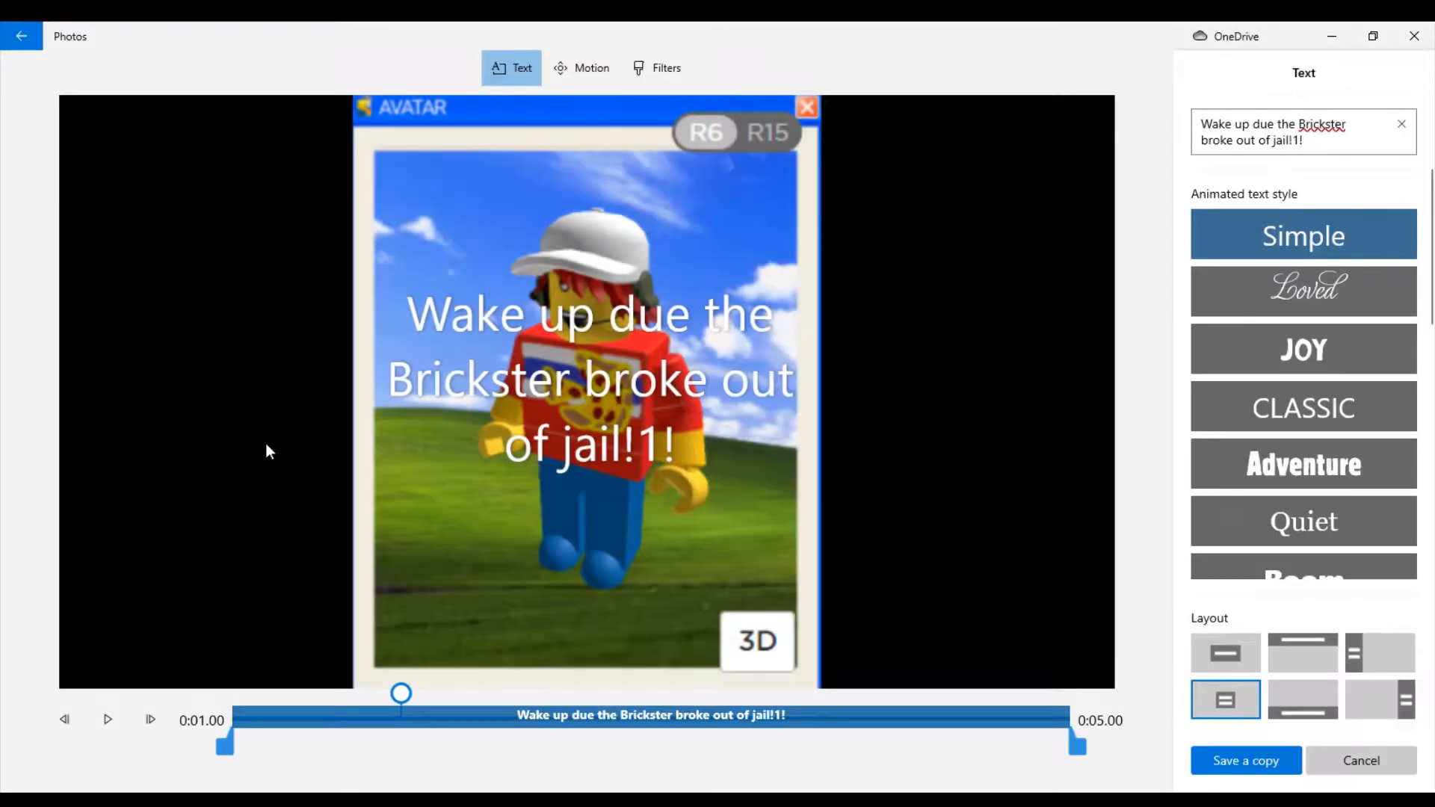
mouse_move(956, 102)
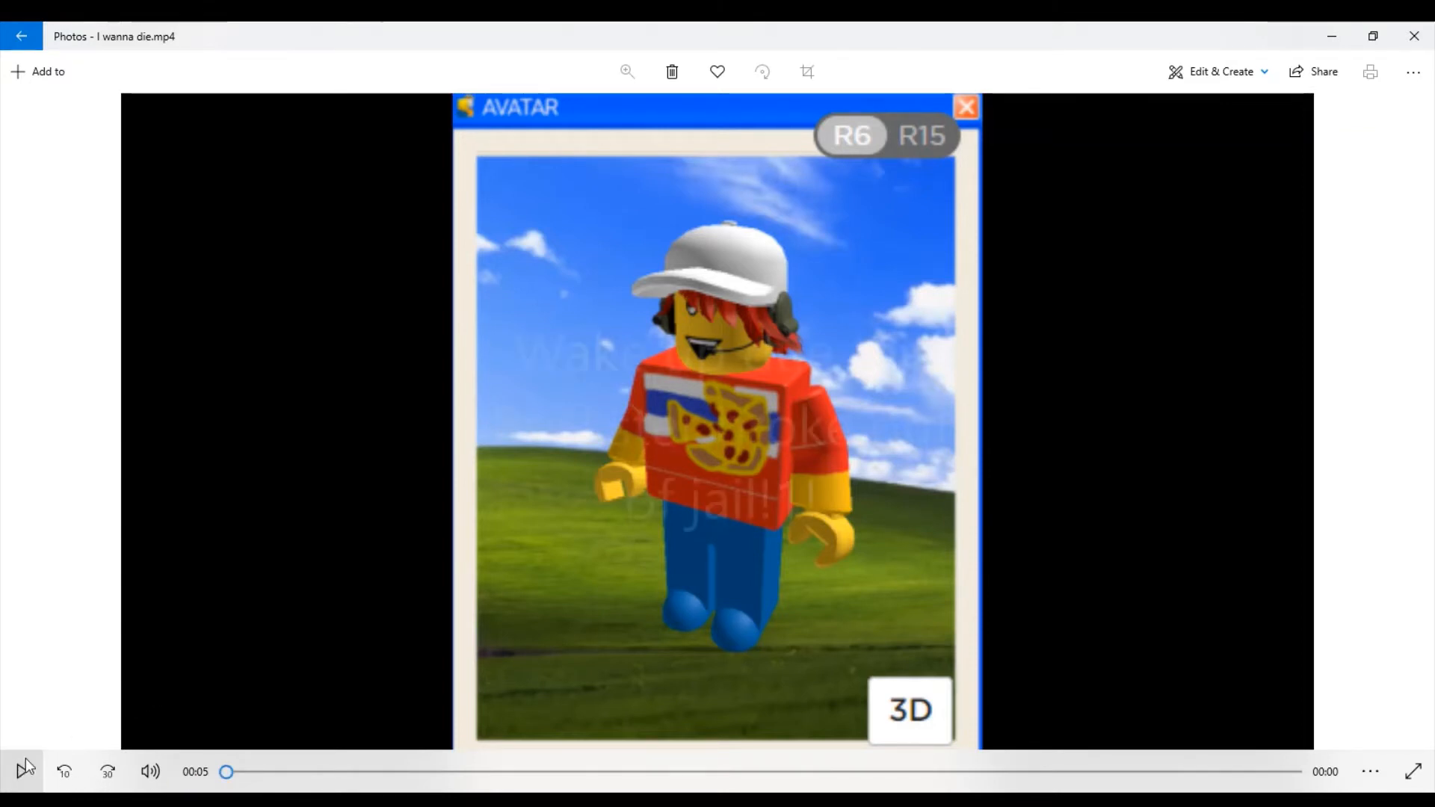
Step: Play back the exported "I wanna die.mp4" and return to the photo collection
click(25, 771)
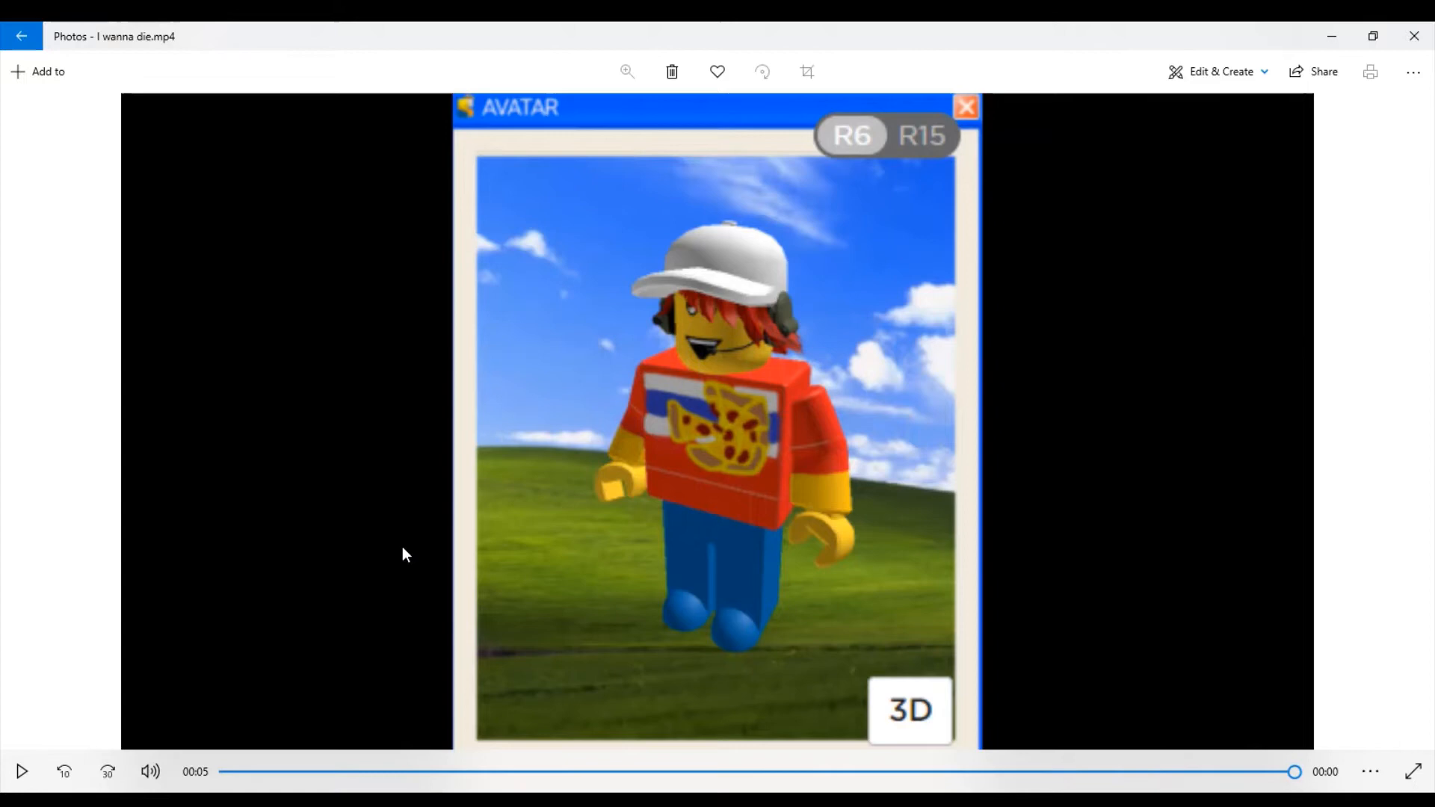
mouse_move(97, 48)
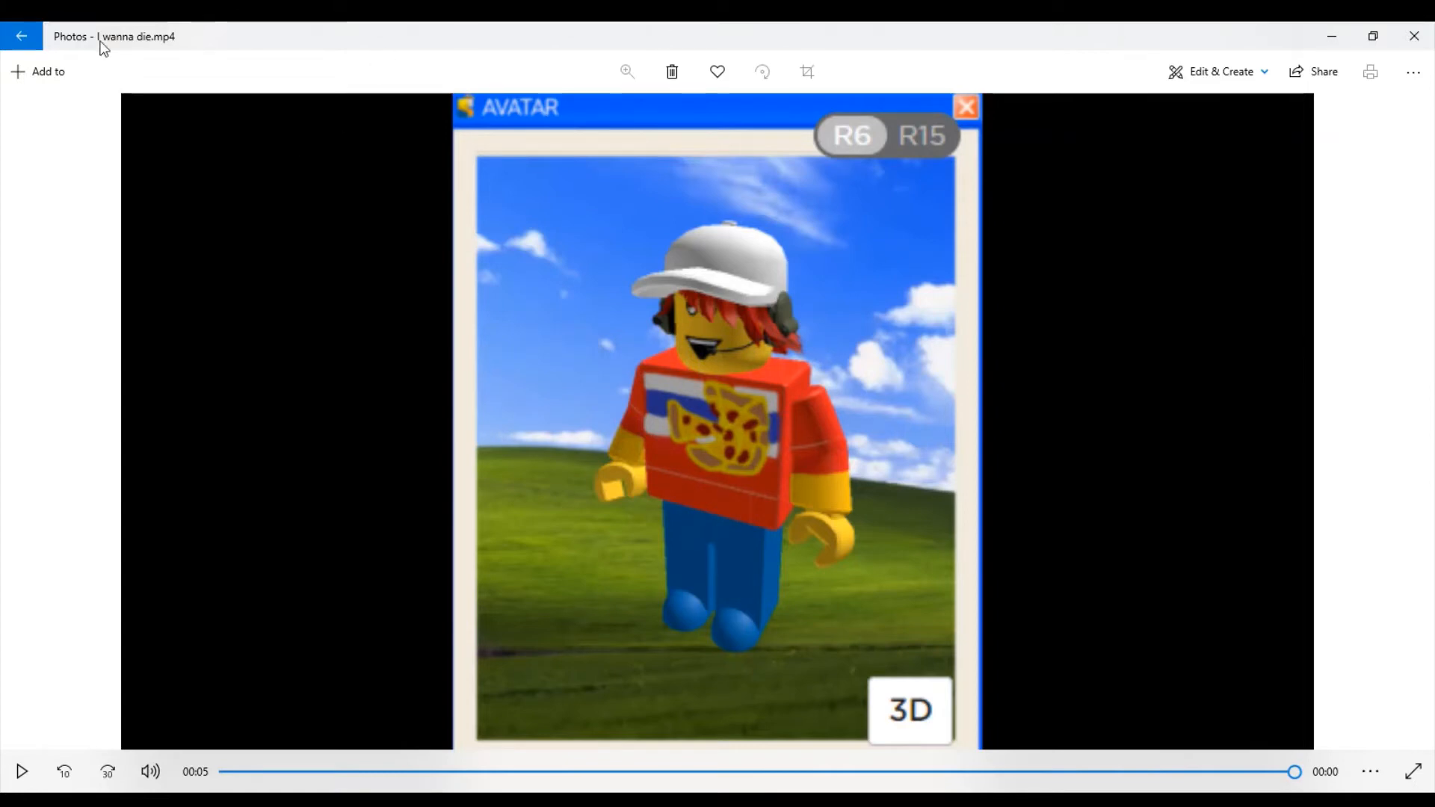
mouse_move(807, 27)
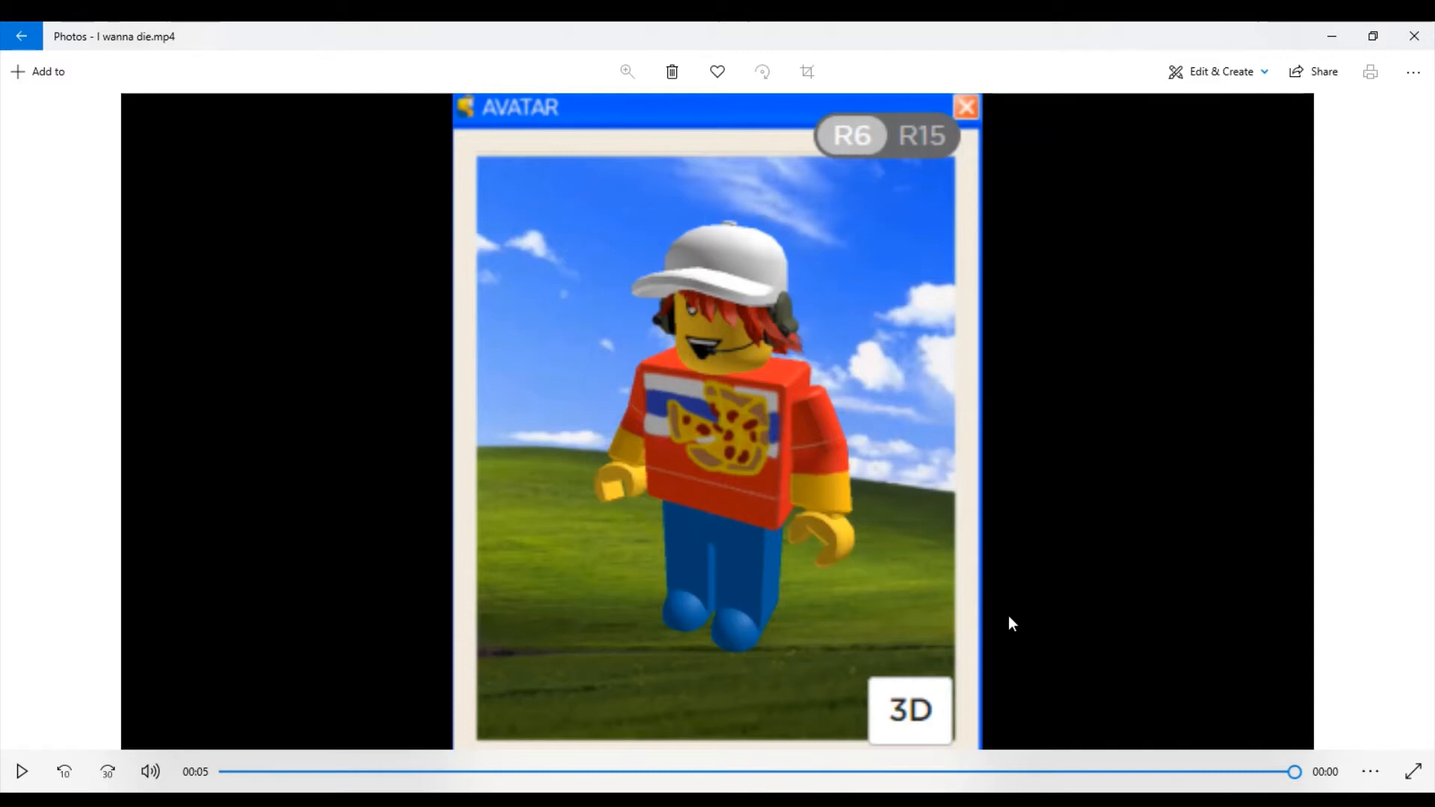
mouse_move(133, 230)
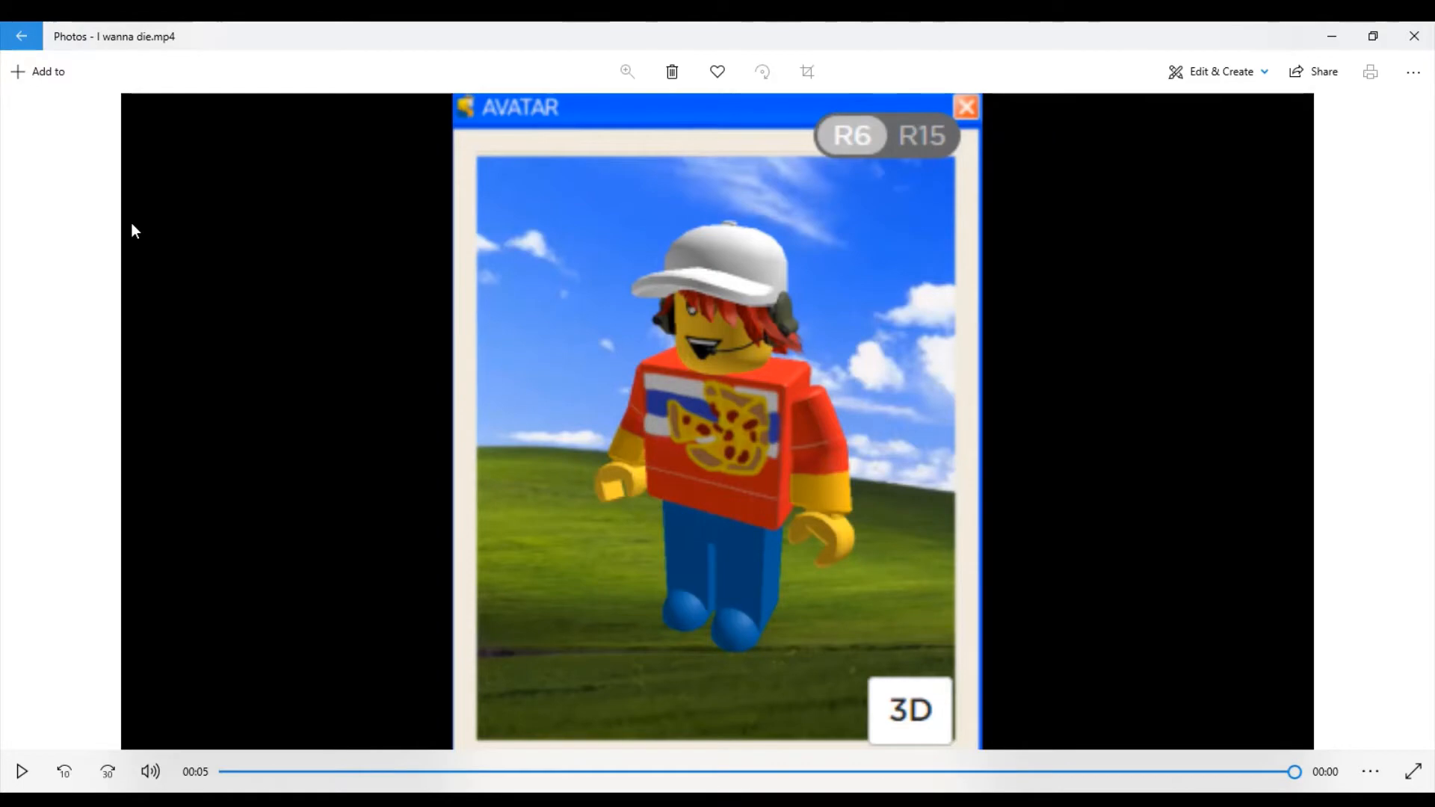
click(22, 36)
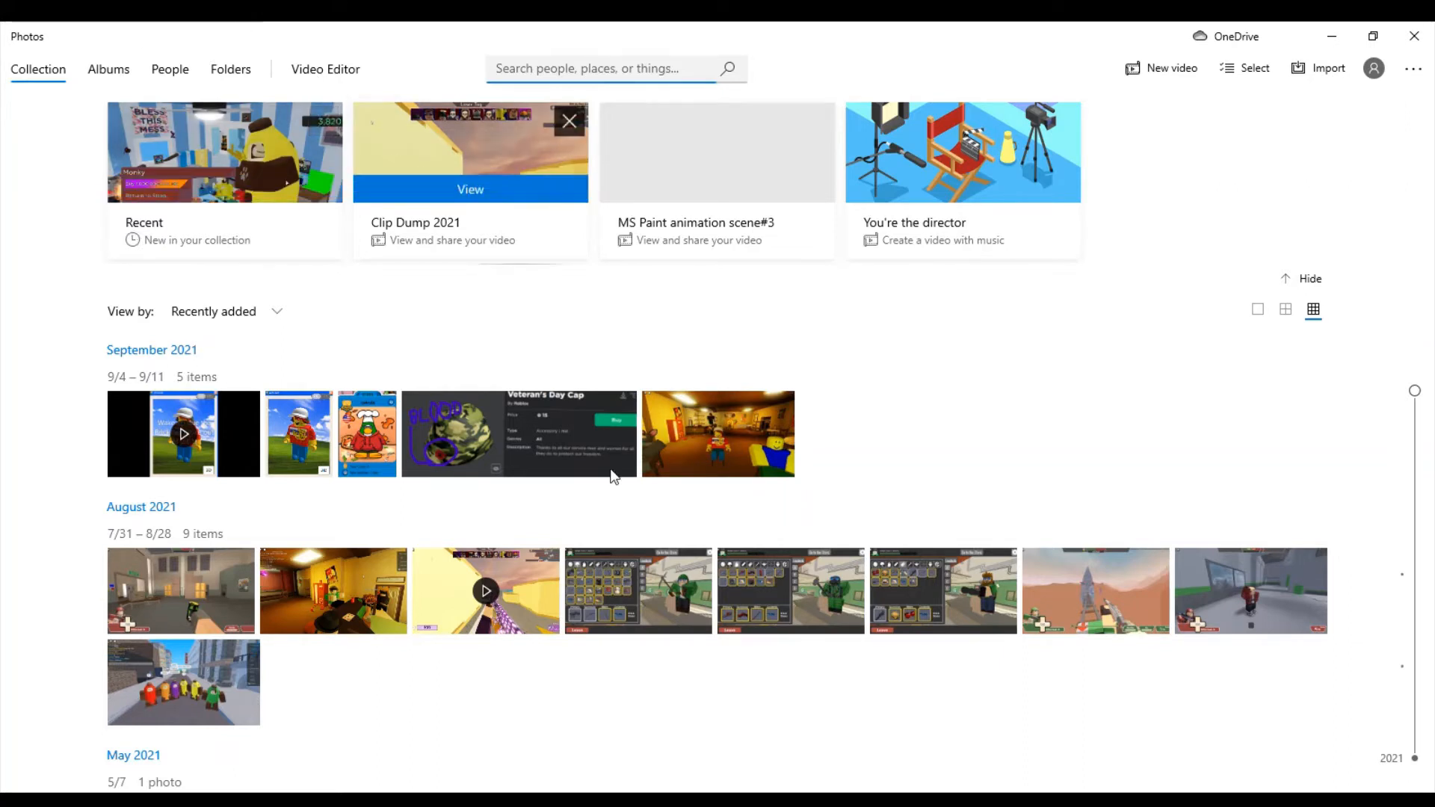
mouse_move(776, 624)
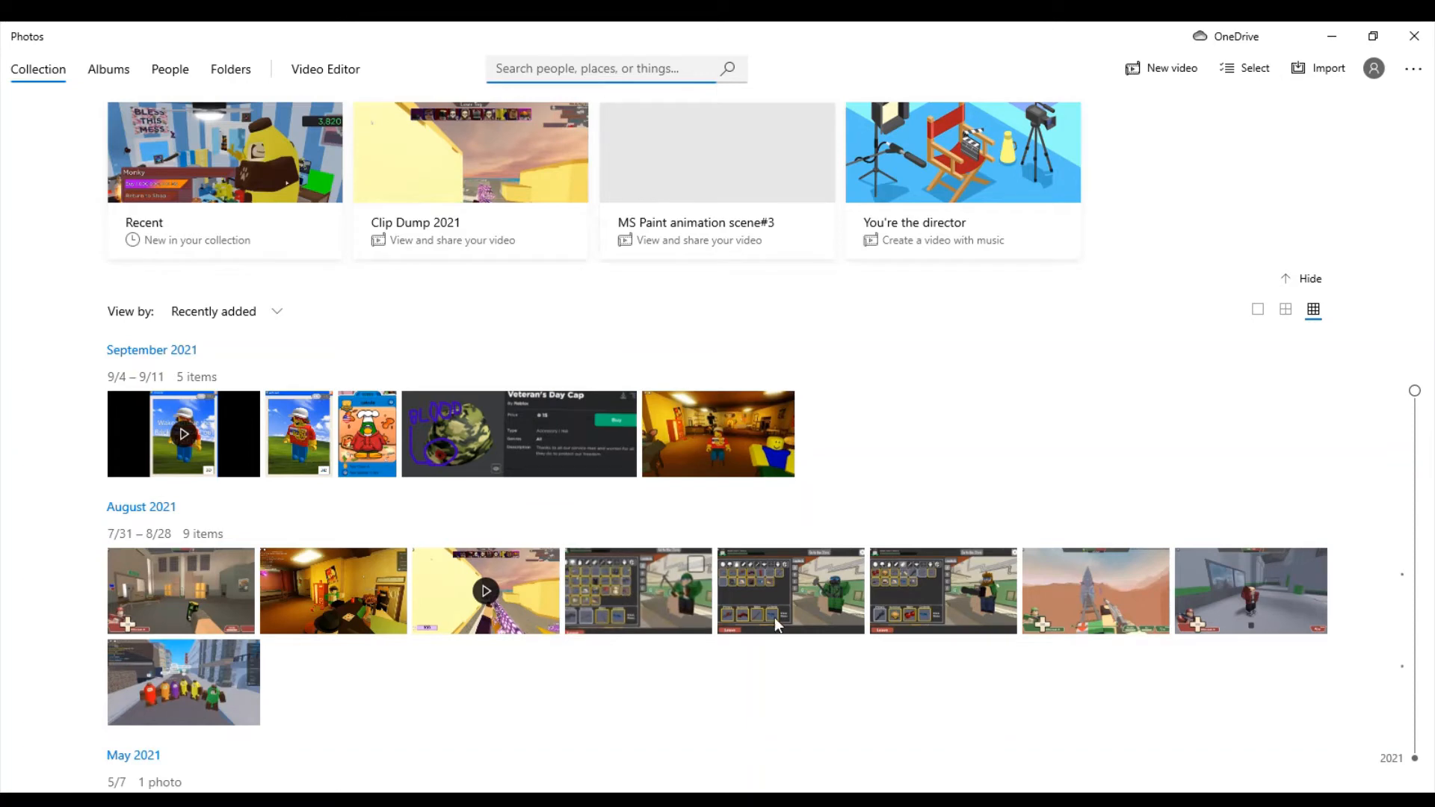
mouse_move(627, 619)
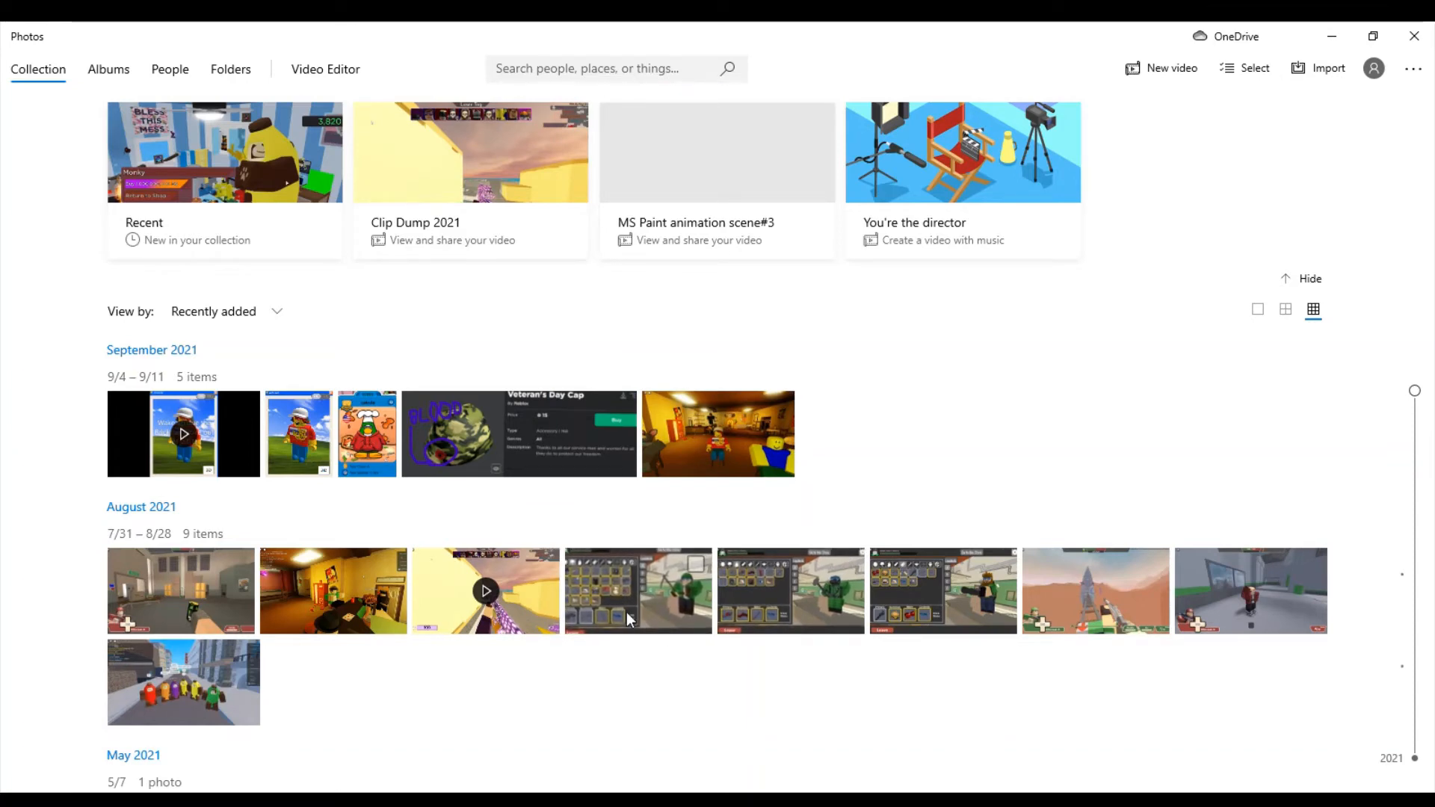
mouse_move(467, 563)
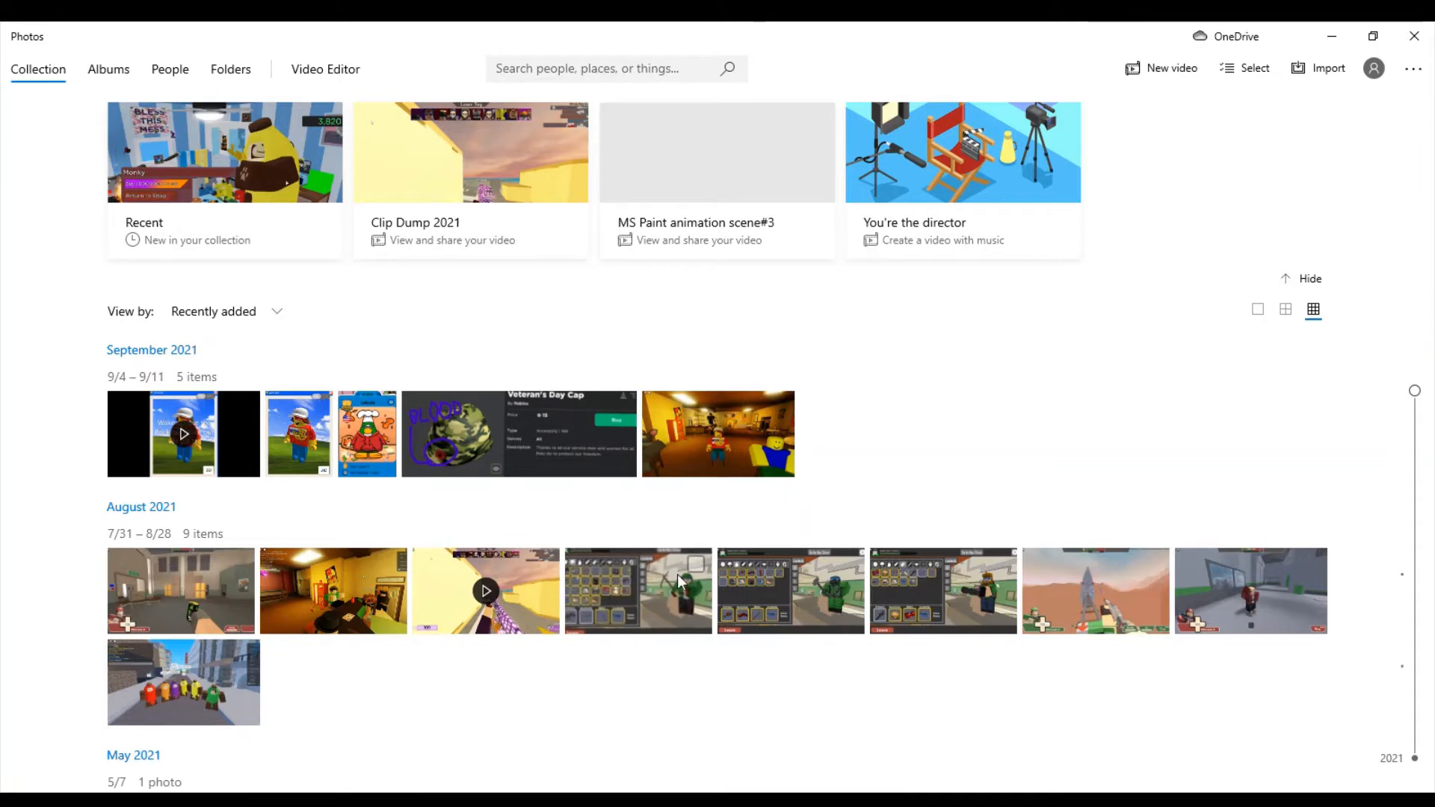
mouse_move(8, 738)
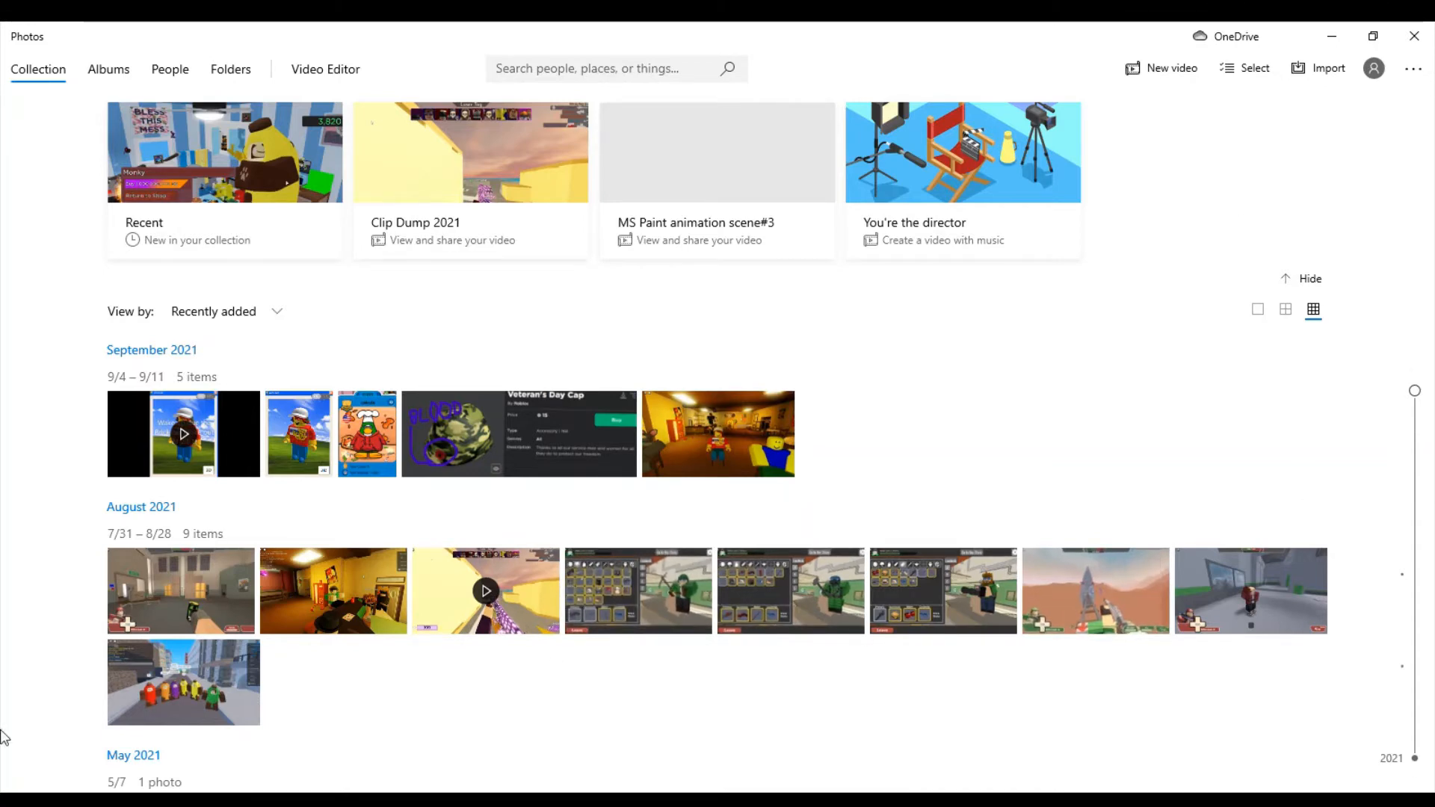
mouse_move(1295, 518)
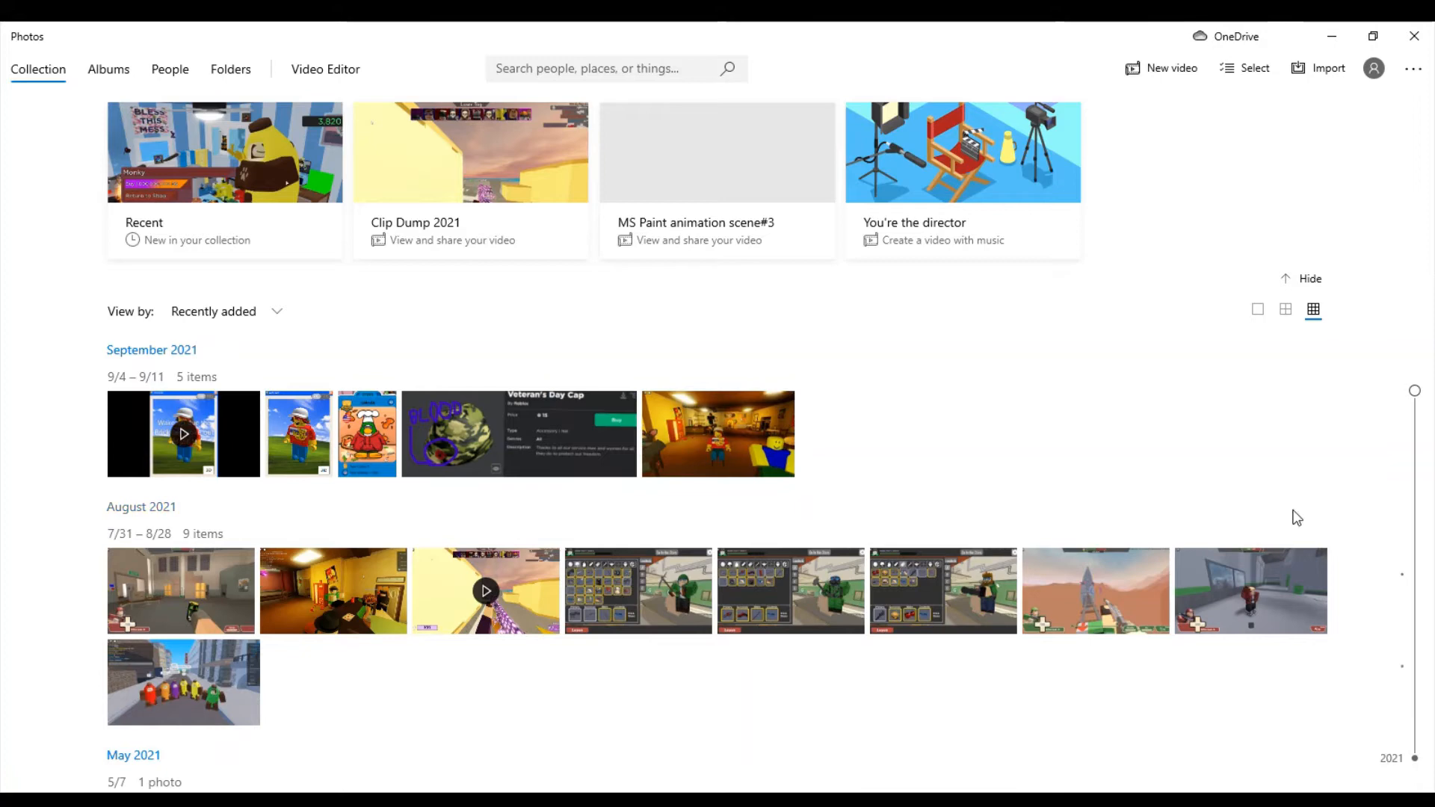
mouse_move(1073, 614)
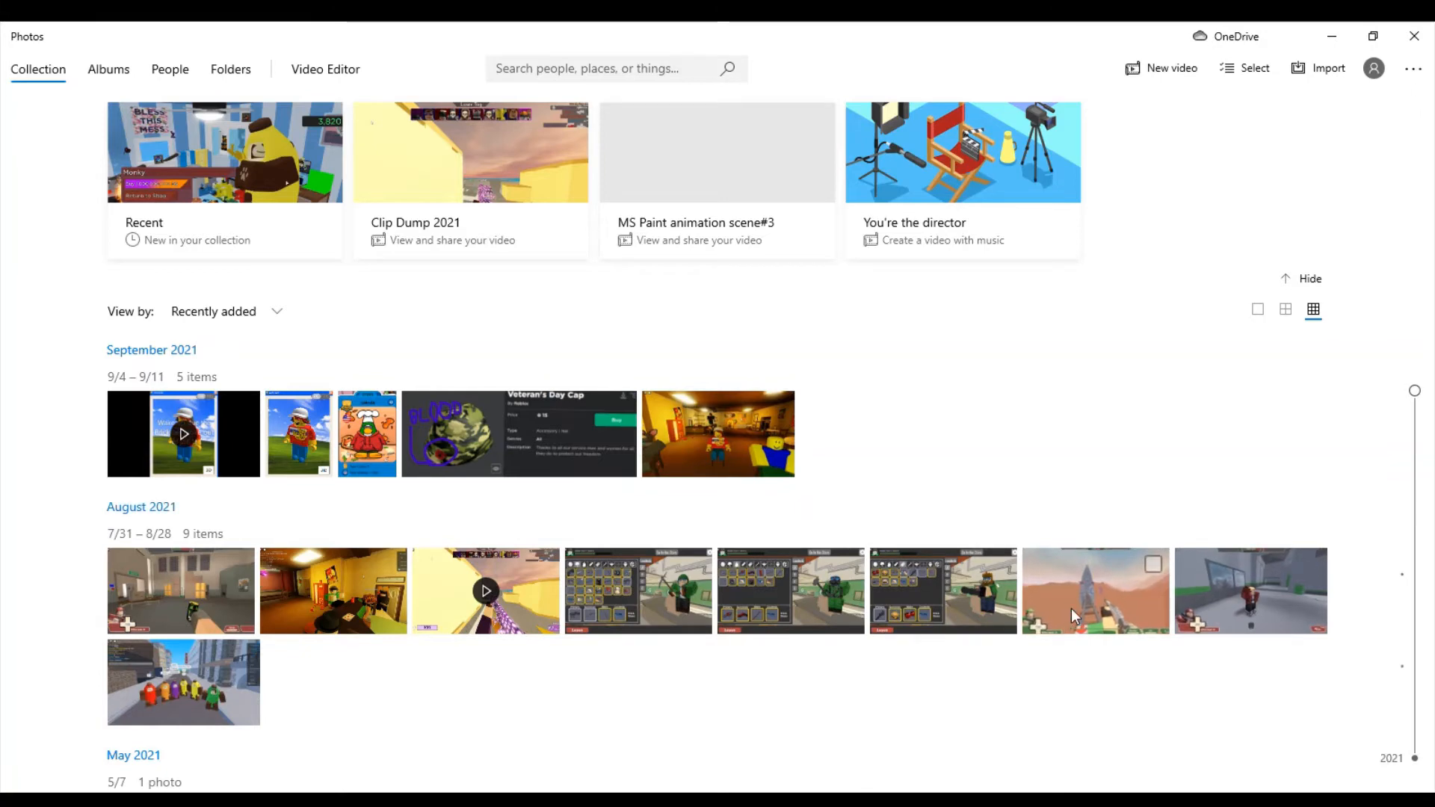
mouse_move(936, 371)
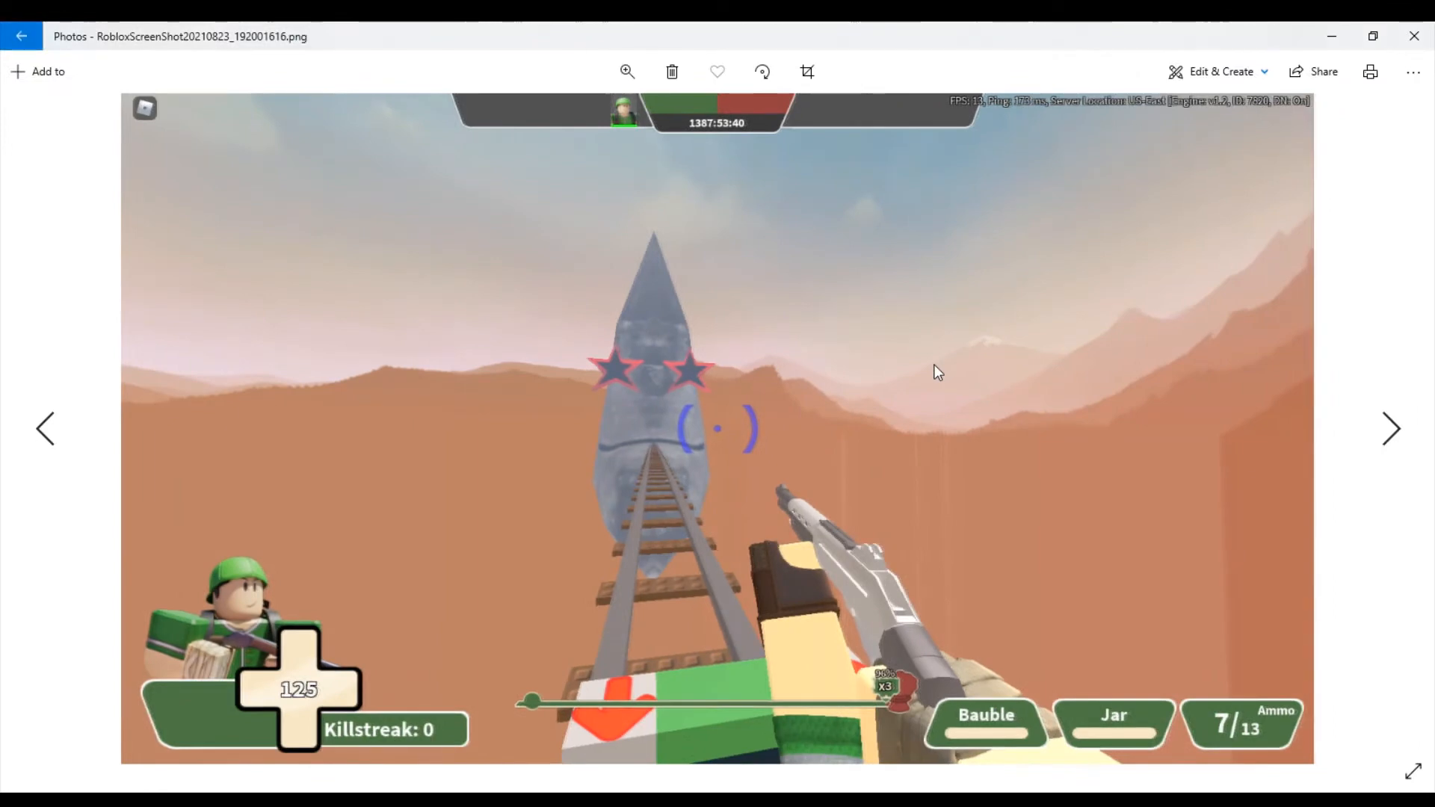
mouse_move(1207, 158)
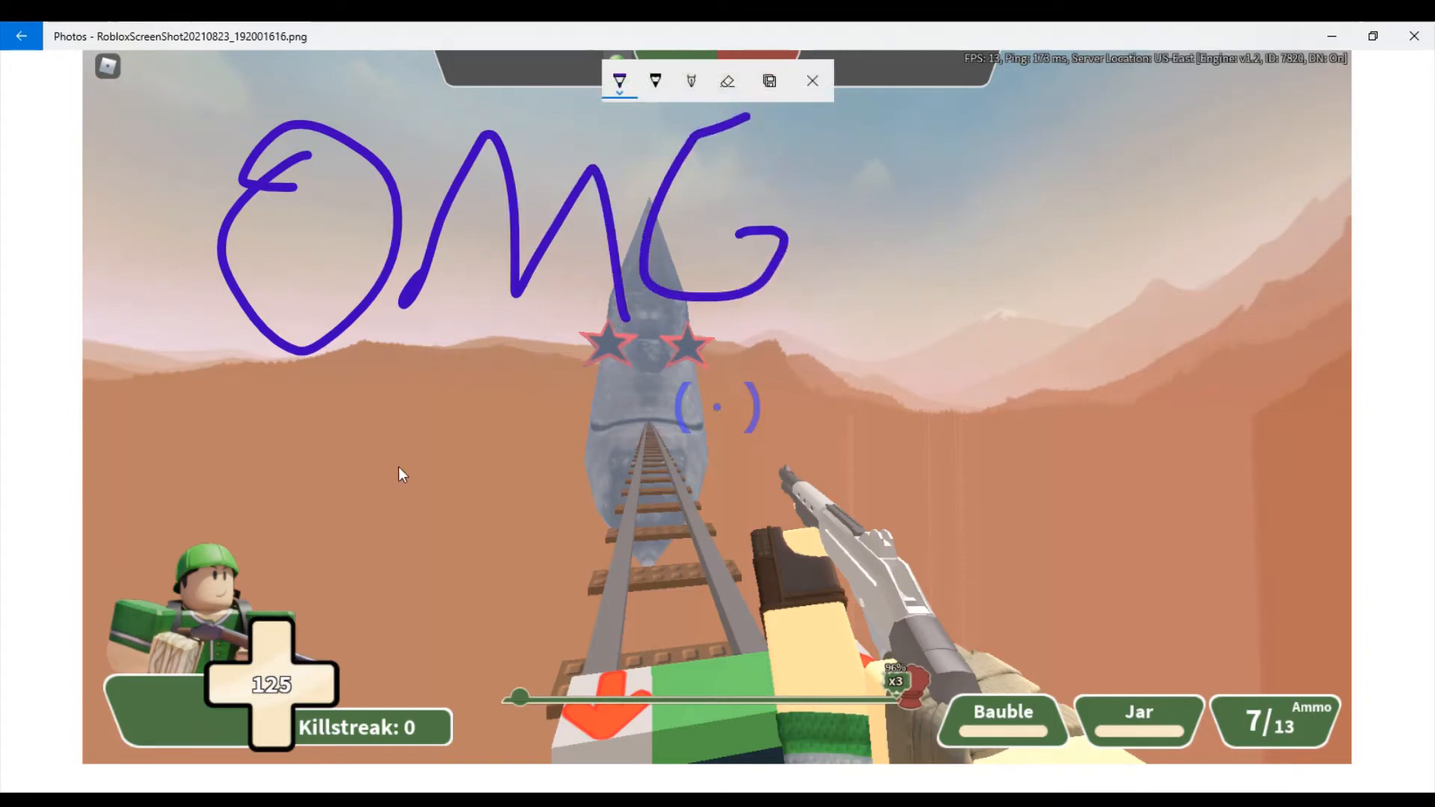
Step: Handwrite "DevRolve" in purple ballpoint ink below OMG on the railway screenshot
drag(384, 448, 431, 594)
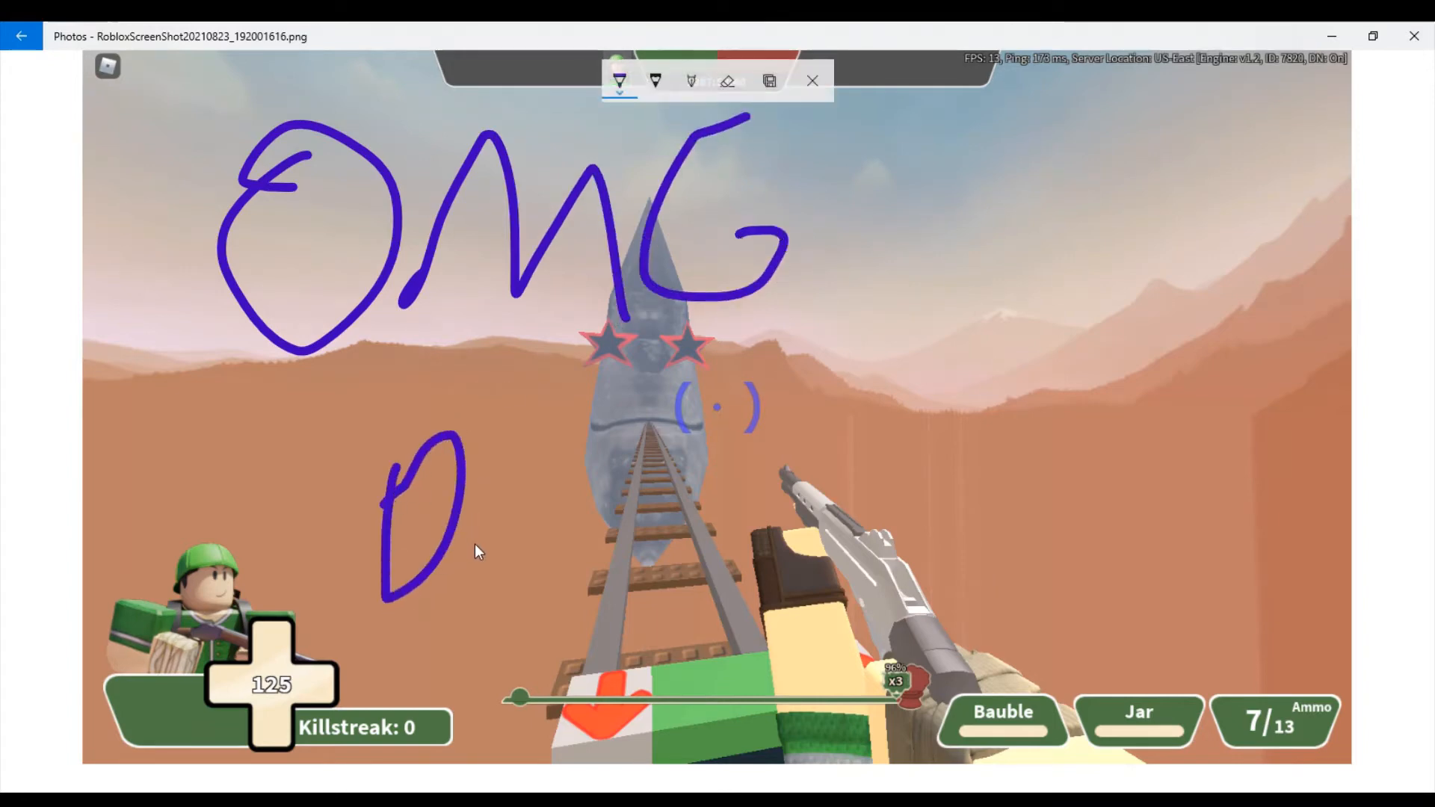
drag(457, 484, 595, 495)
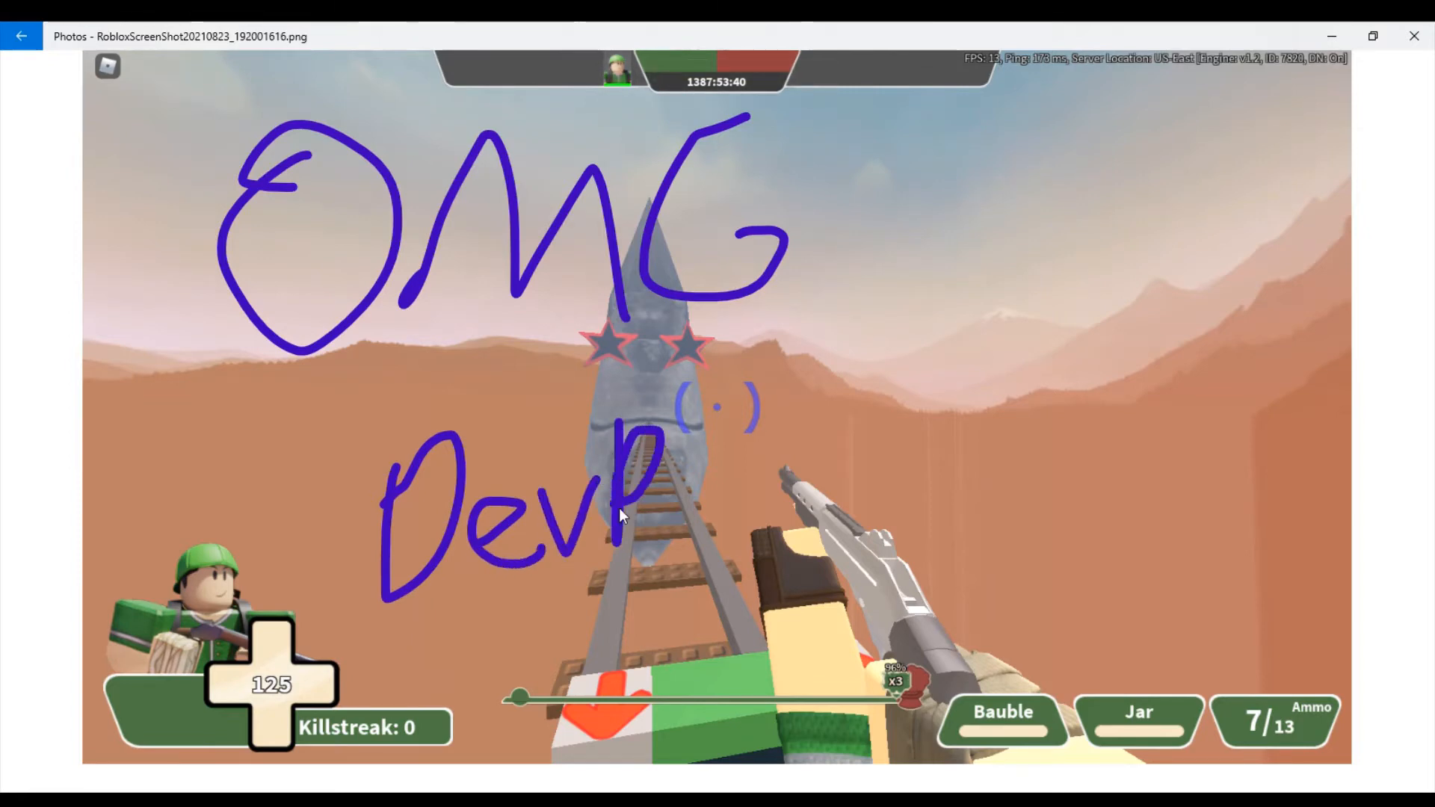
drag(641, 513, 704, 484)
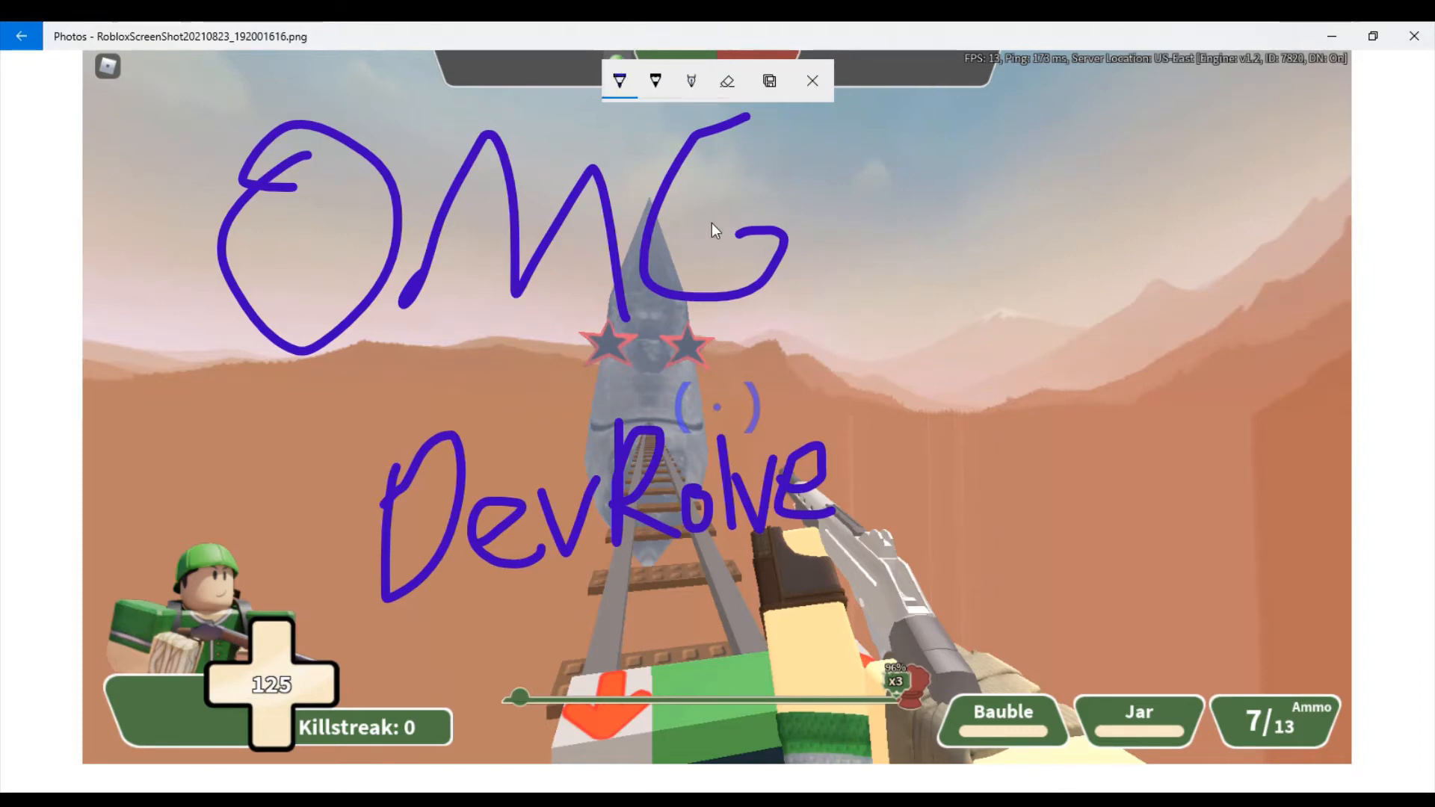
mouse_move(732, 218)
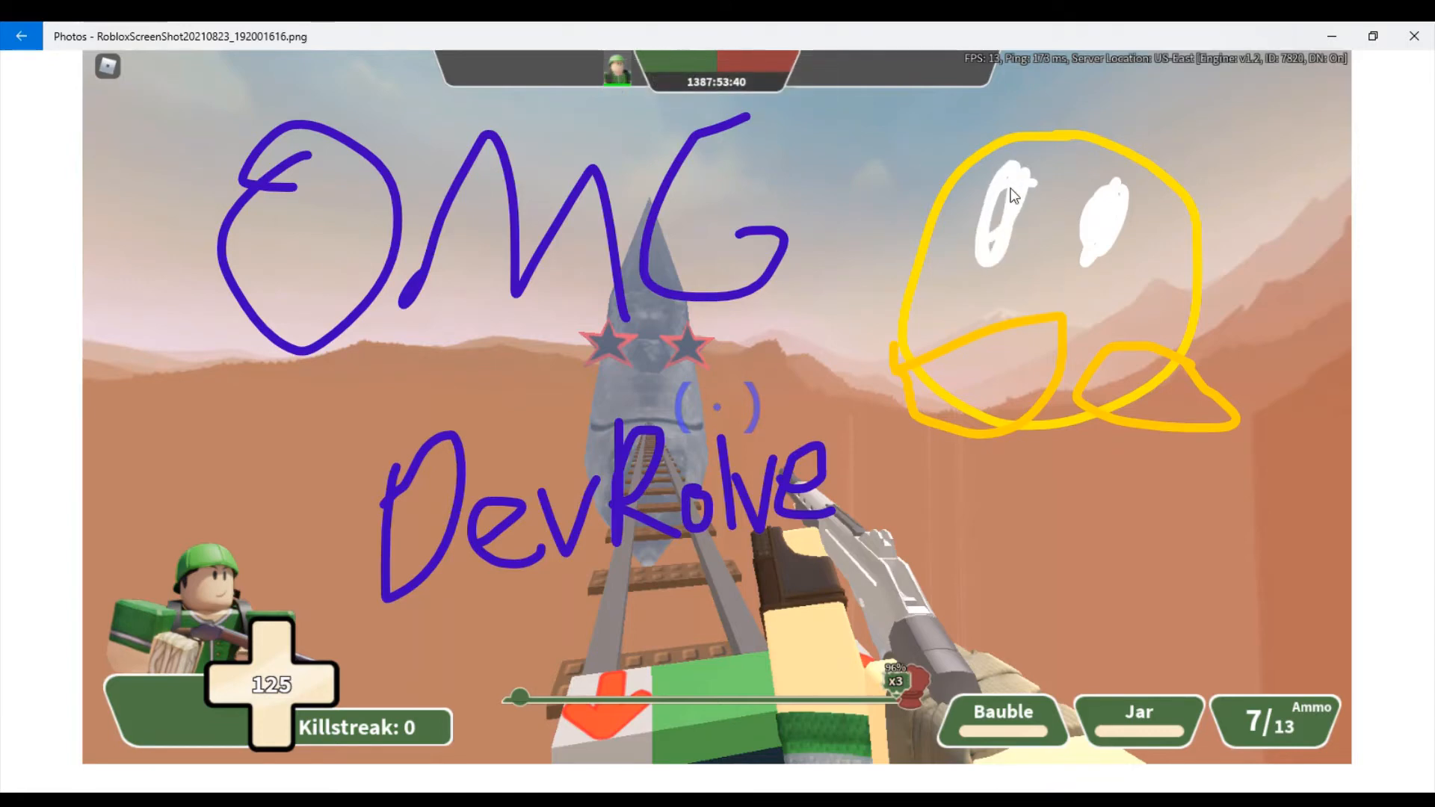
mouse_move(666, 27)
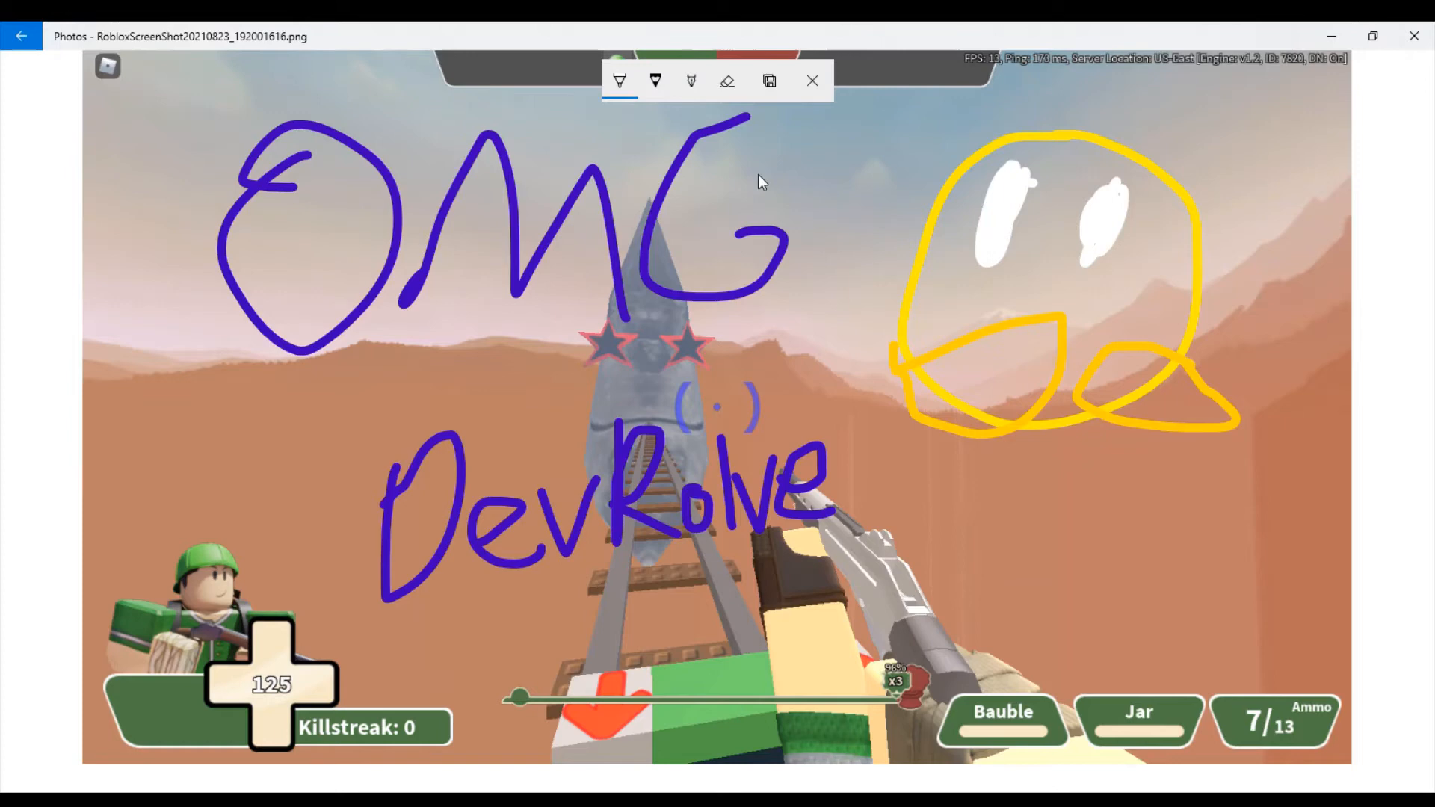
Step: Draw the purple mouth on the yellow doodle face beside OMG and save the annotated copy
drag(988, 293, 1066, 275)
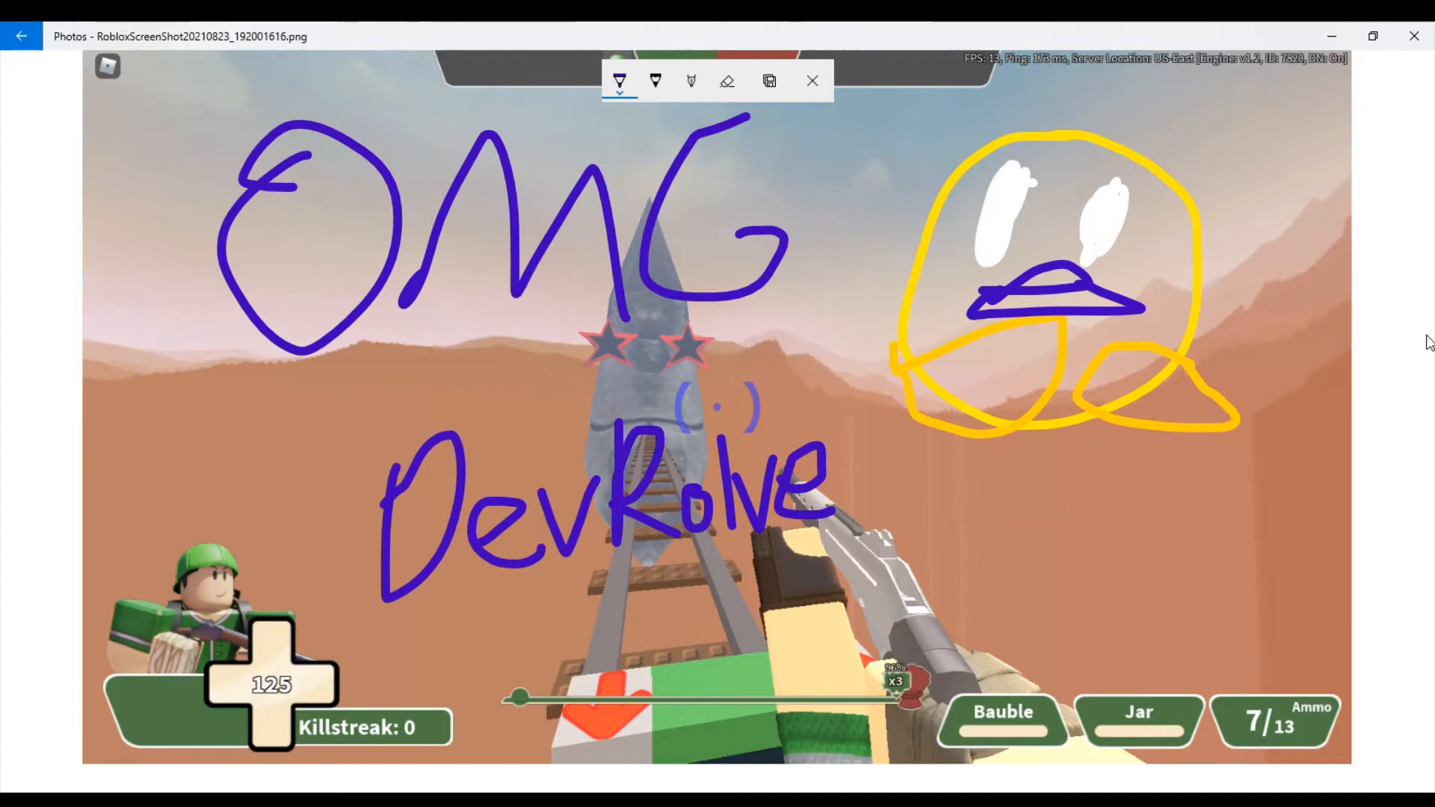
mouse_move(1181, 778)
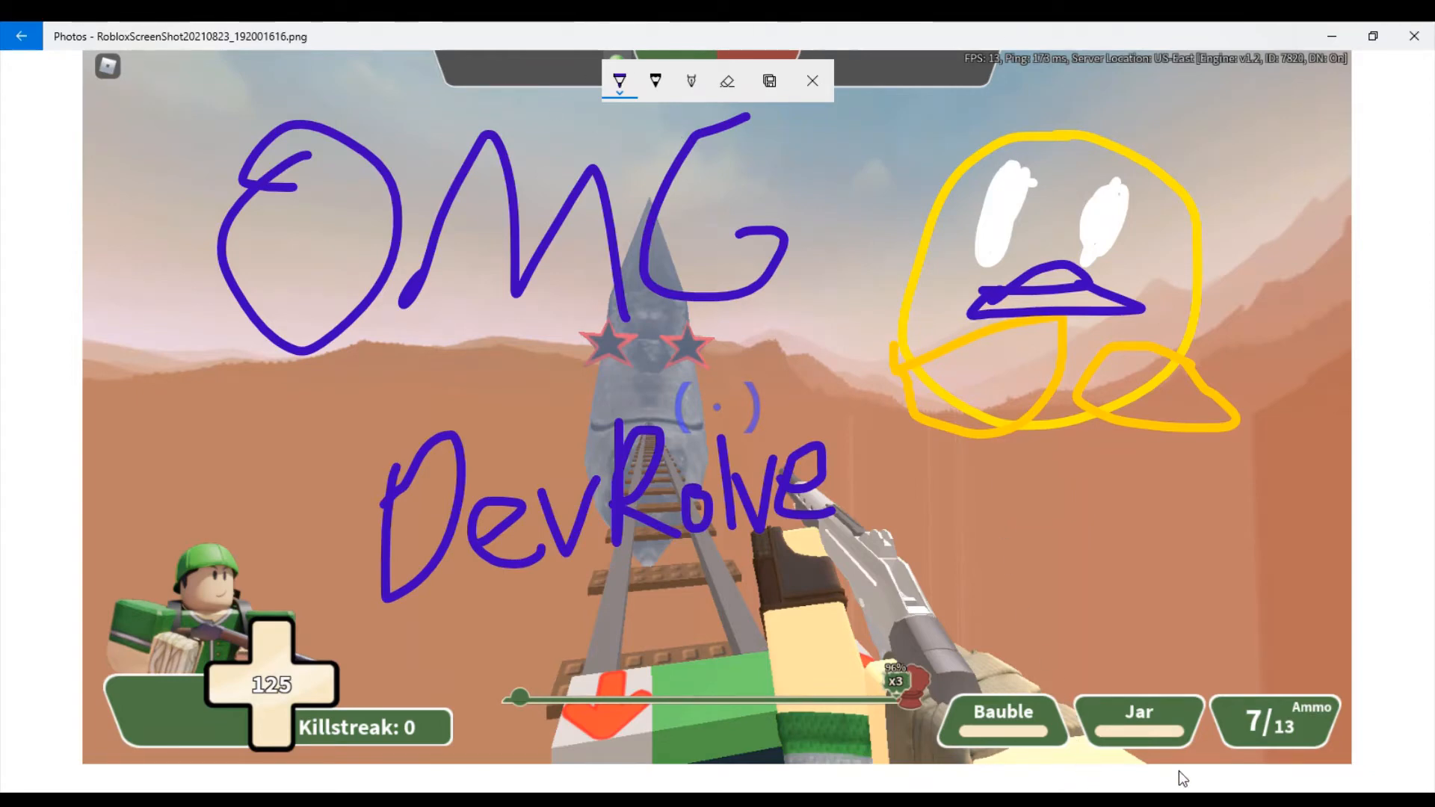
mouse_move(450, 54)
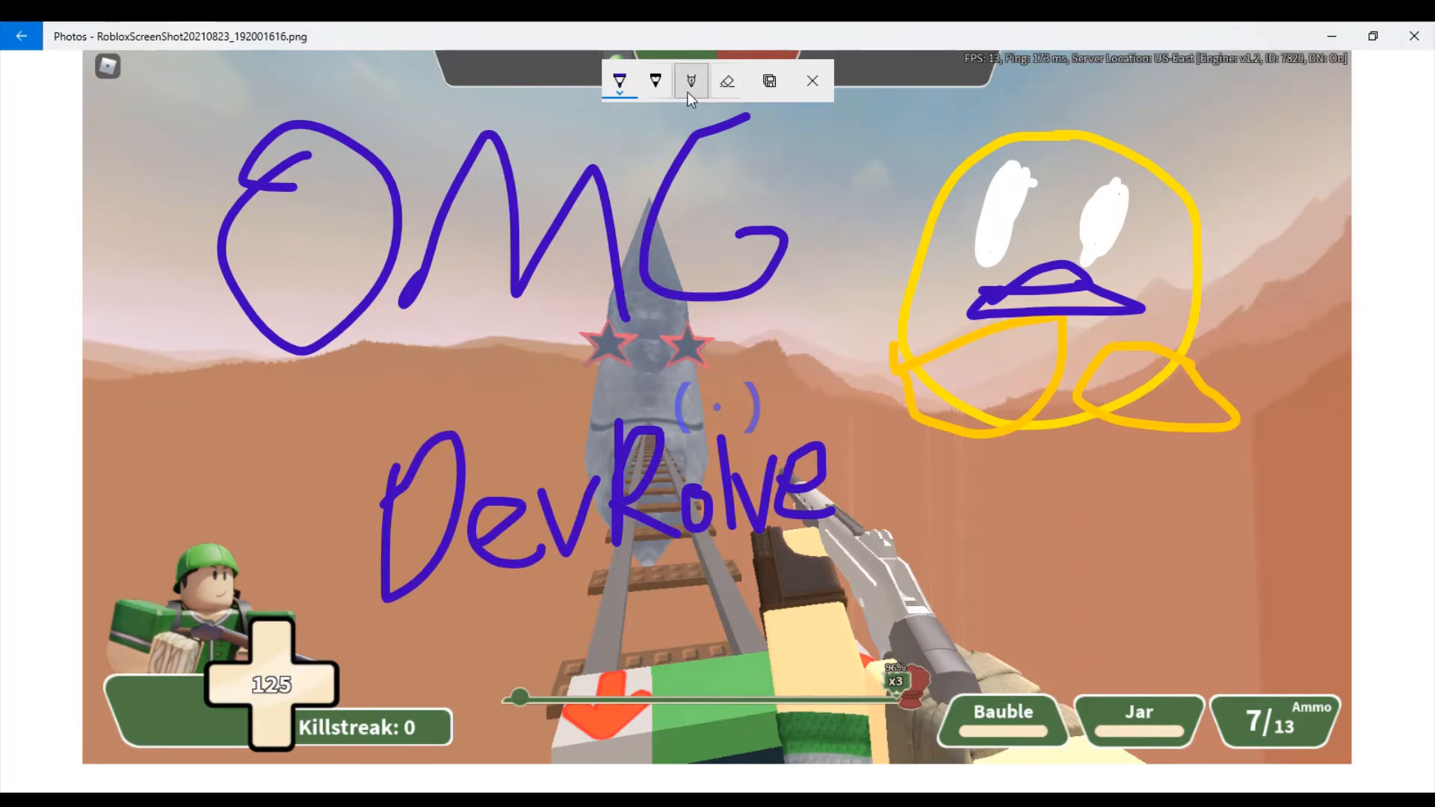
click(770, 79)
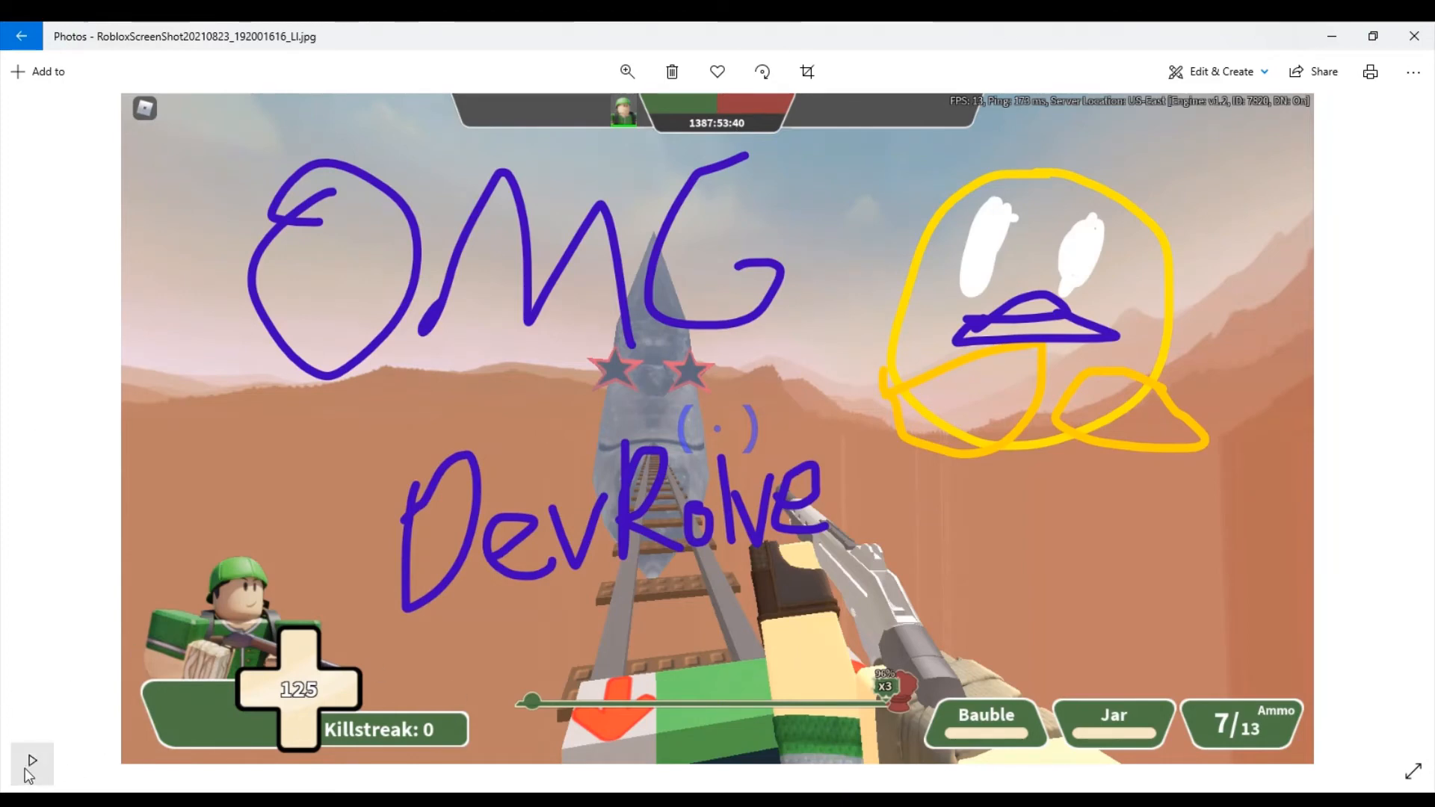
mouse_move(42, 774)
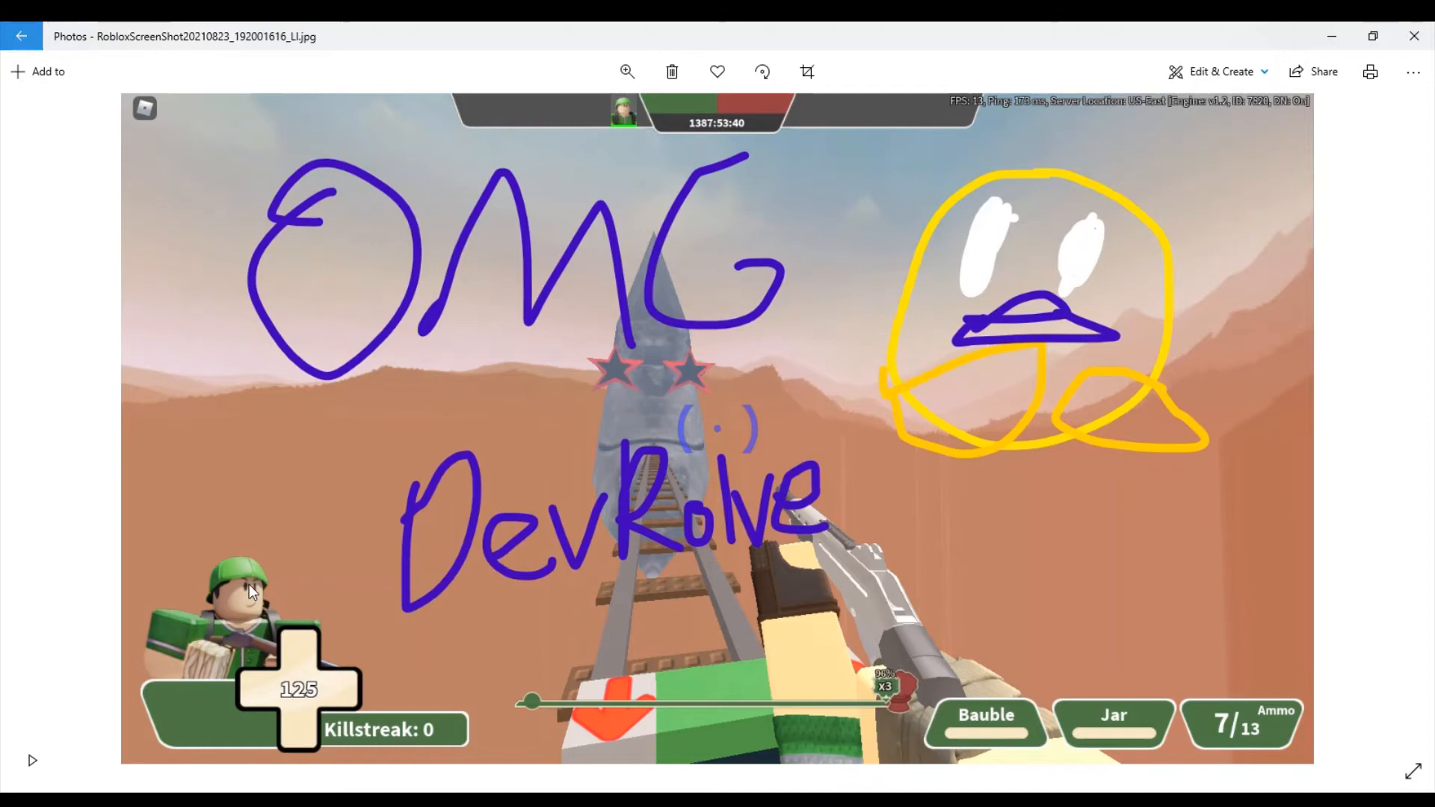
Step: Return to the collection, where the annotated OMG screenshot now leads September 2021
click(24, 36)
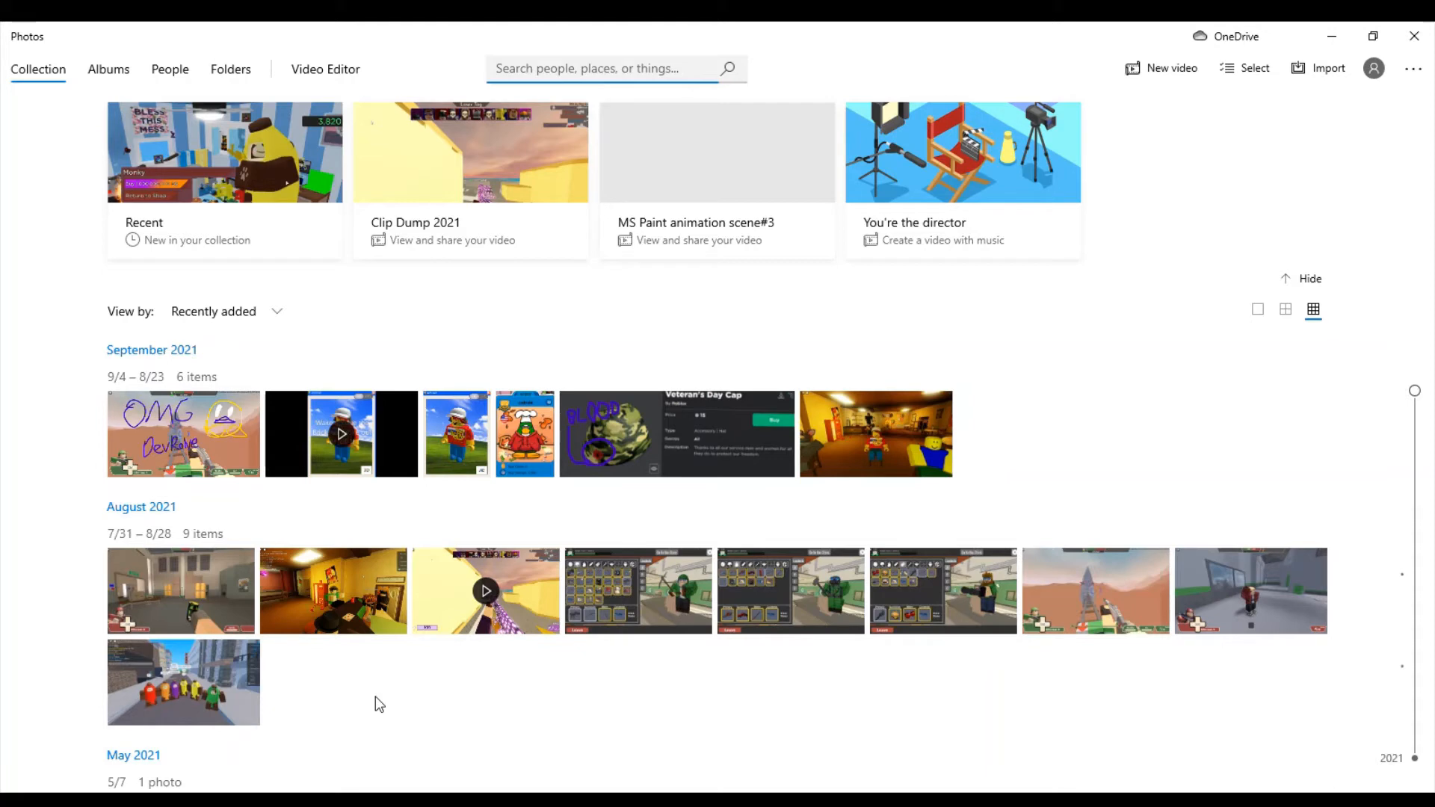
mouse_move(188, 600)
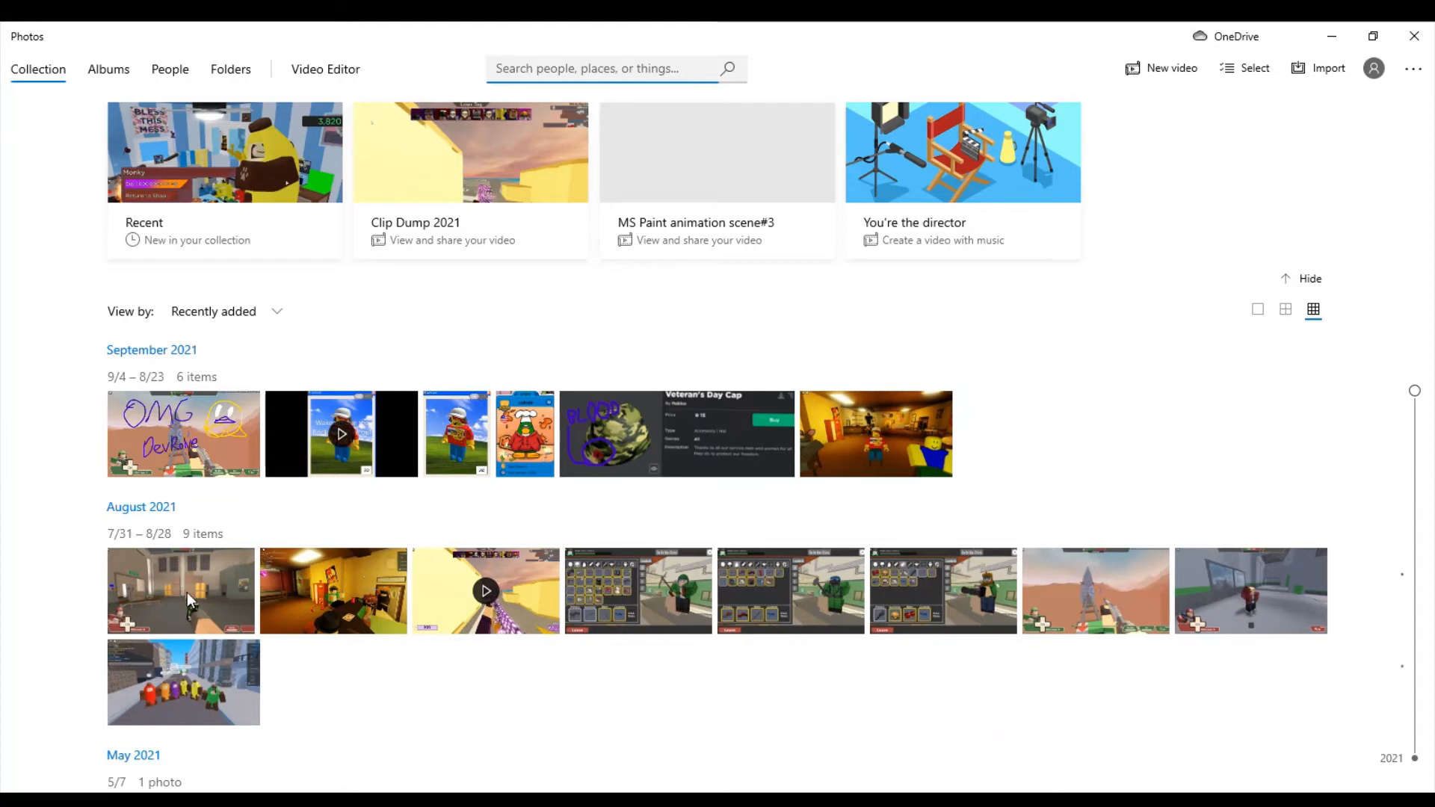
mouse_move(96, 574)
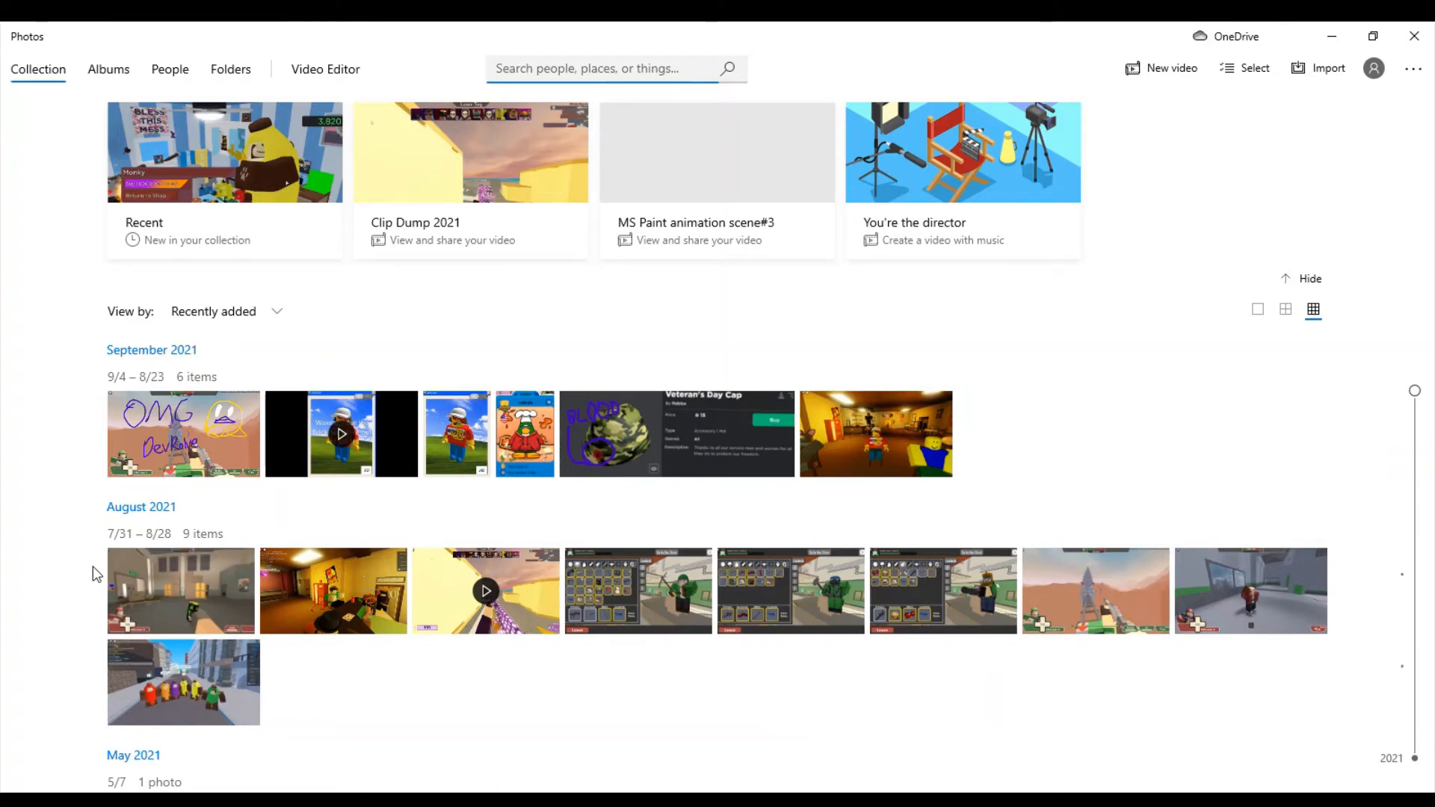
mouse_move(257, 152)
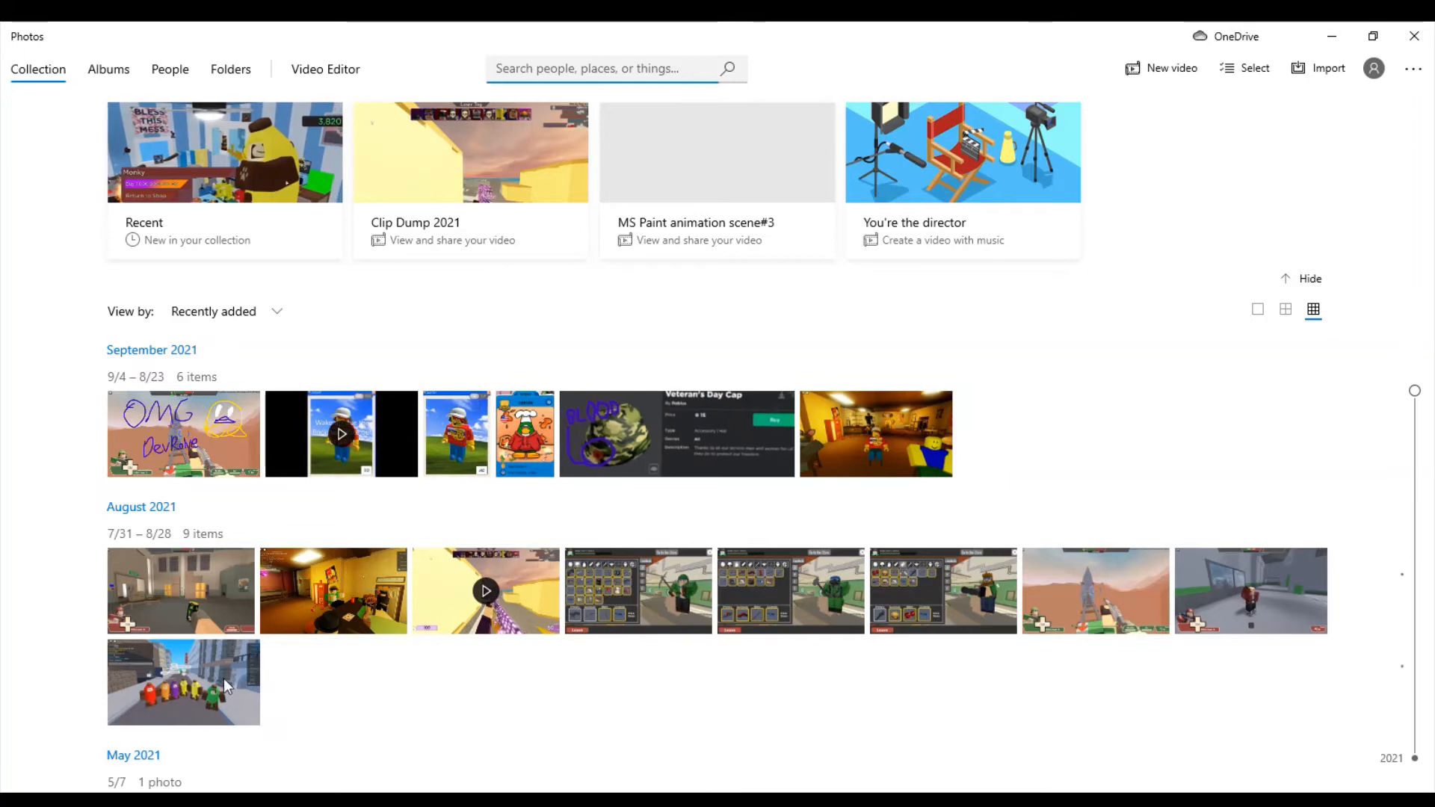
mouse_move(142, 681)
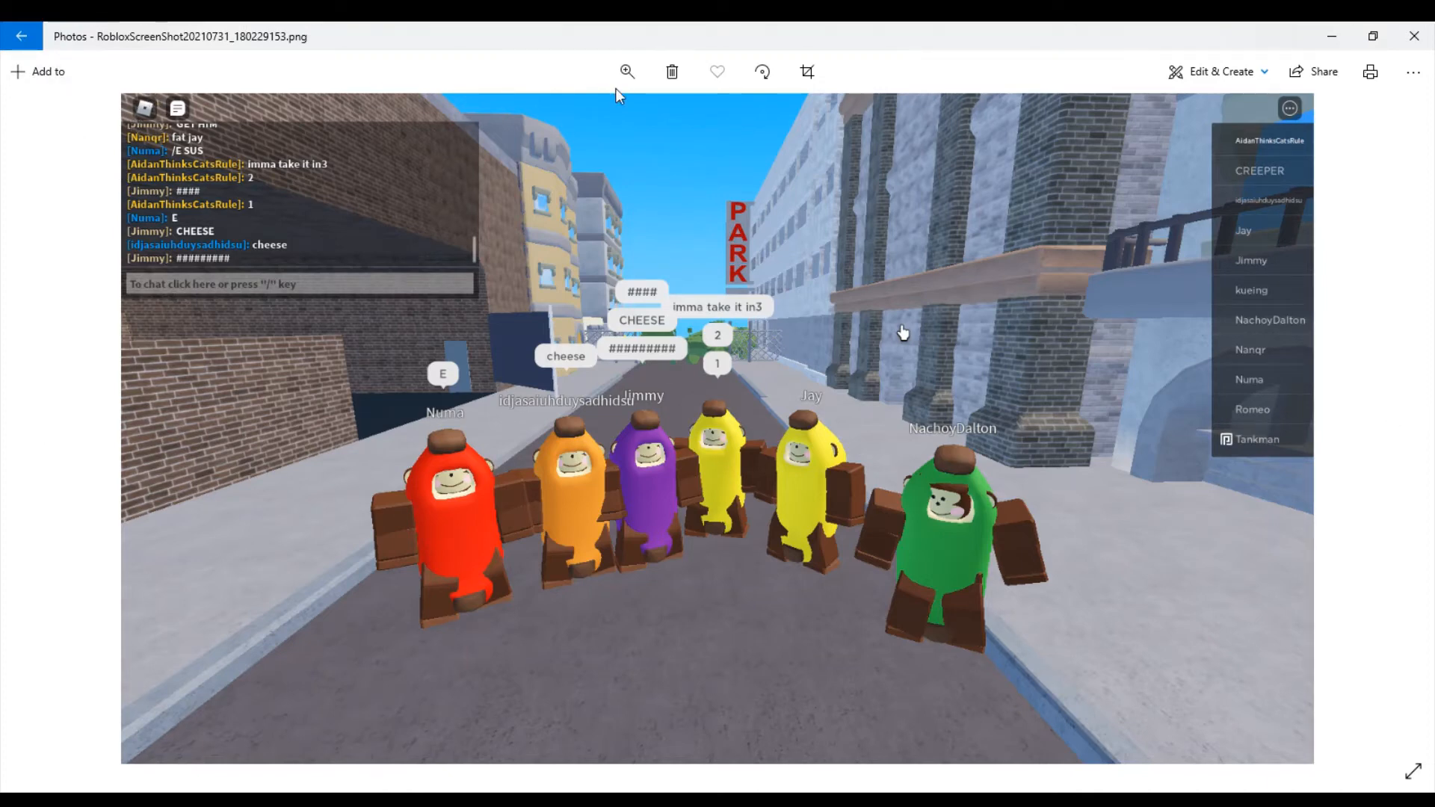
mouse_move(577, 582)
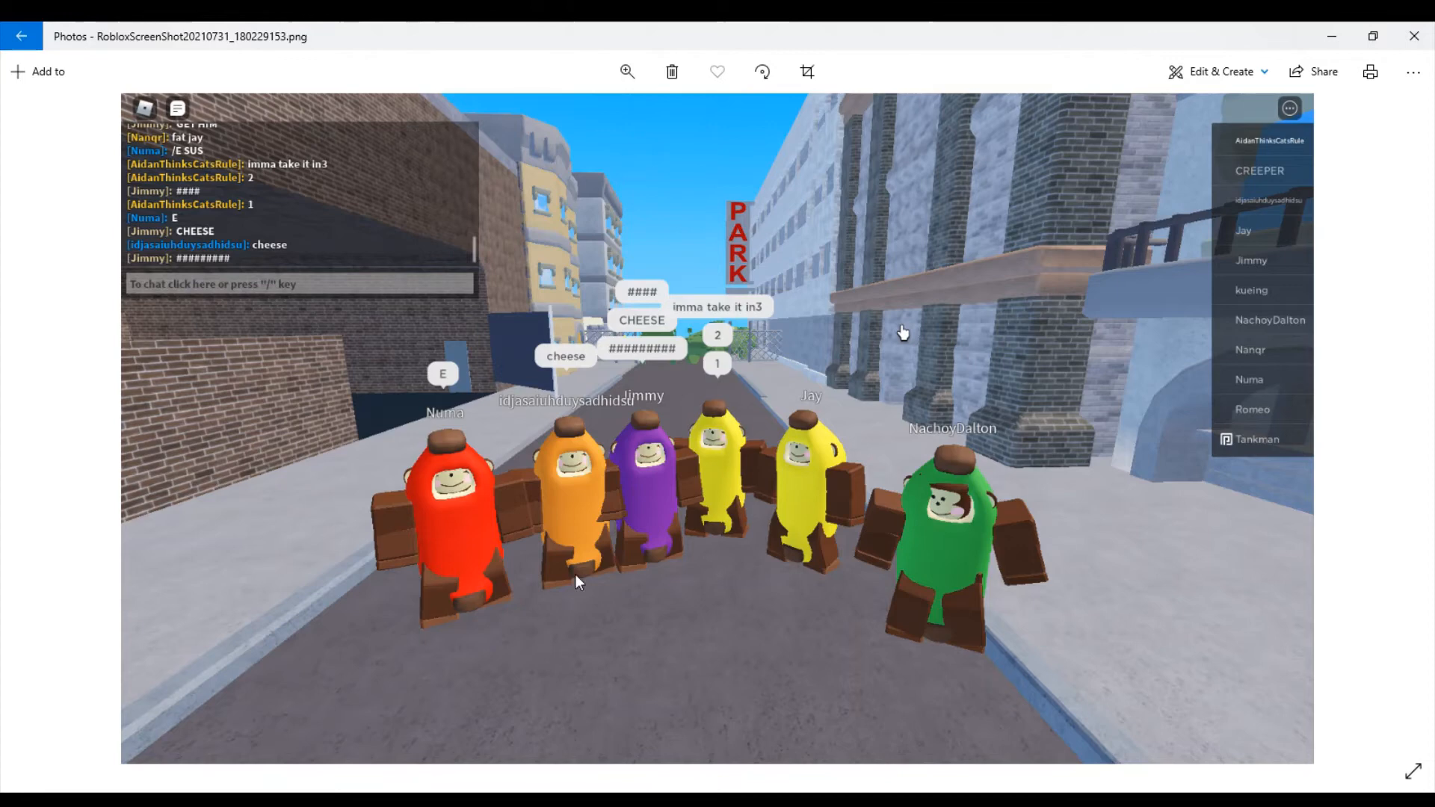
mouse_move(499, 584)
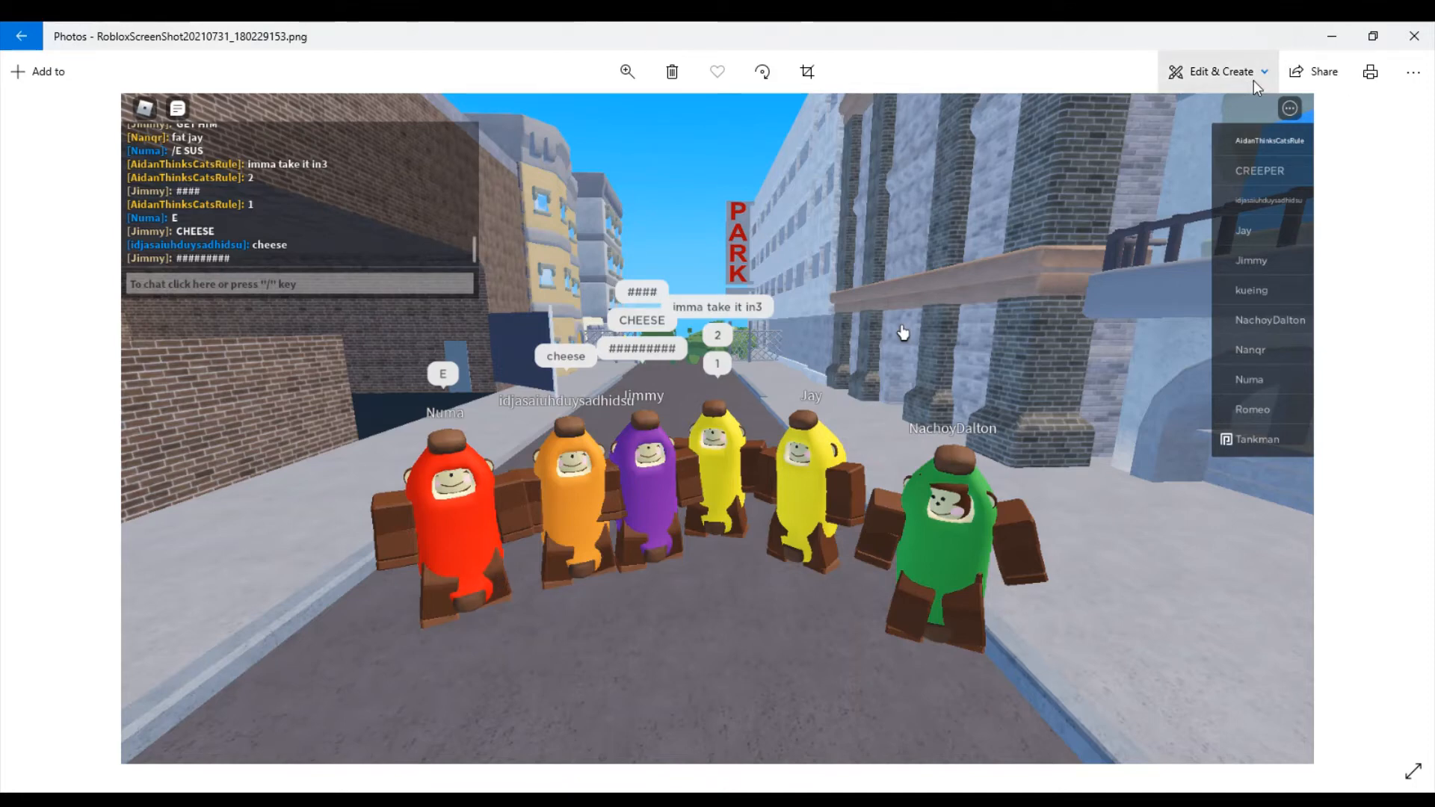
mouse_move(1139, 129)
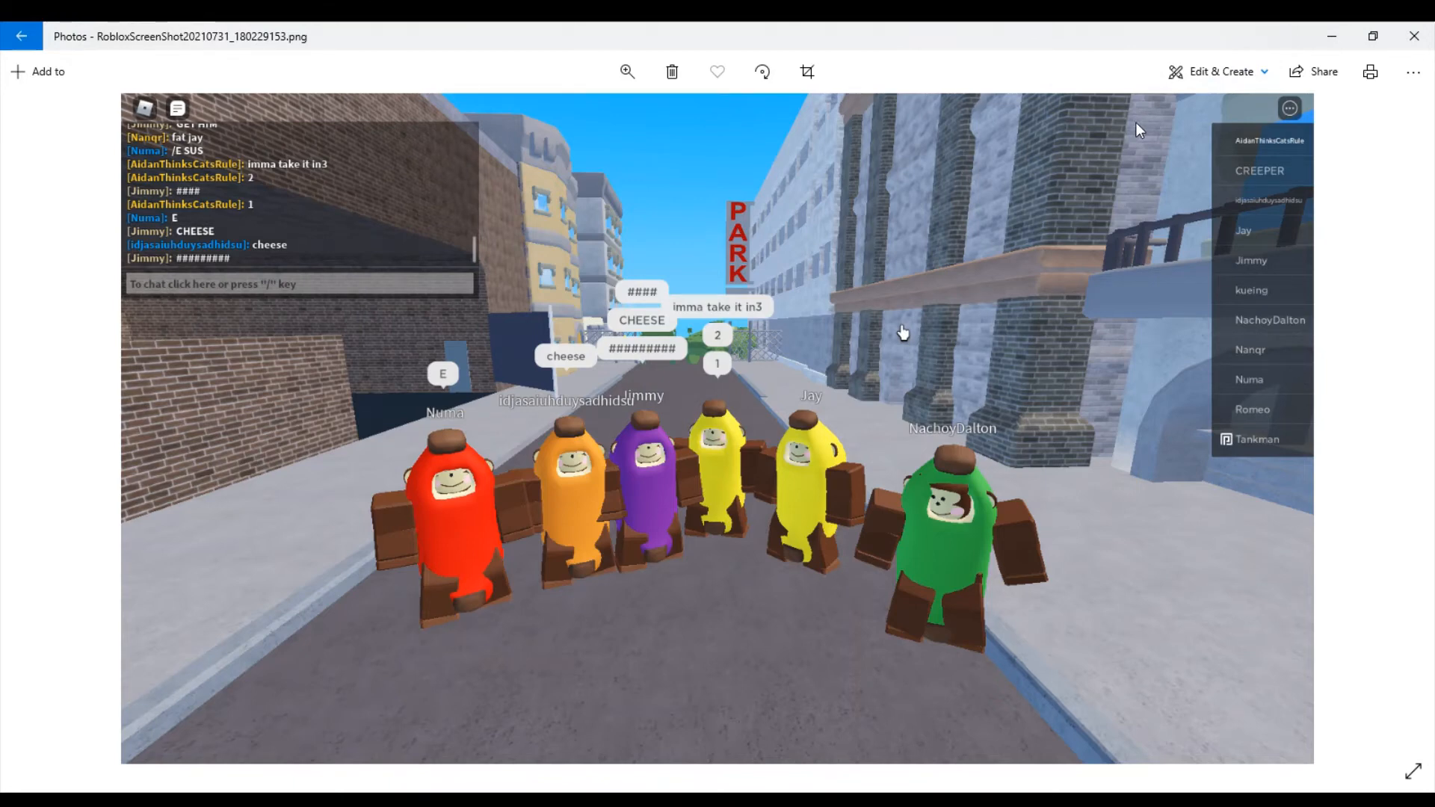
Step: Enter Crop & rotate editing on the six costumed characters street screenshot
click(806, 70)
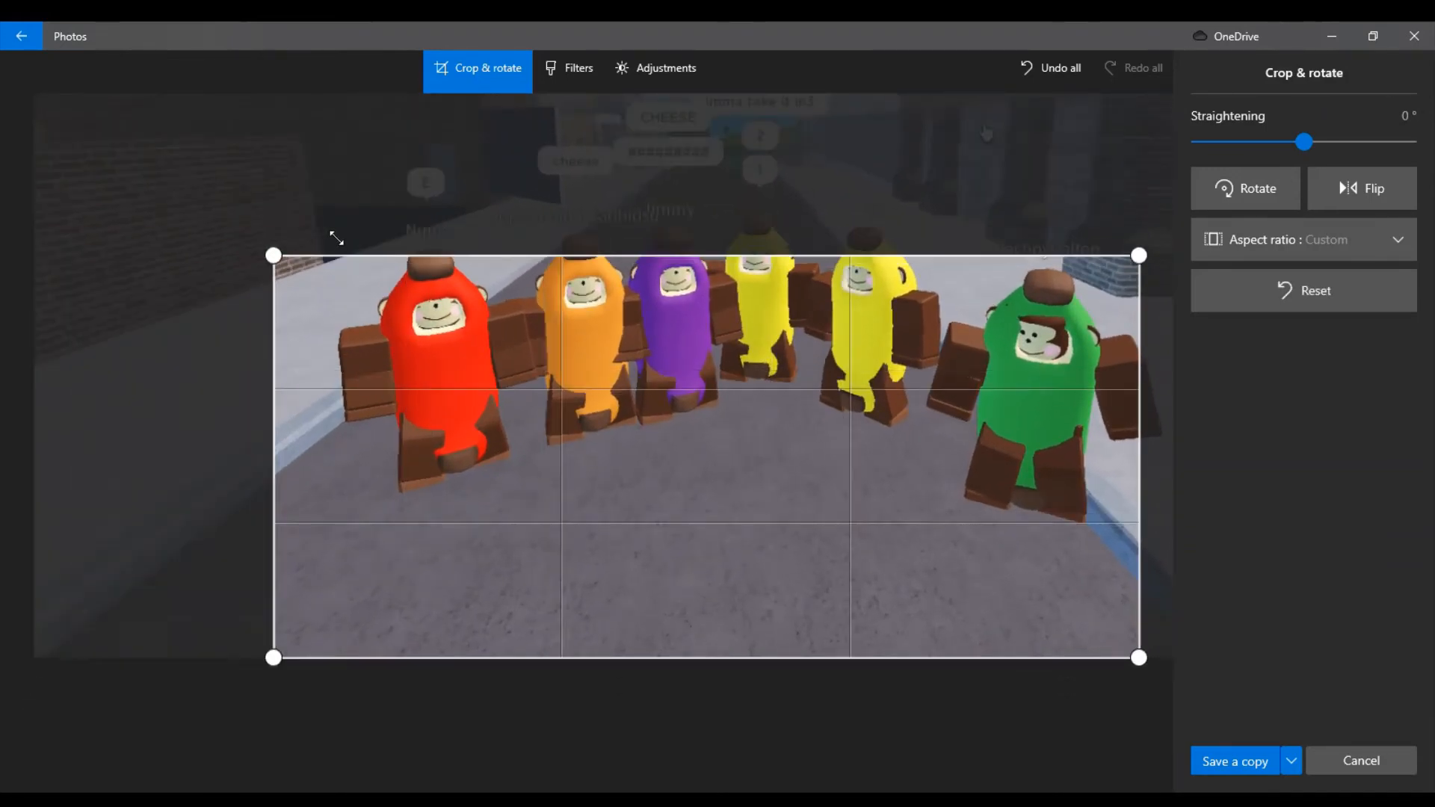
Step: Tighten the crop frame around the six avatars, keeping the red character and the name tags
drag(272, 255, 358, 216)
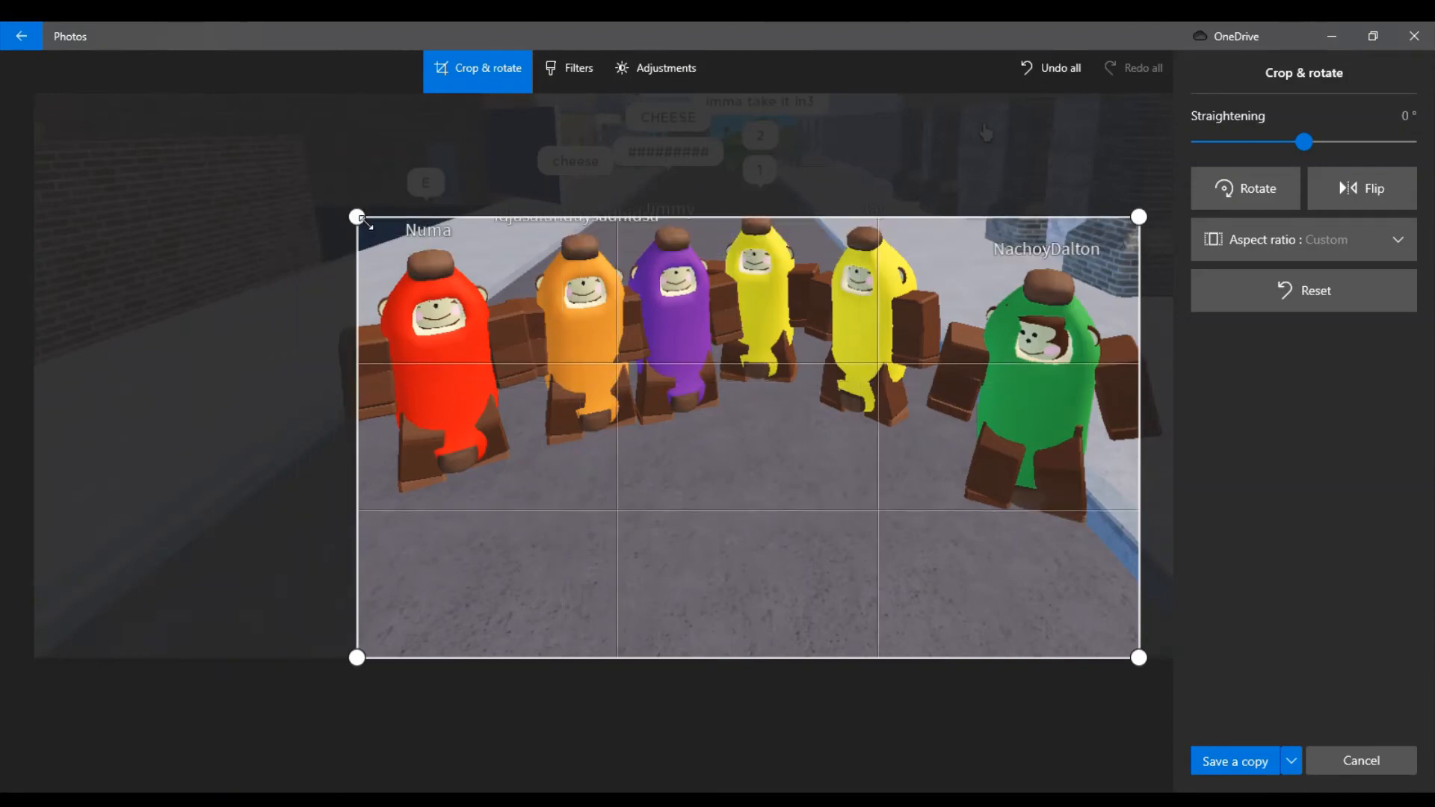
drag(359, 217, 365, 236)
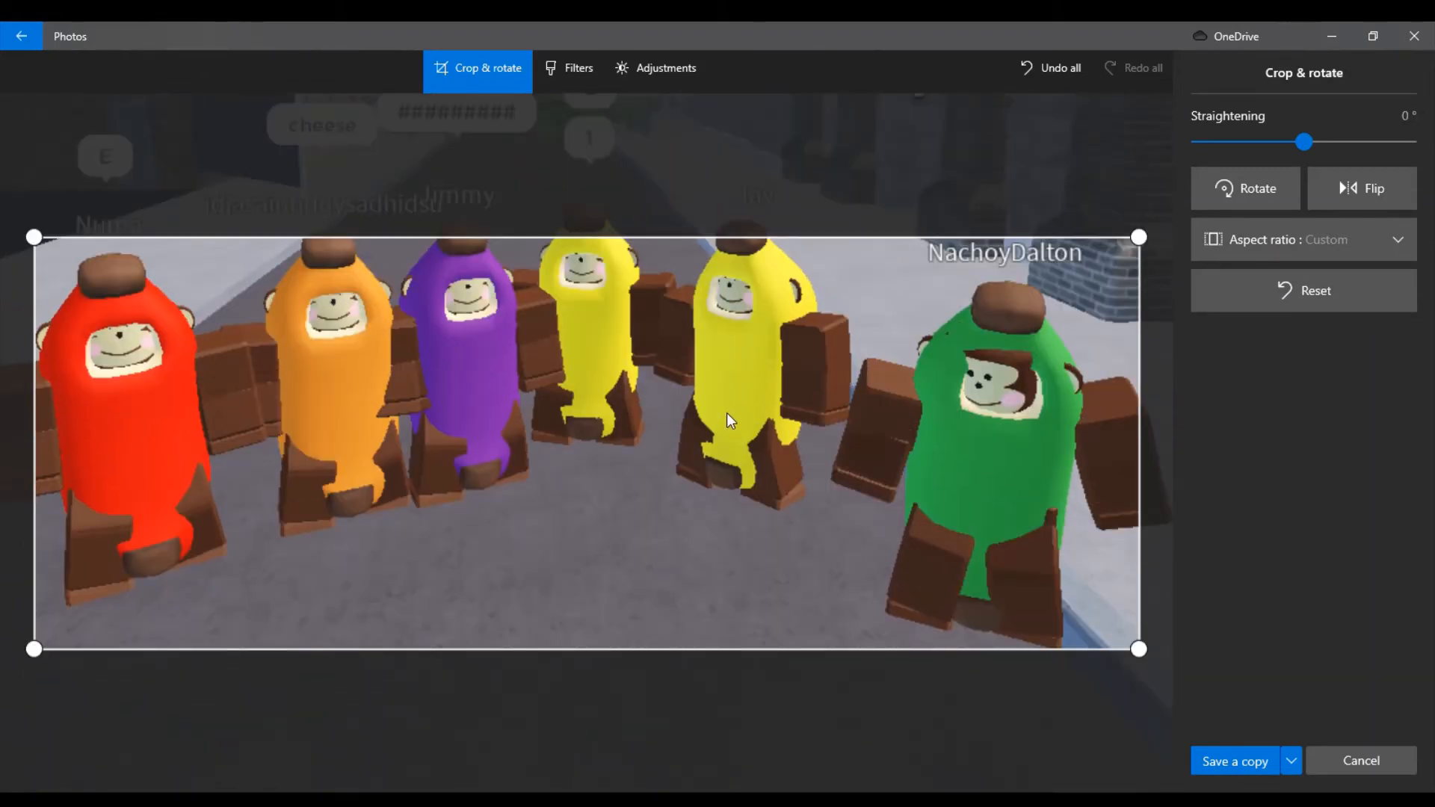
mouse_move(685, 197)
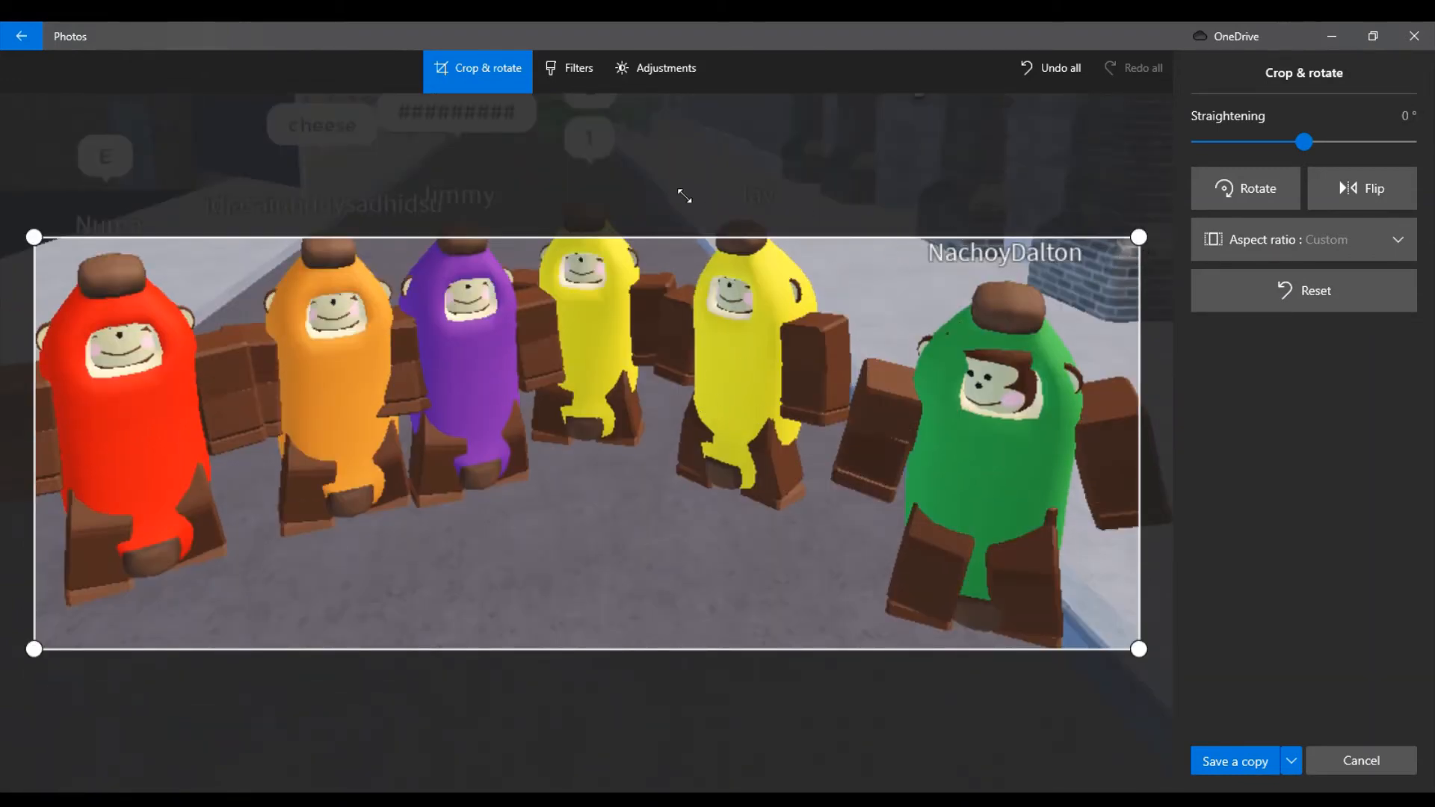
drag(32, 236, 54, 211)
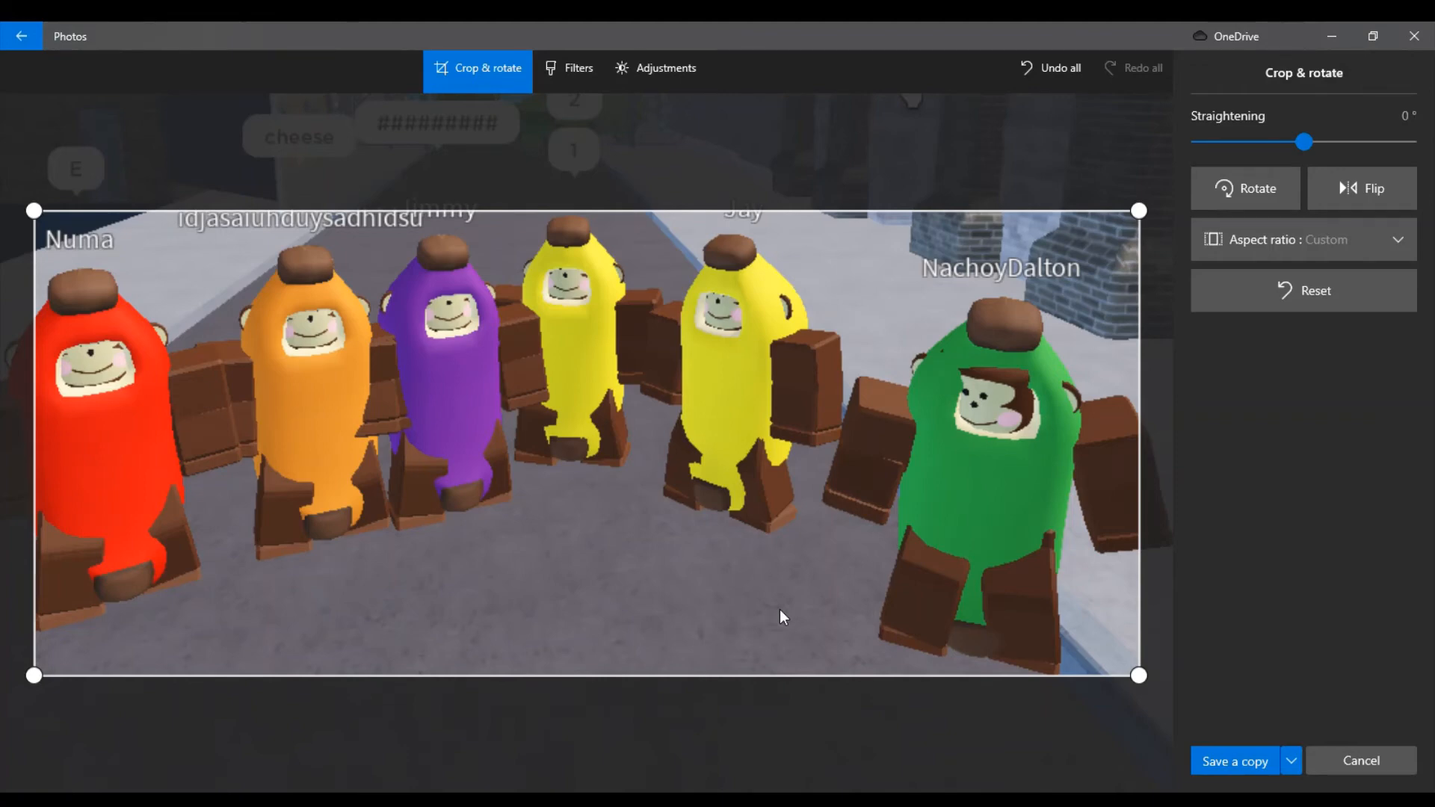
mouse_move(579, 92)
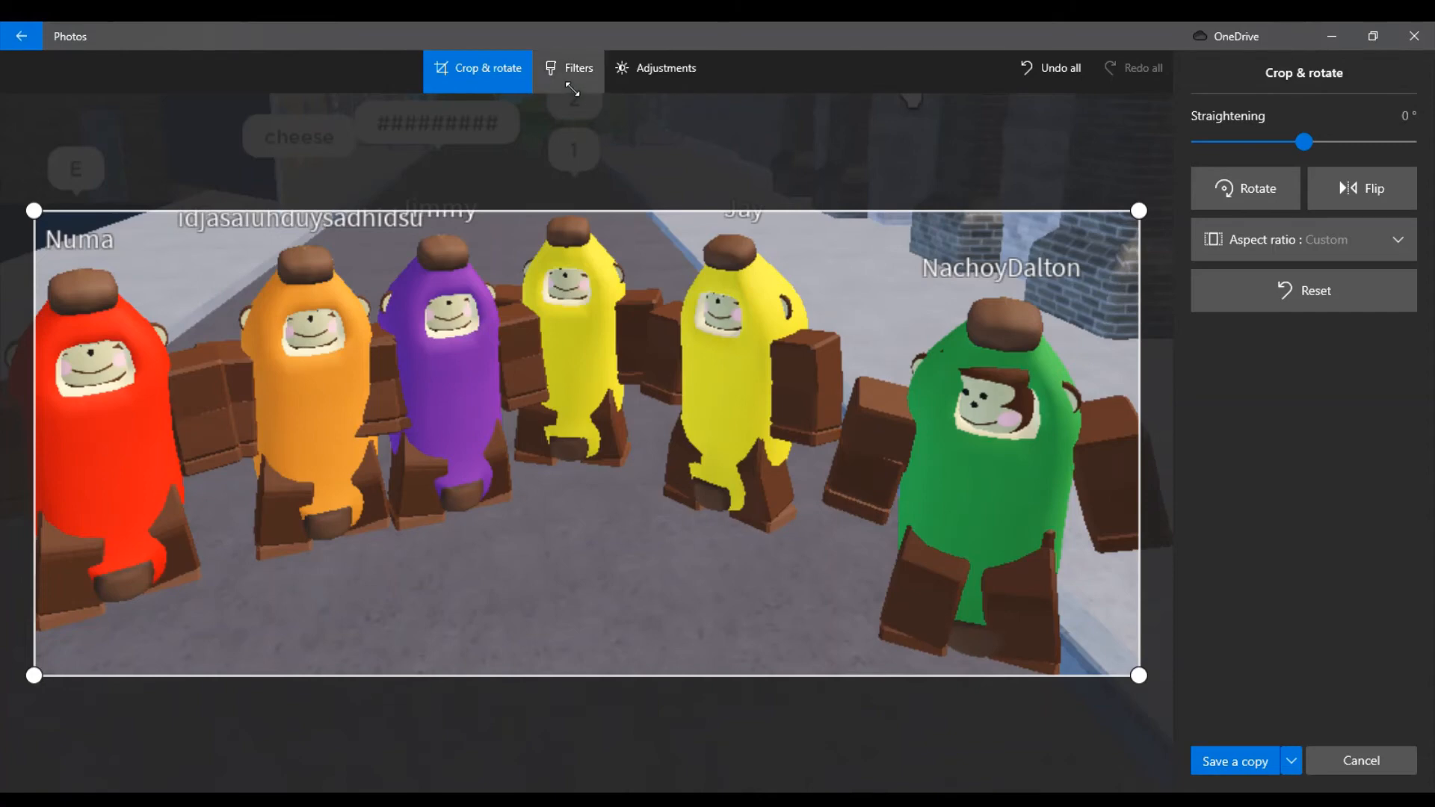
Step: Try the Burlesque filter, pushing its intensity to full then back down to about 58%
click(568, 69)
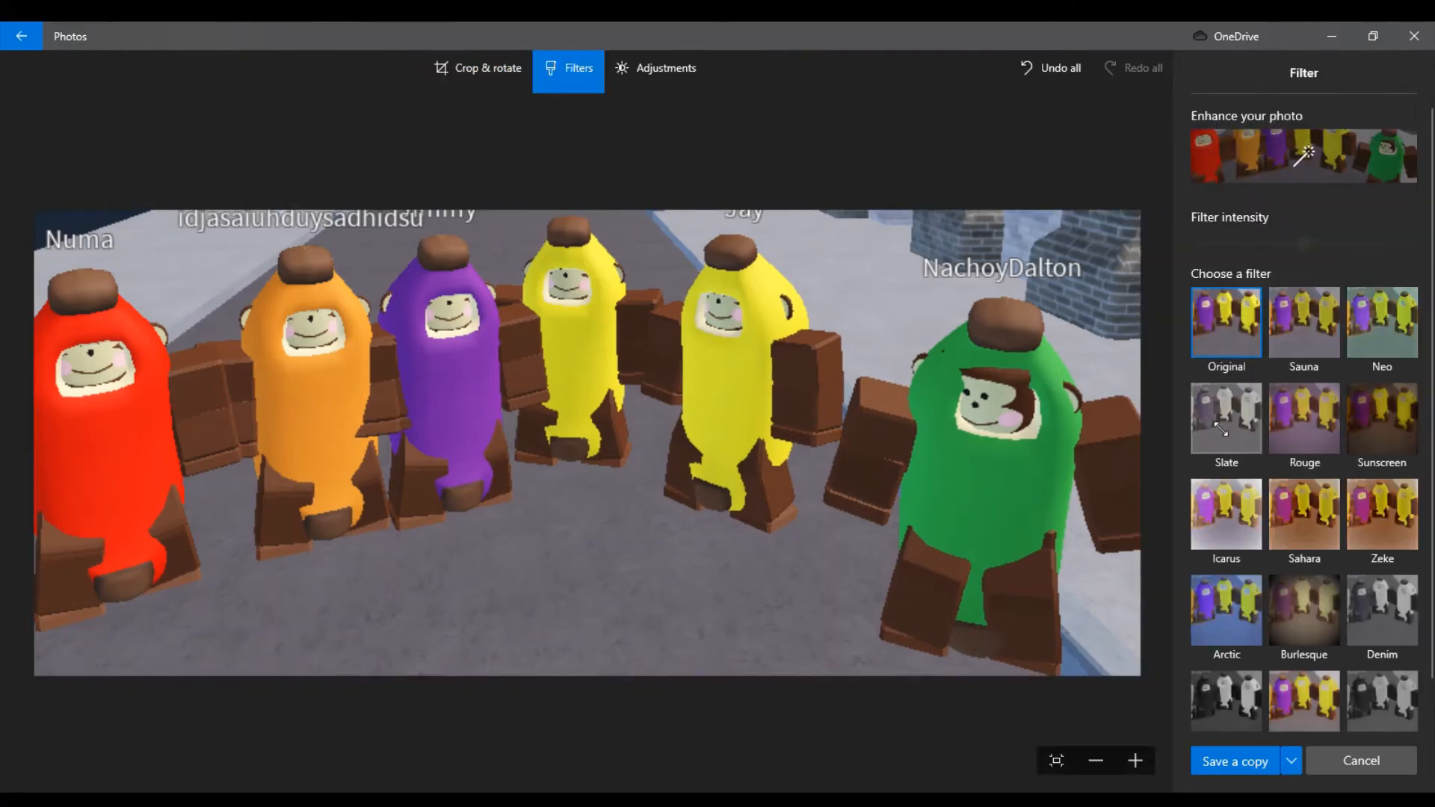
mouse_move(1319, 655)
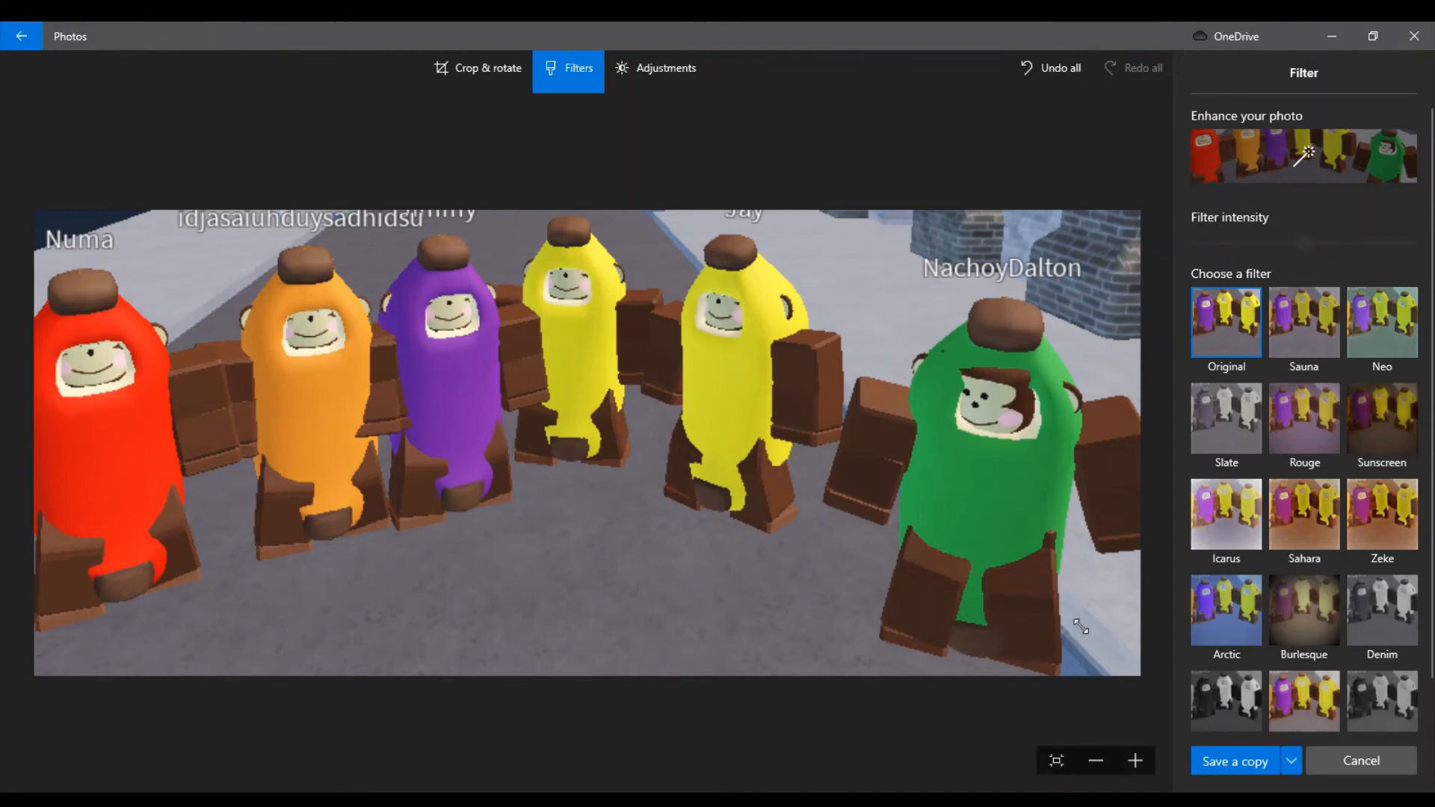
click(1303, 609)
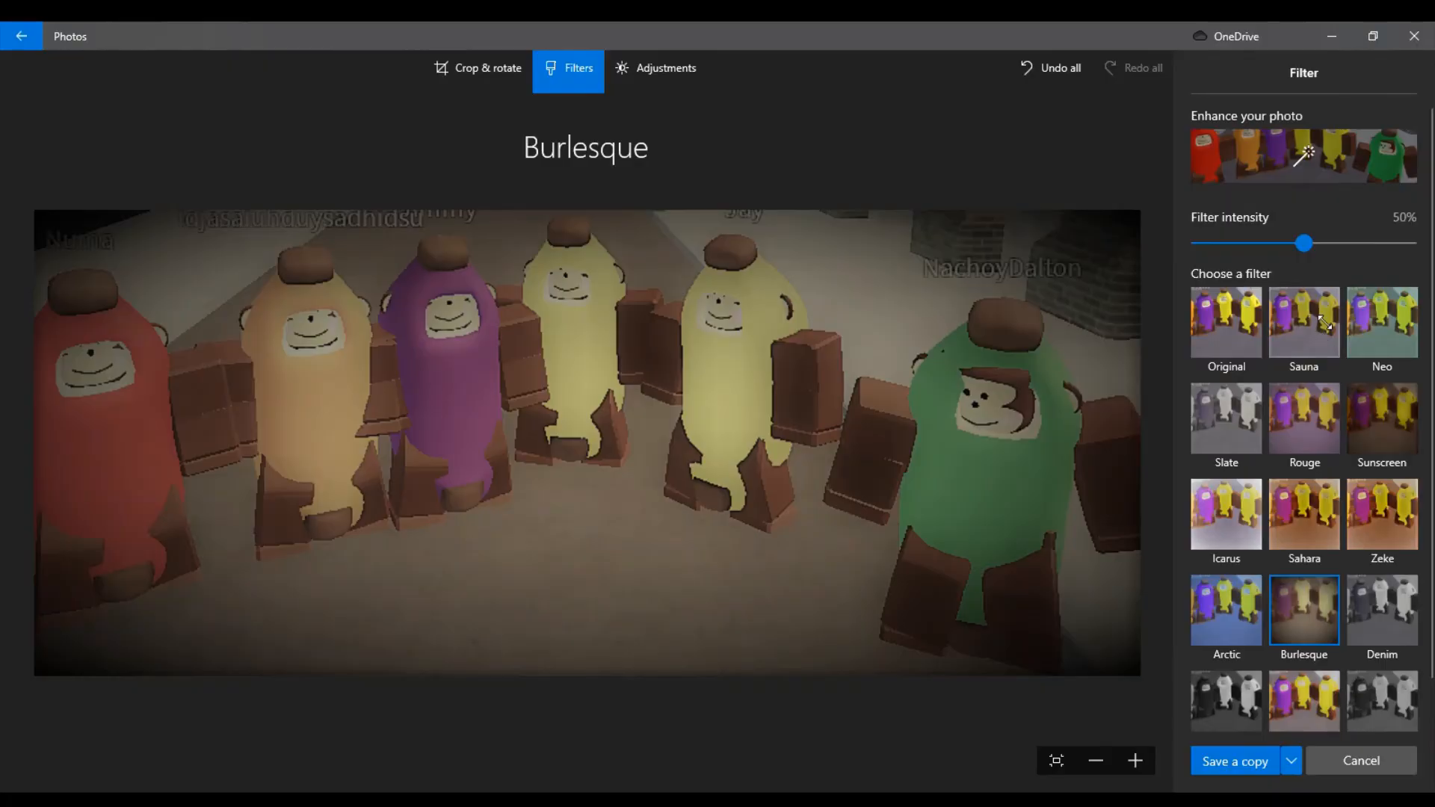
drag(1303, 242, 1409, 243)
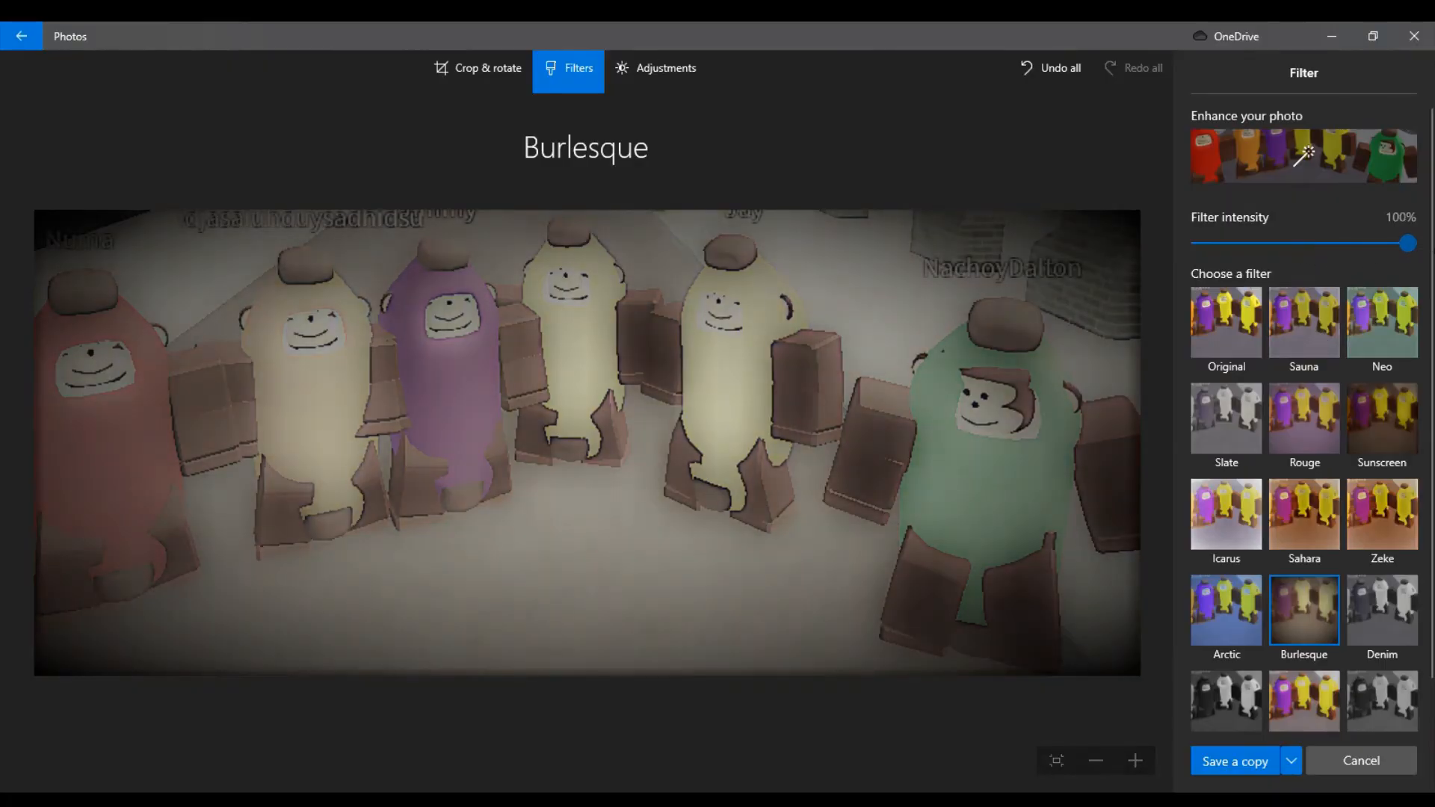
drag(1408, 242, 1358, 242)
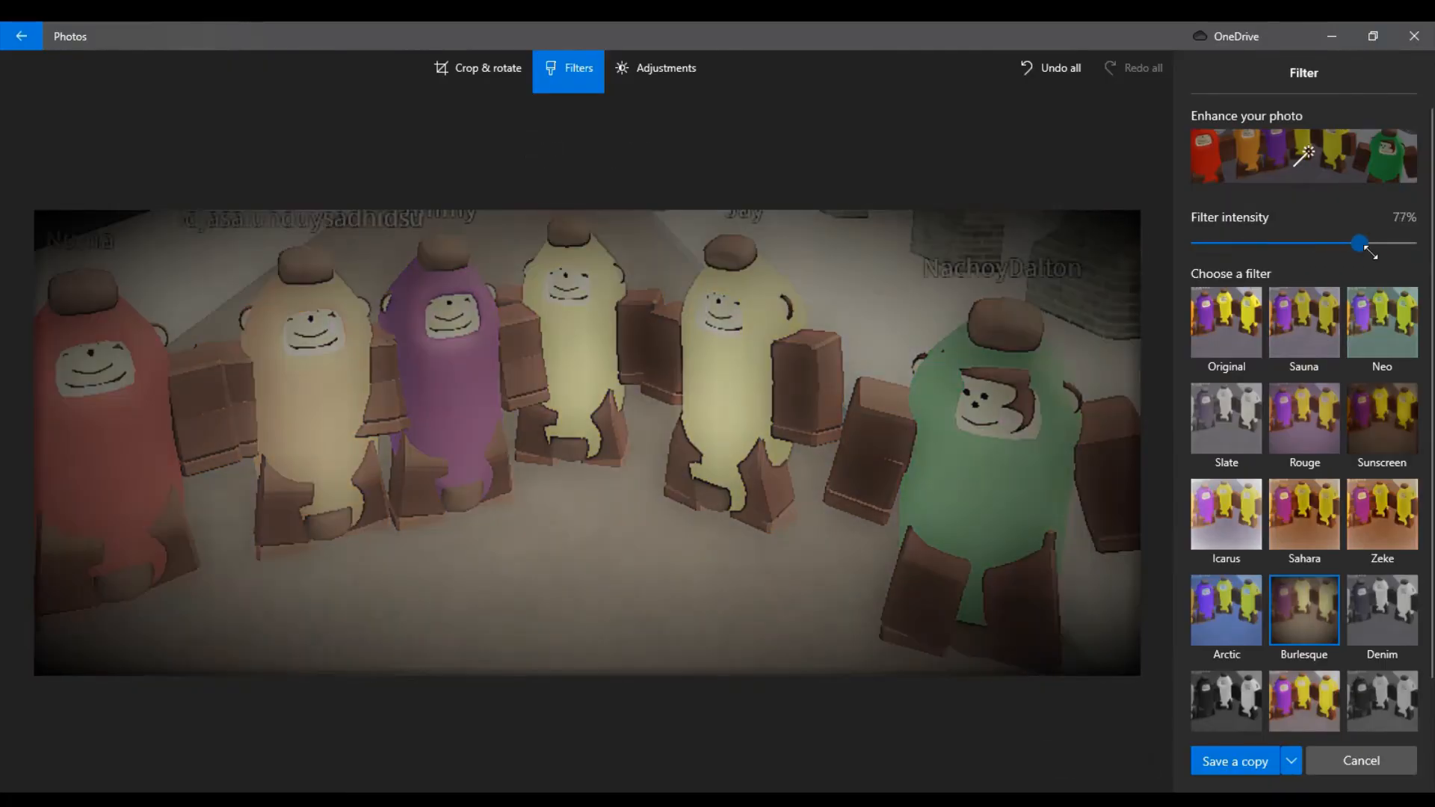
drag(1359, 244, 1319, 244)
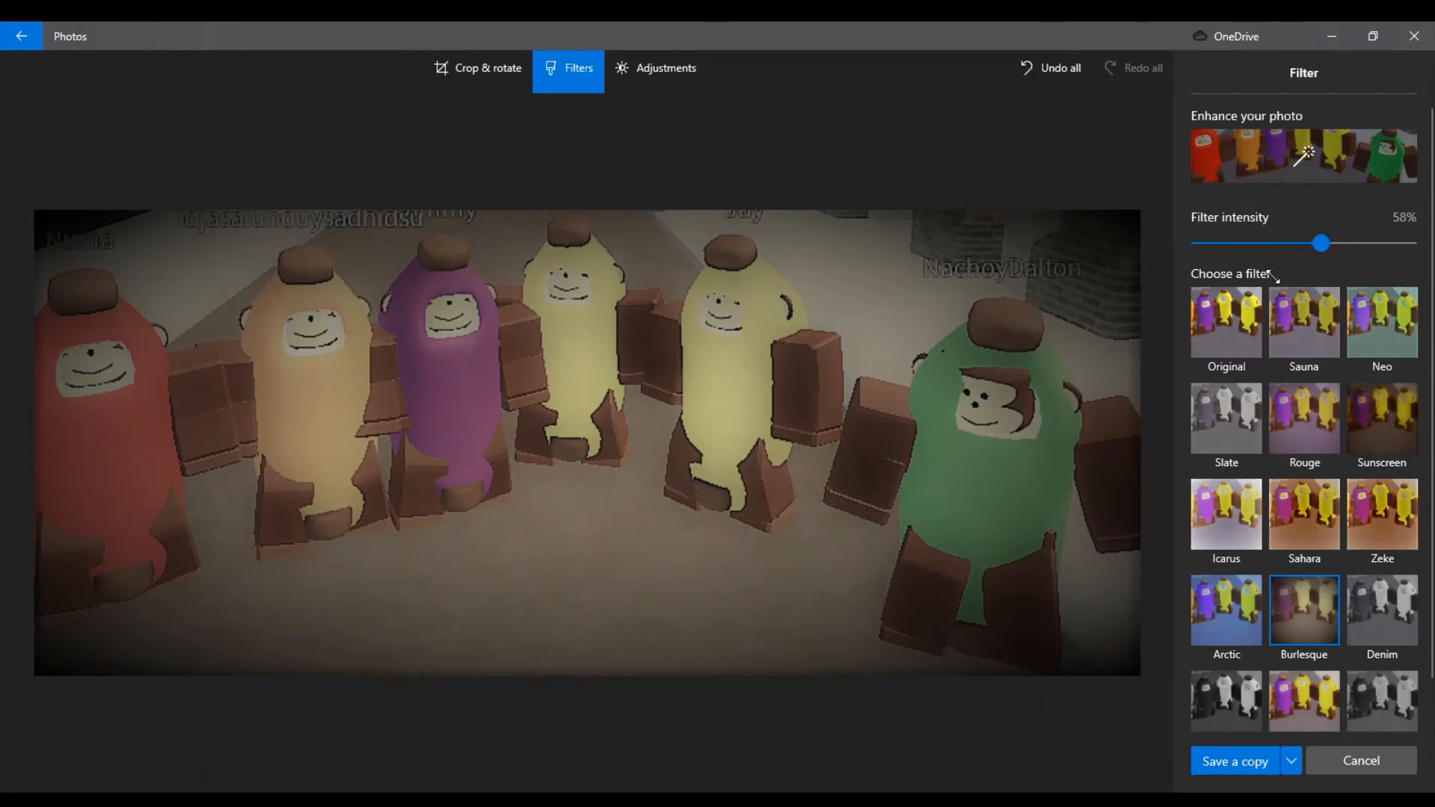
mouse_move(1222, 370)
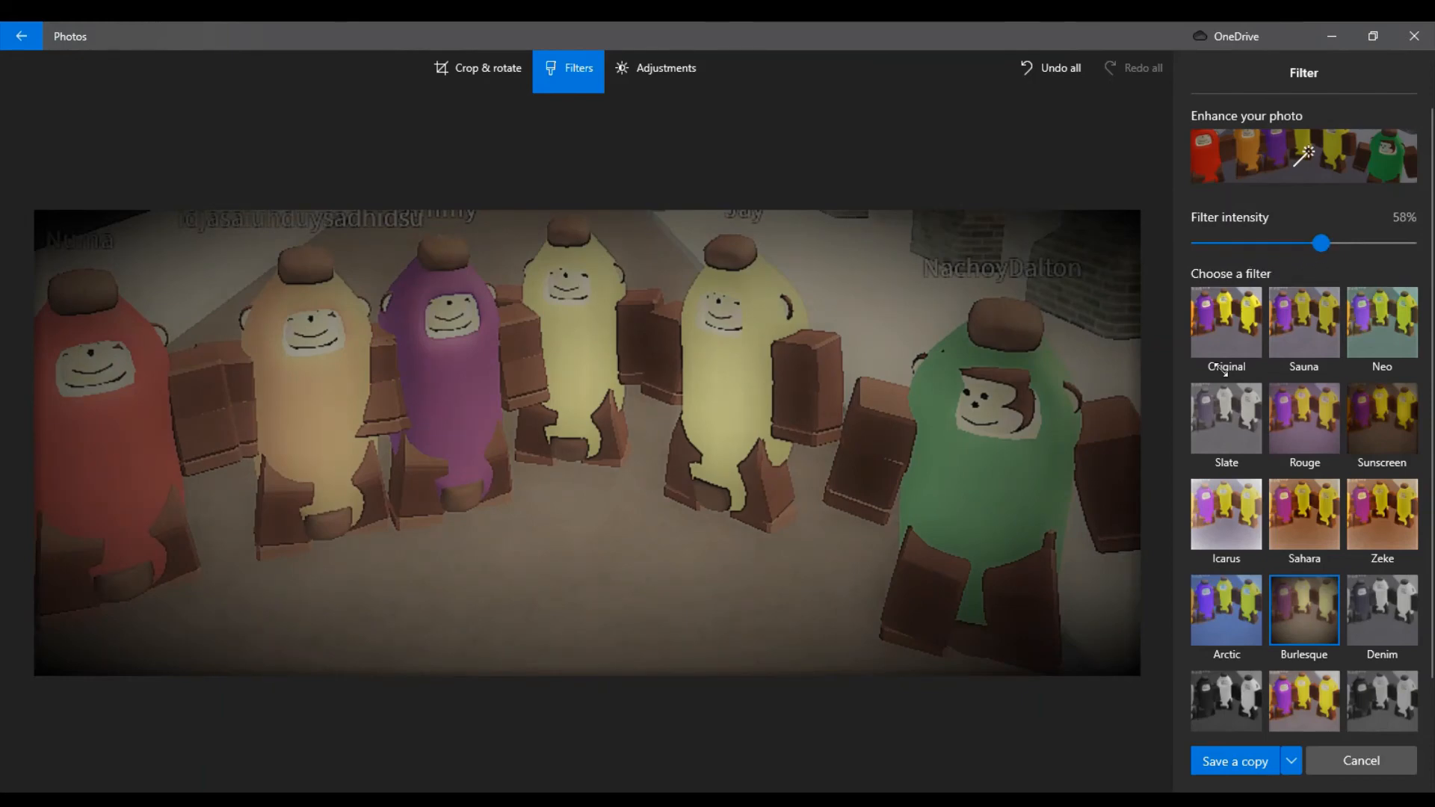
Step: Preview the Icarus, Neo, Slate, Arctic and Vanilla filters on the photo
click(1225, 513)
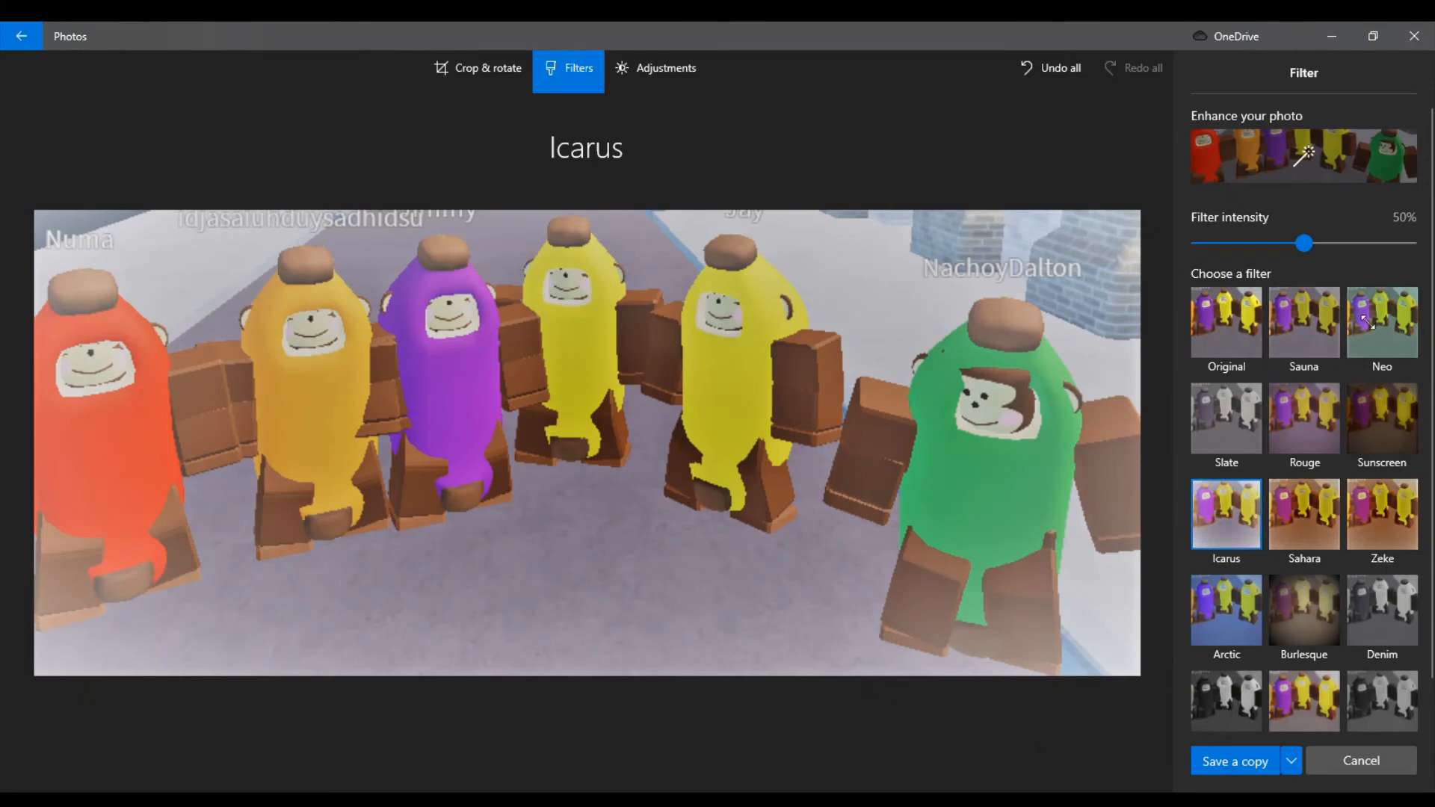
click(1381, 322)
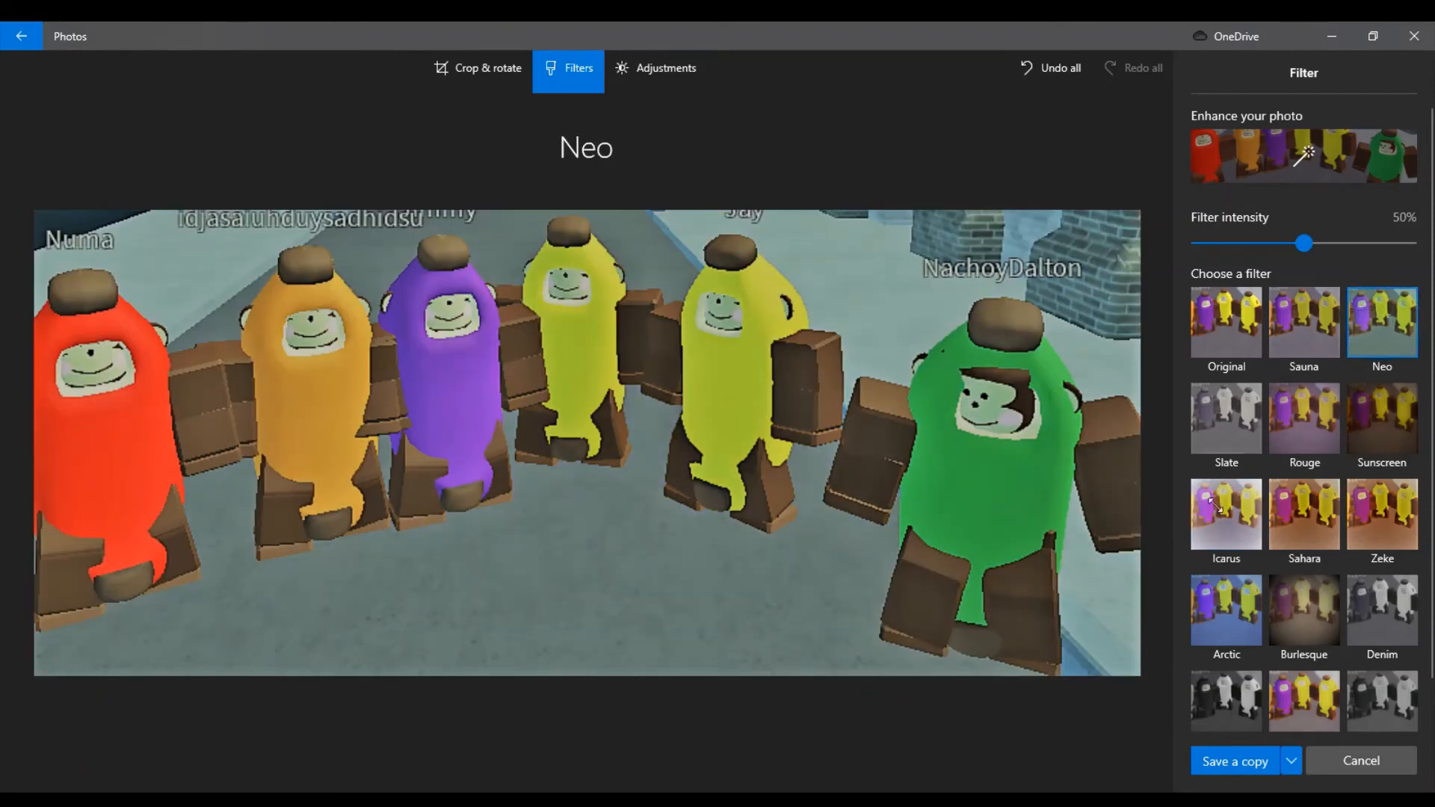
click(1225, 515)
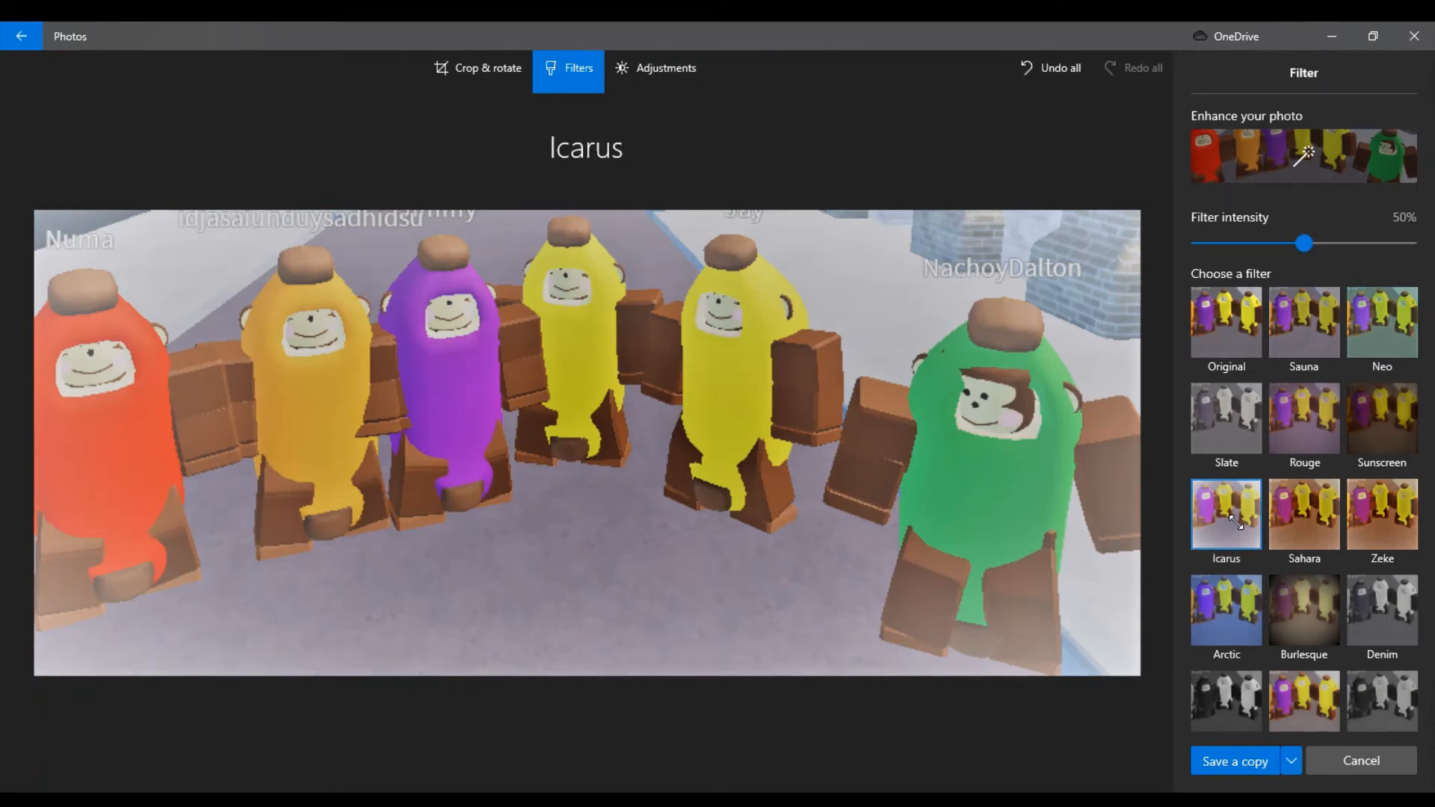
mouse_move(1251, 449)
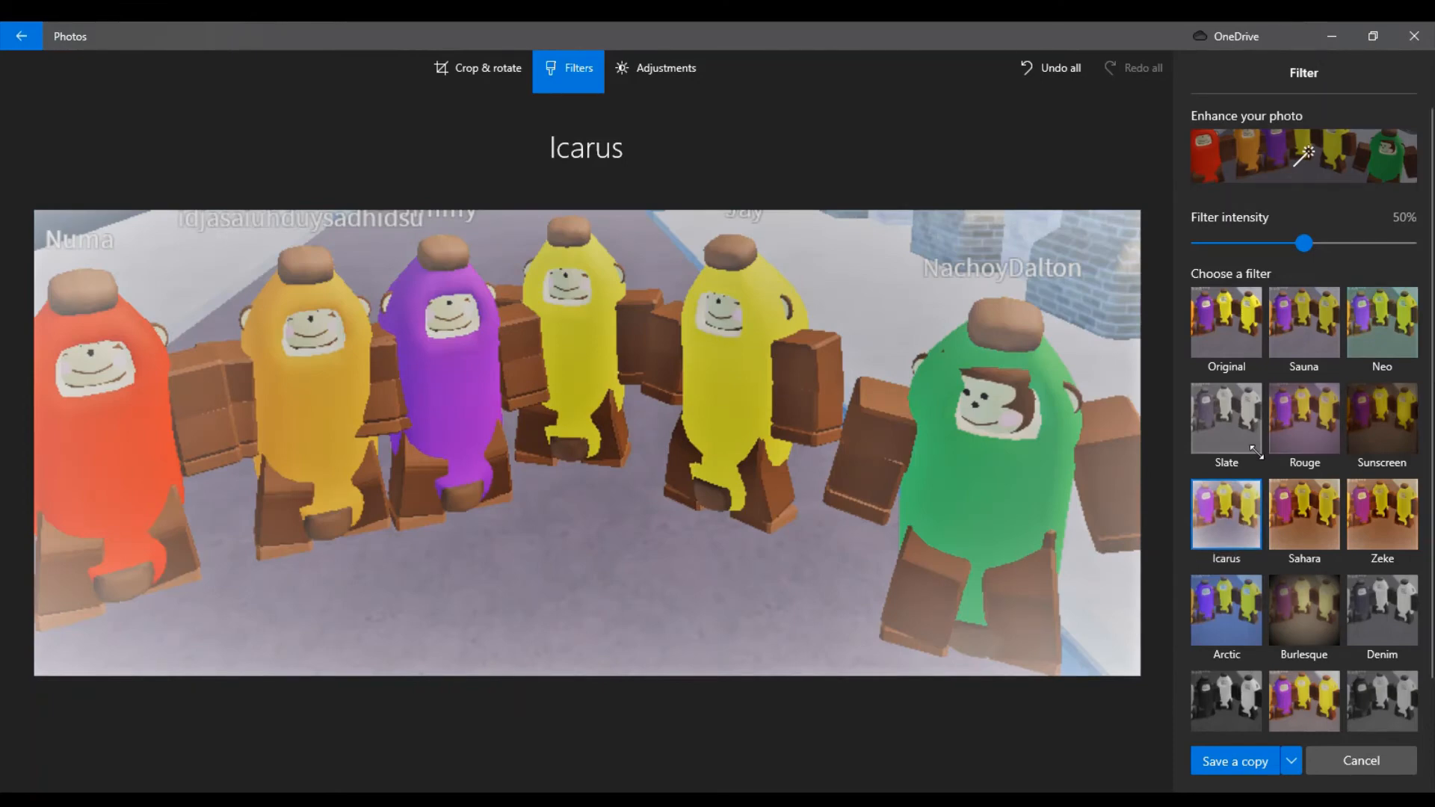
click(1225, 418)
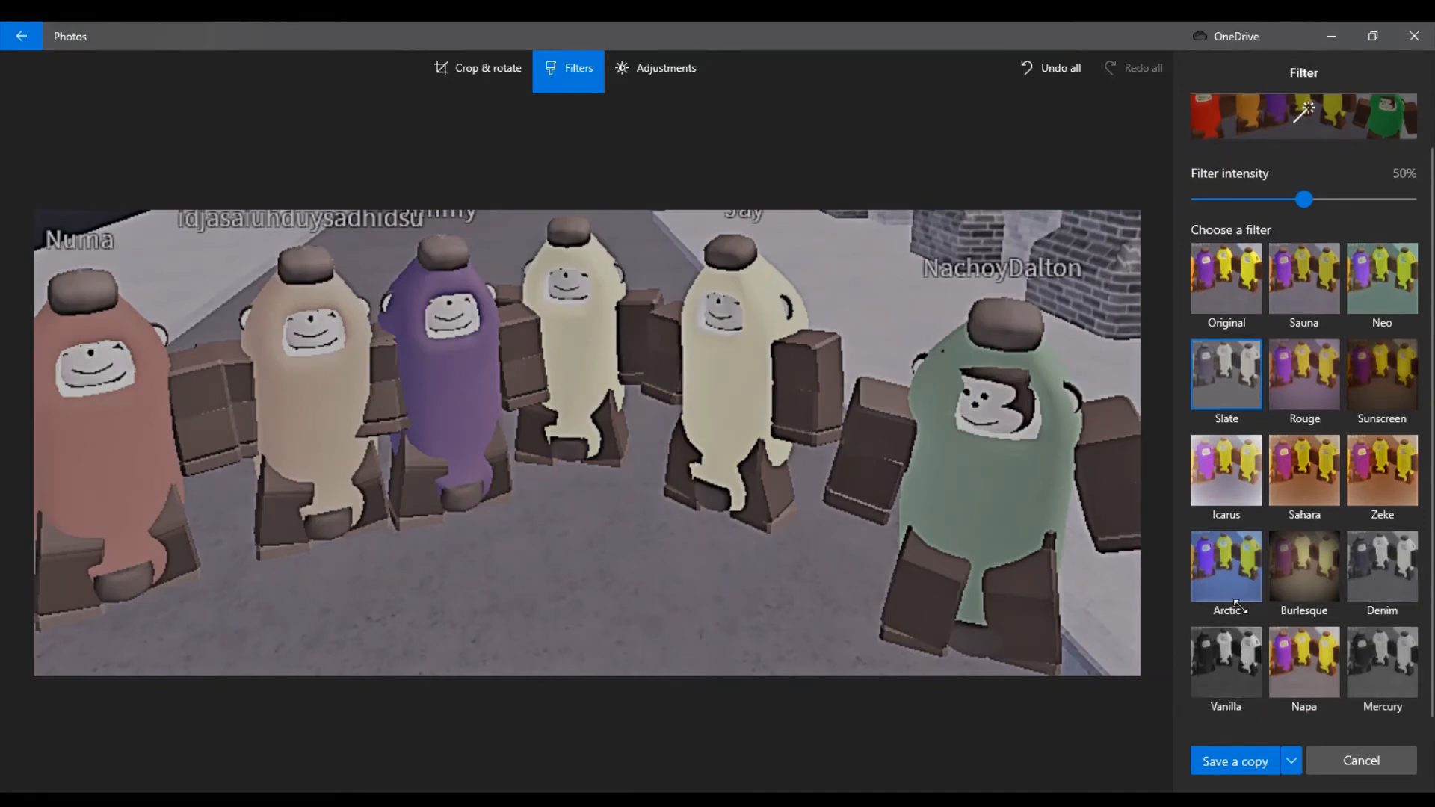
click(1226, 565)
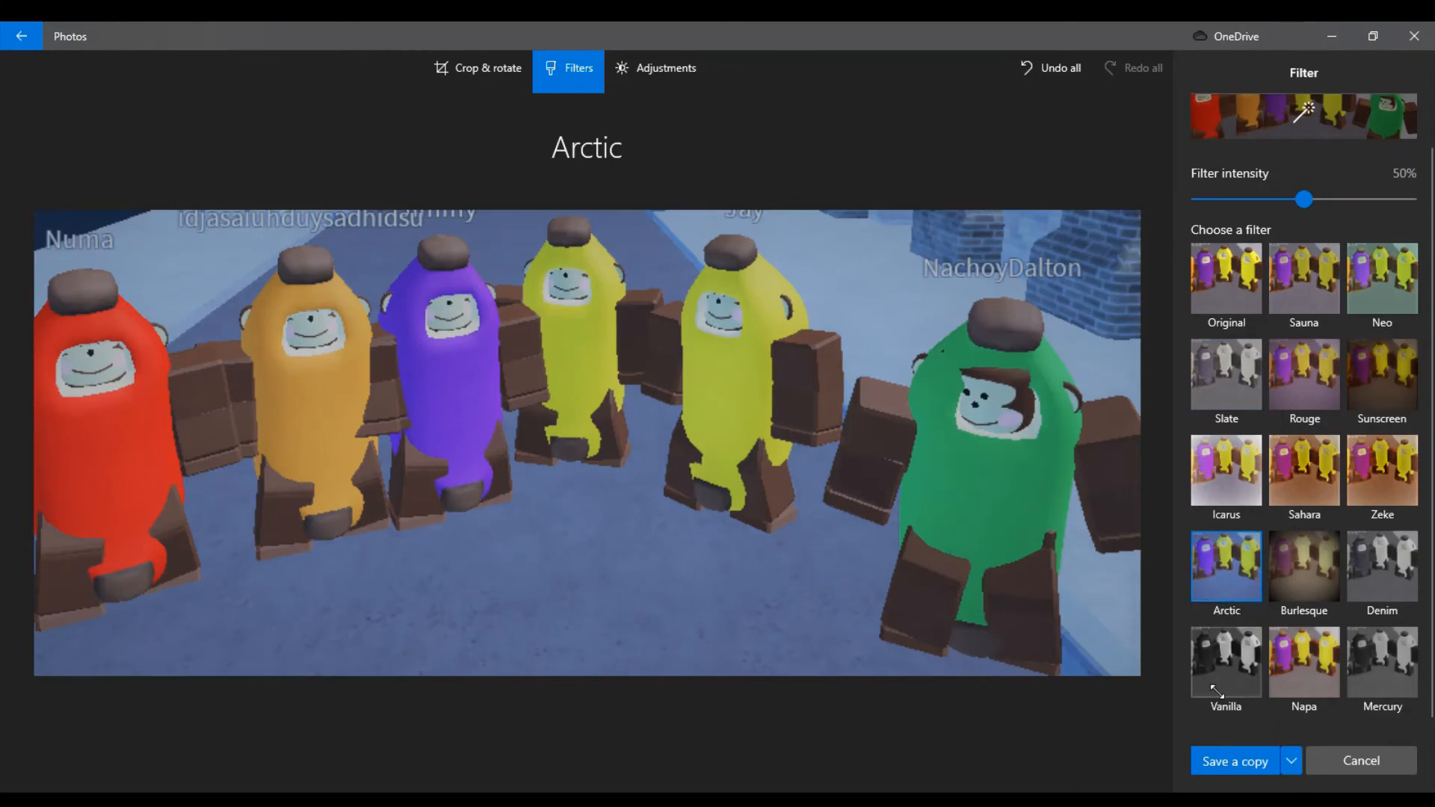
click(1225, 664)
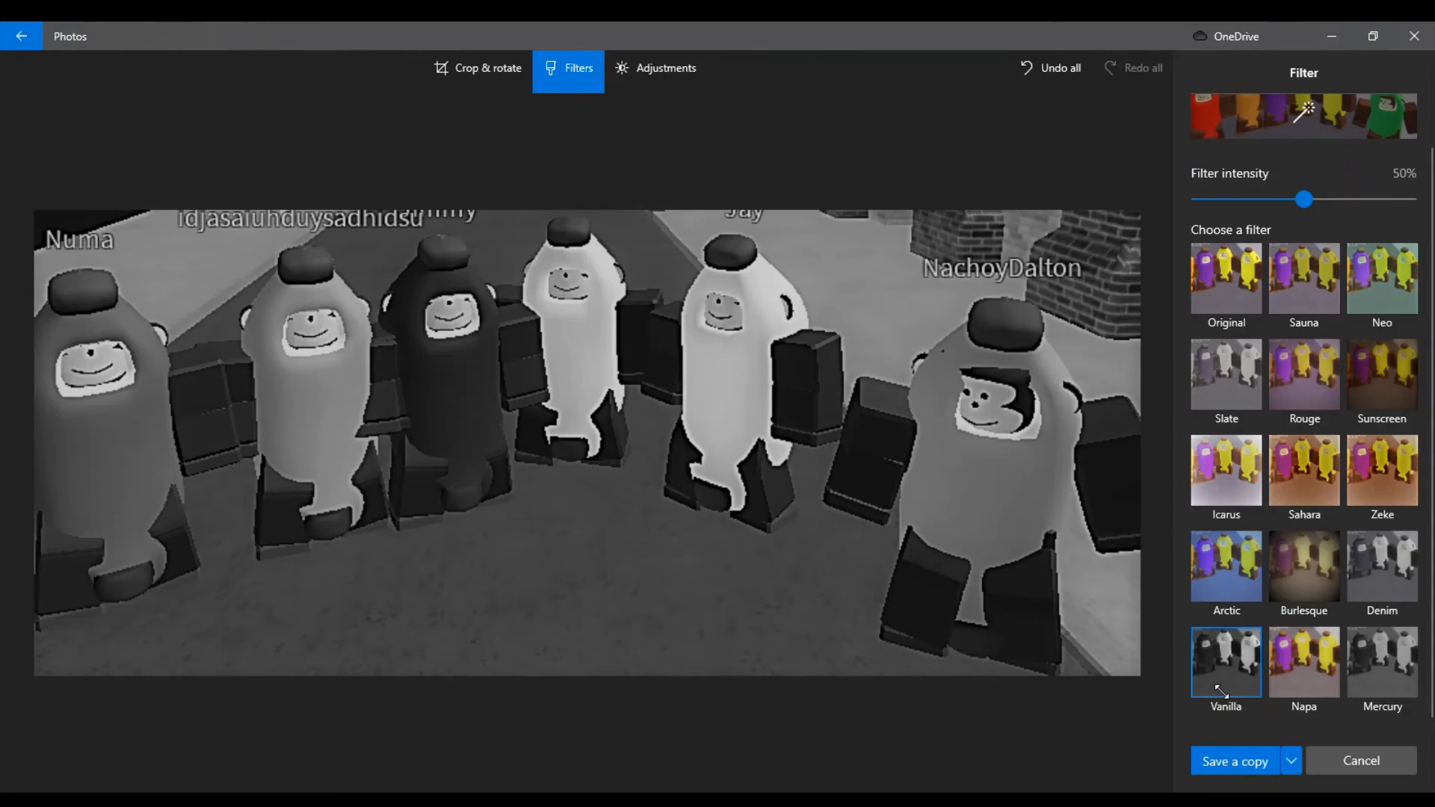
Step: Compare the Burlesque, Mercury, Vanilla and Denim filters
click(1304, 564)
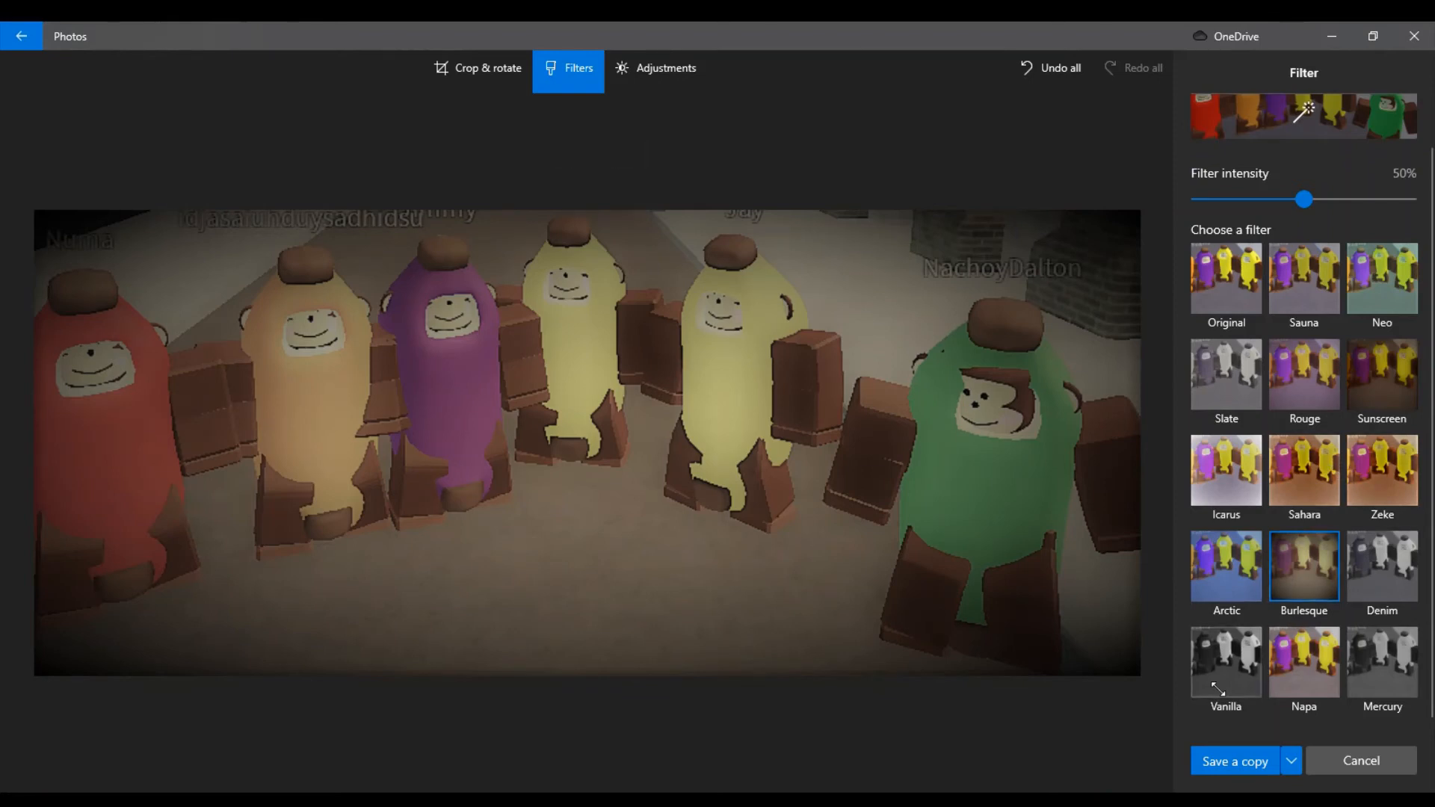
click(1381, 663)
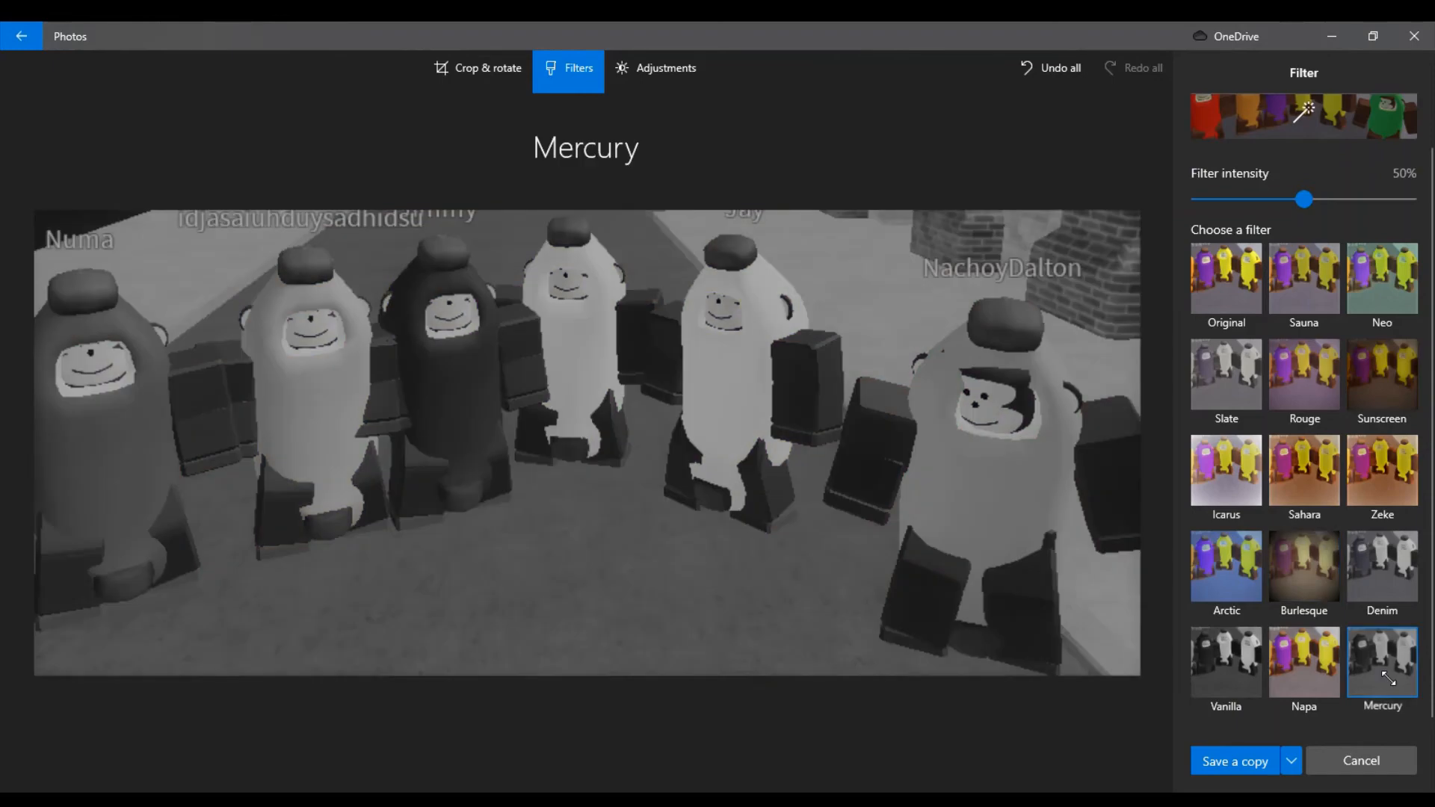
click(1225, 660)
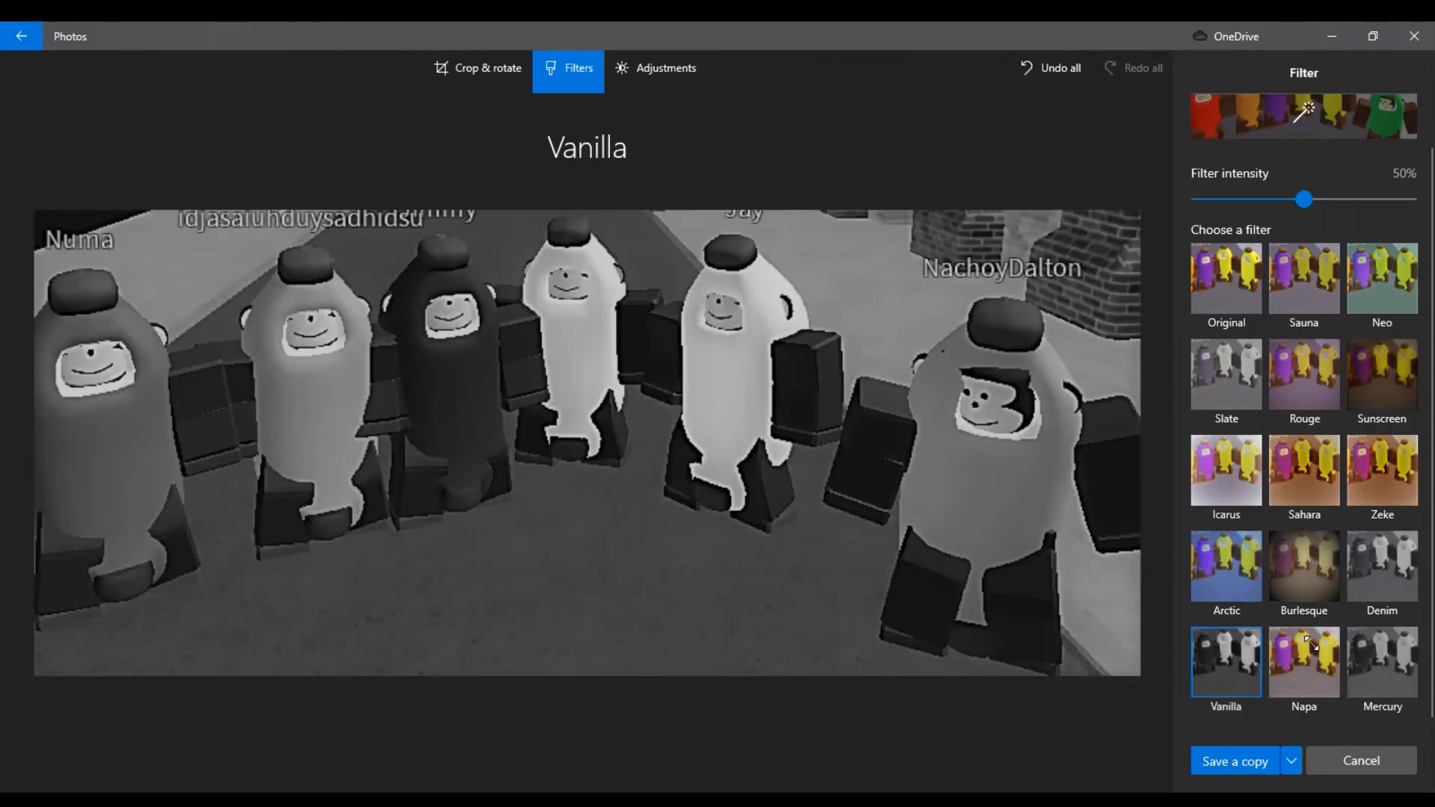
click(1381, 662)
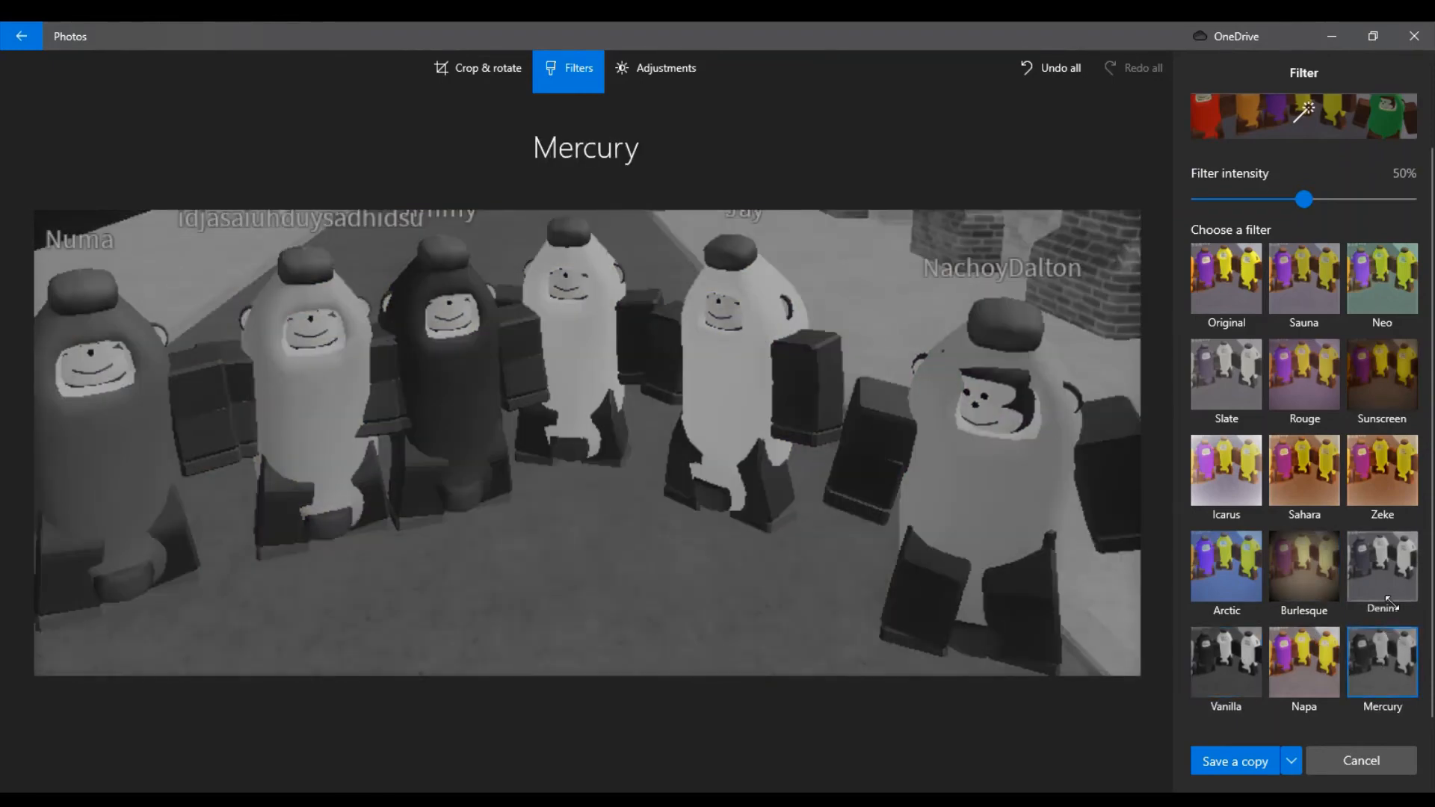
click(1381, 565)
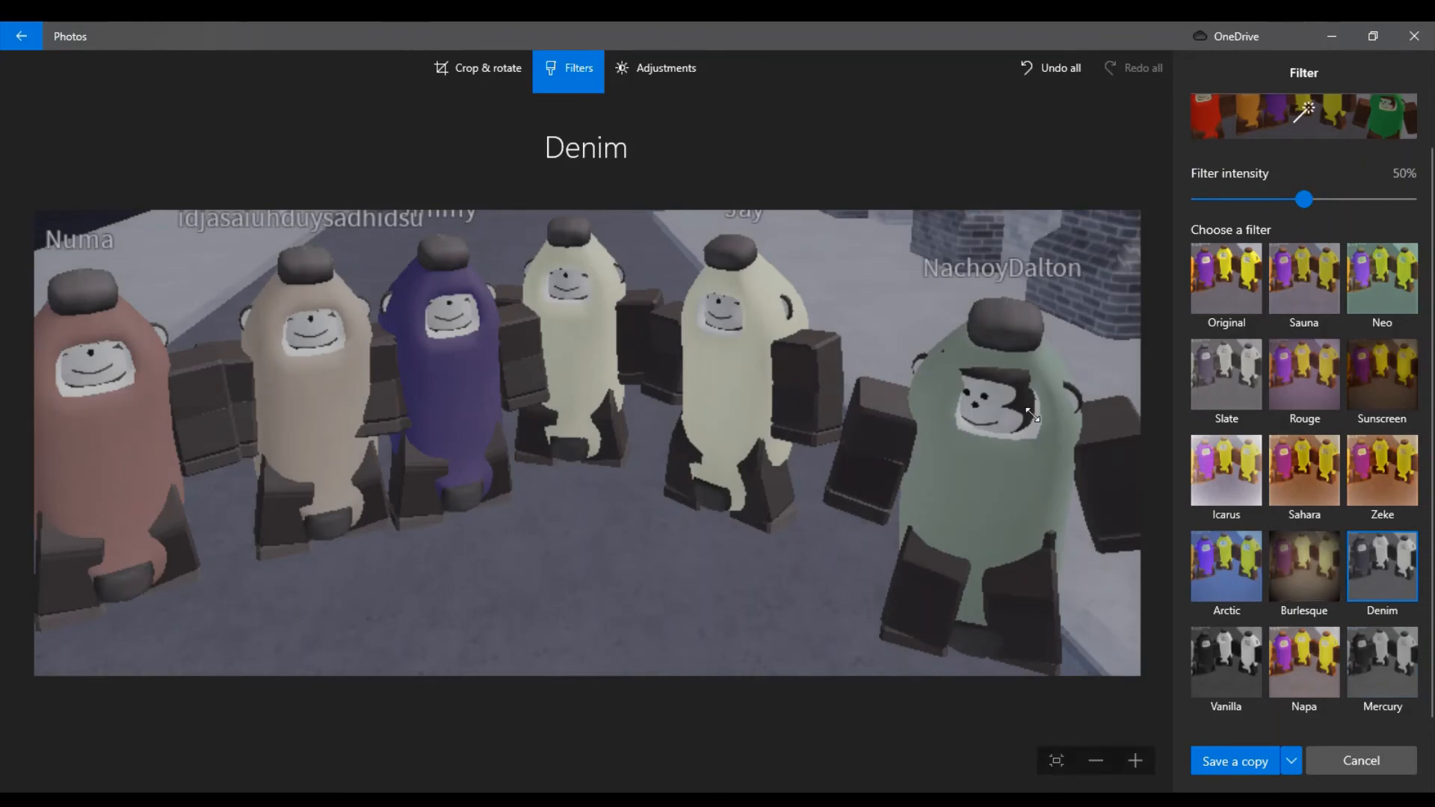
Step: Settle on the Zeke filter and raise its intensity to about 85%
click(1381, 471)
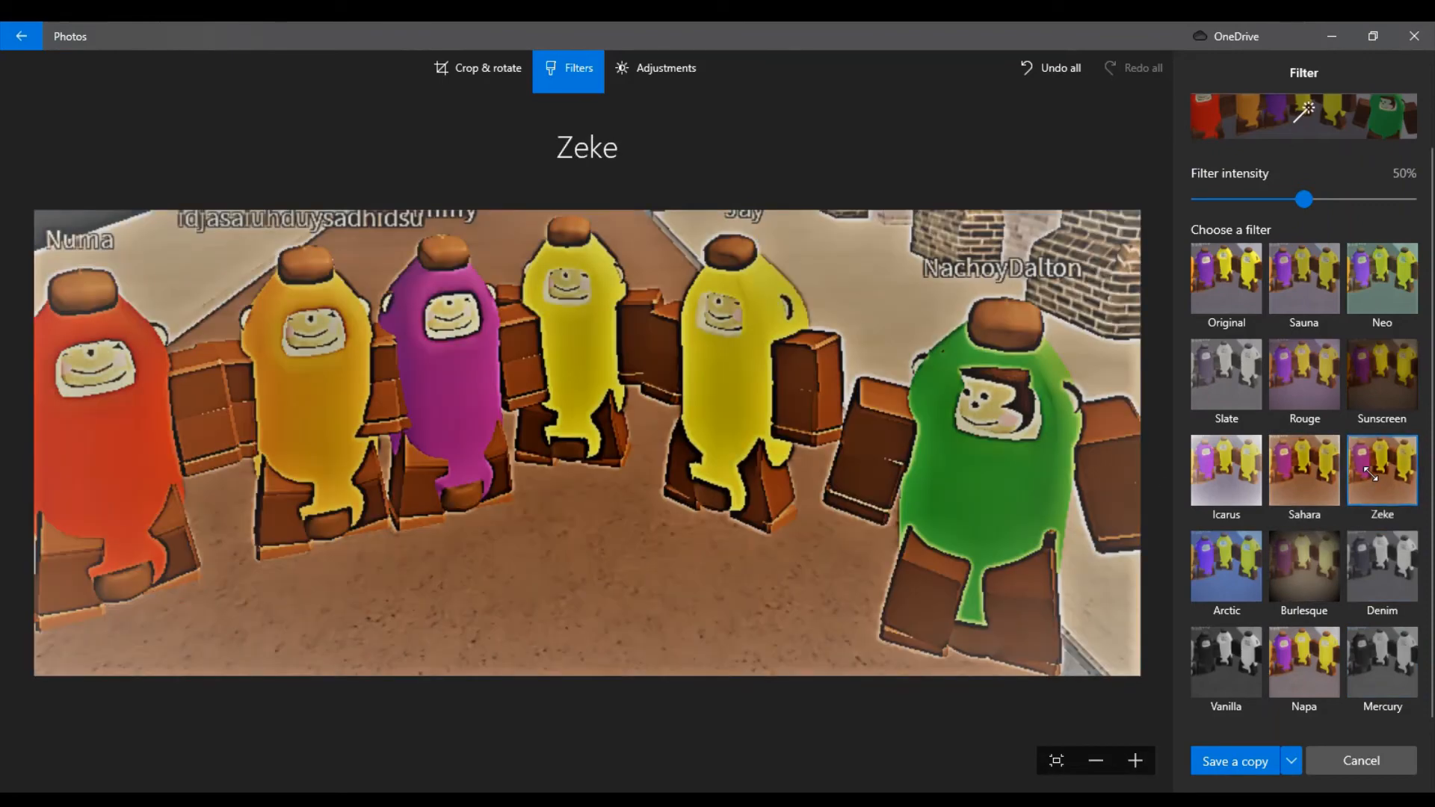
drag(1304, 199, 1342, 199)
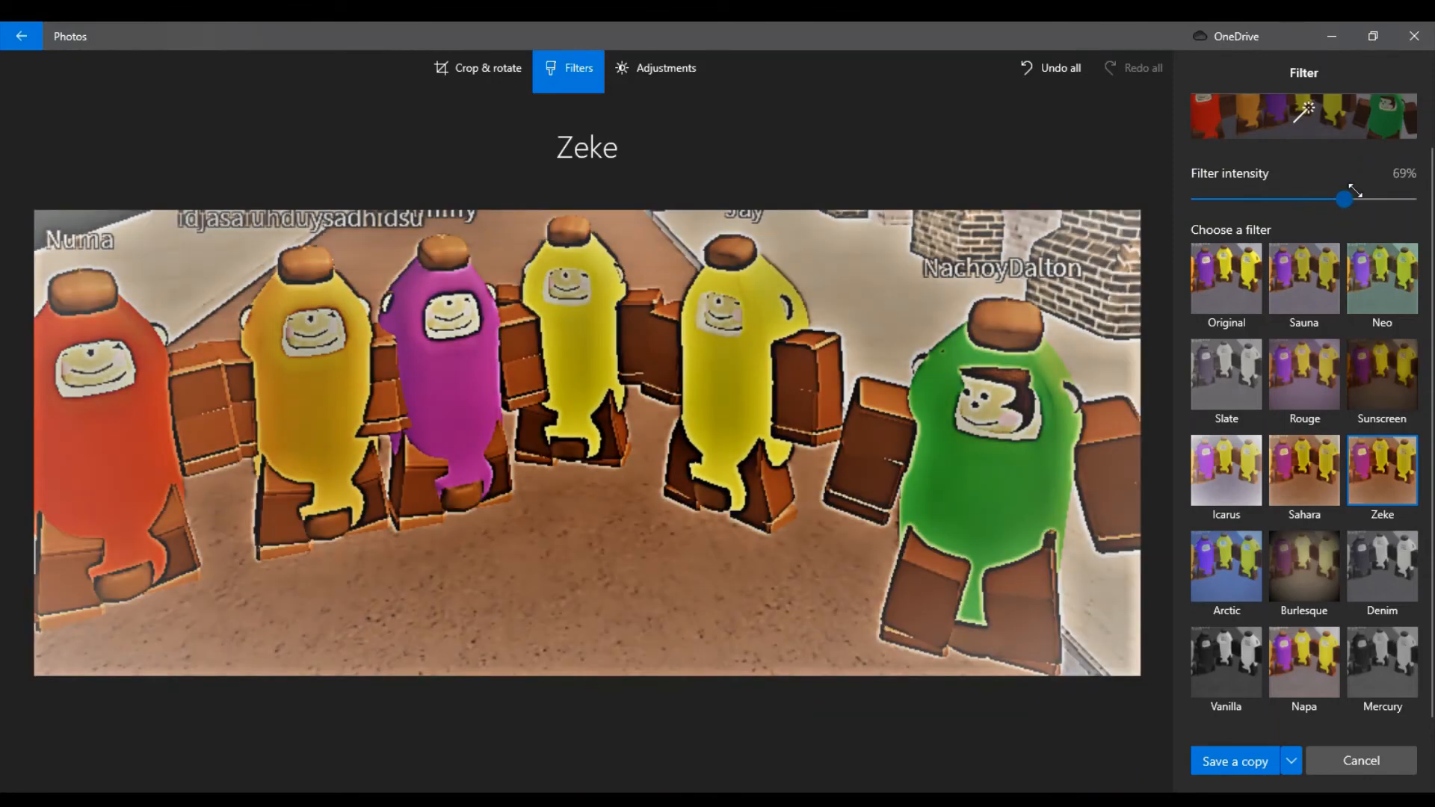
drag(1345, 197, 1376, 197)
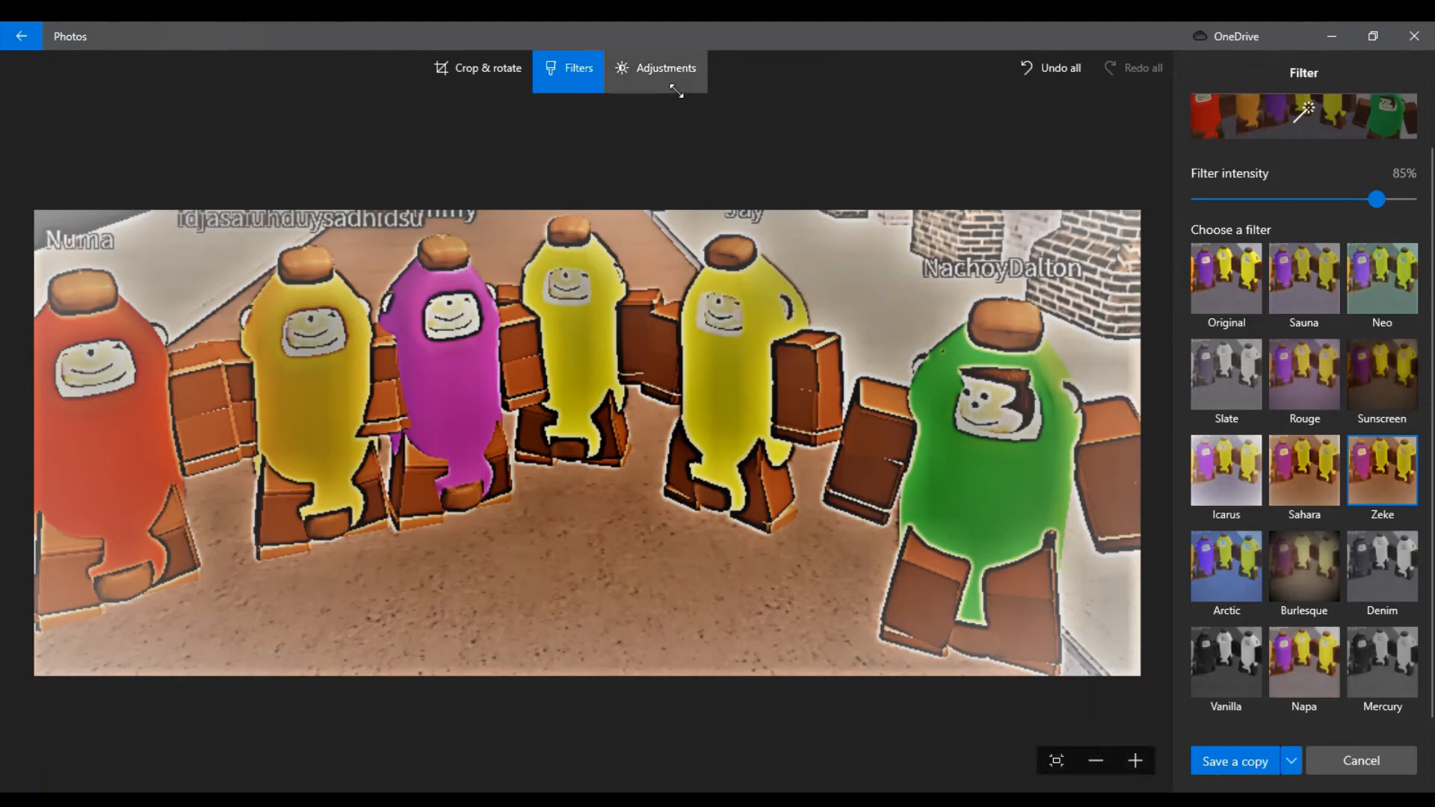
Step: In Adjustments, push Clarity to maximum and set a mild dark vignette just above centre
click(663, 68)
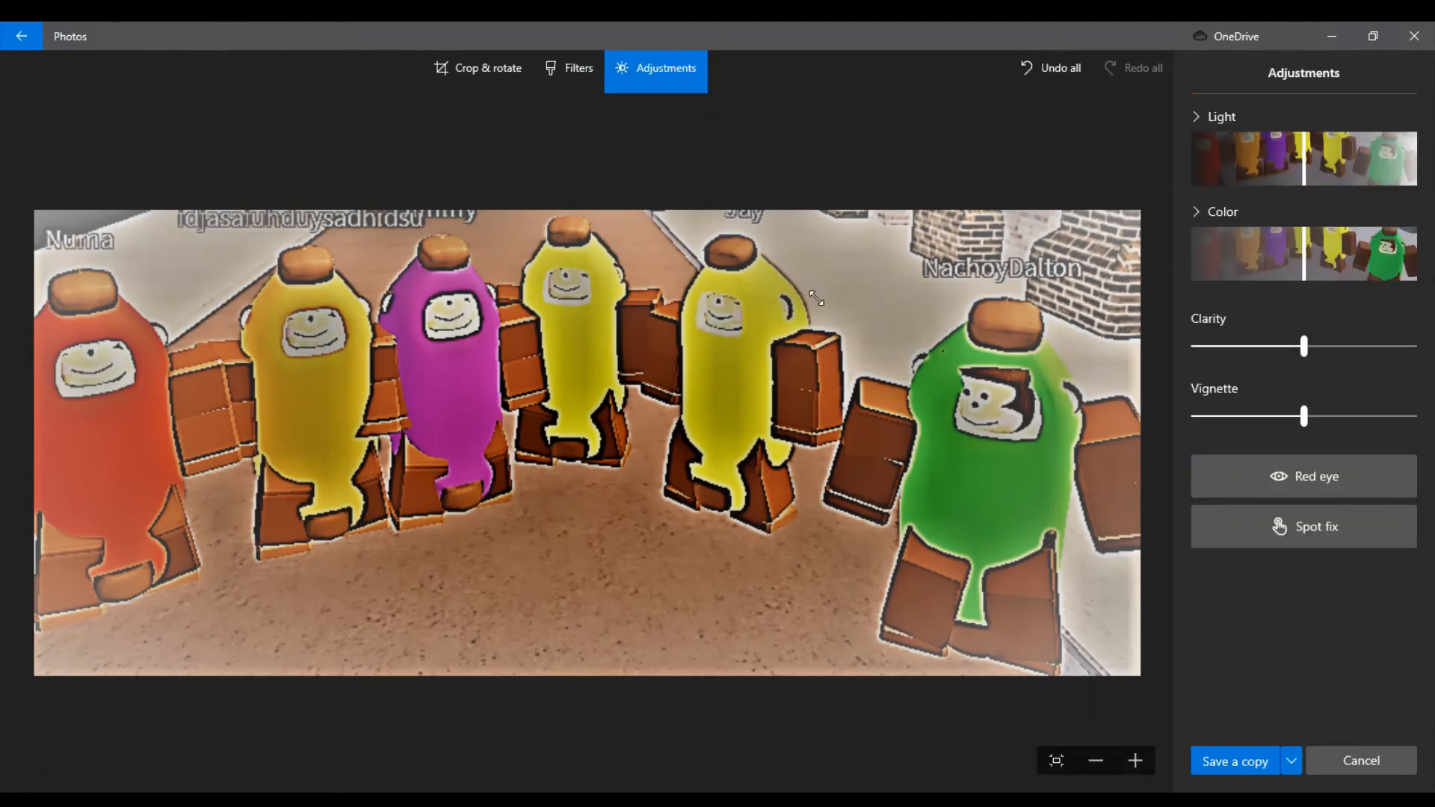
mouse_move(825, 290)
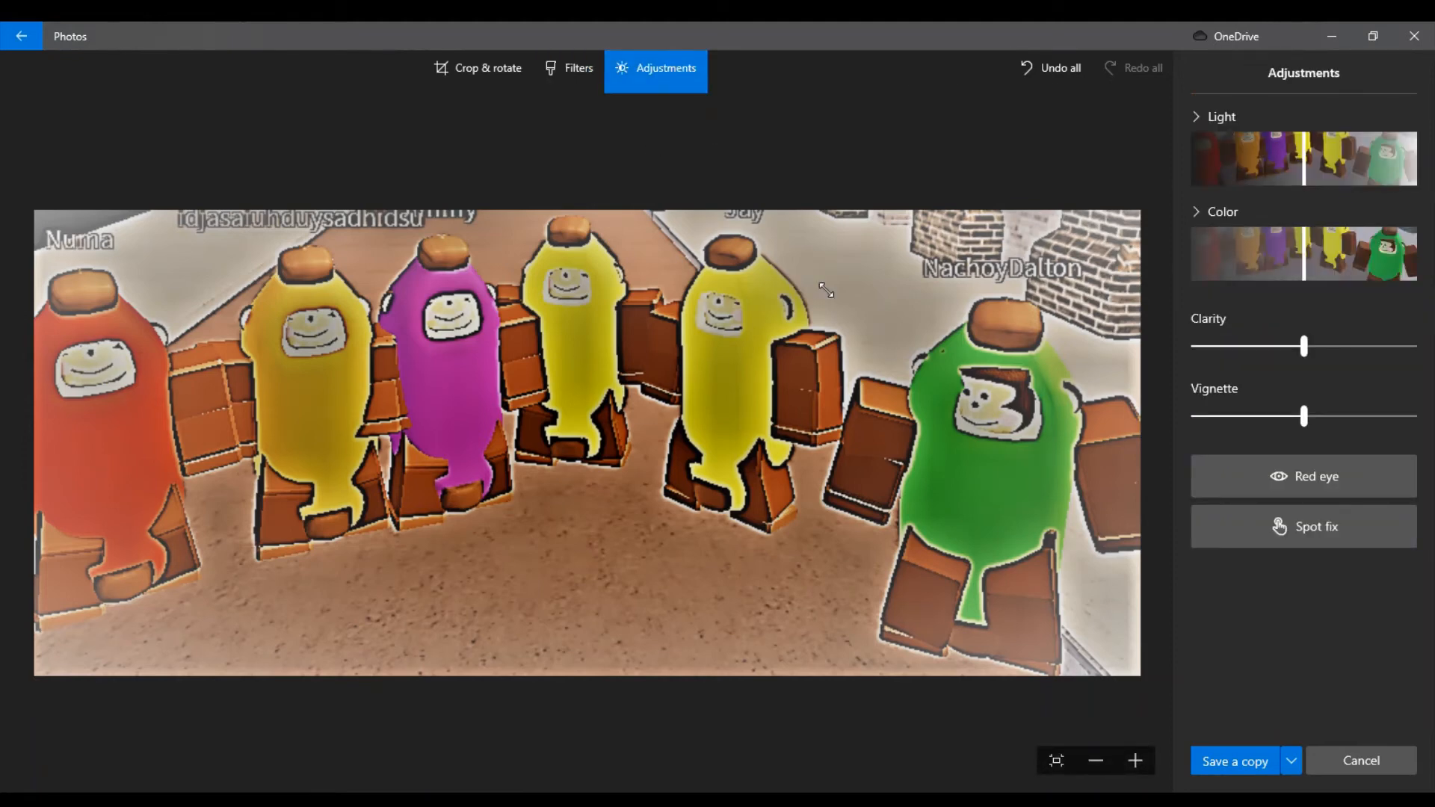
drag(1305, 345, 1335, 345)
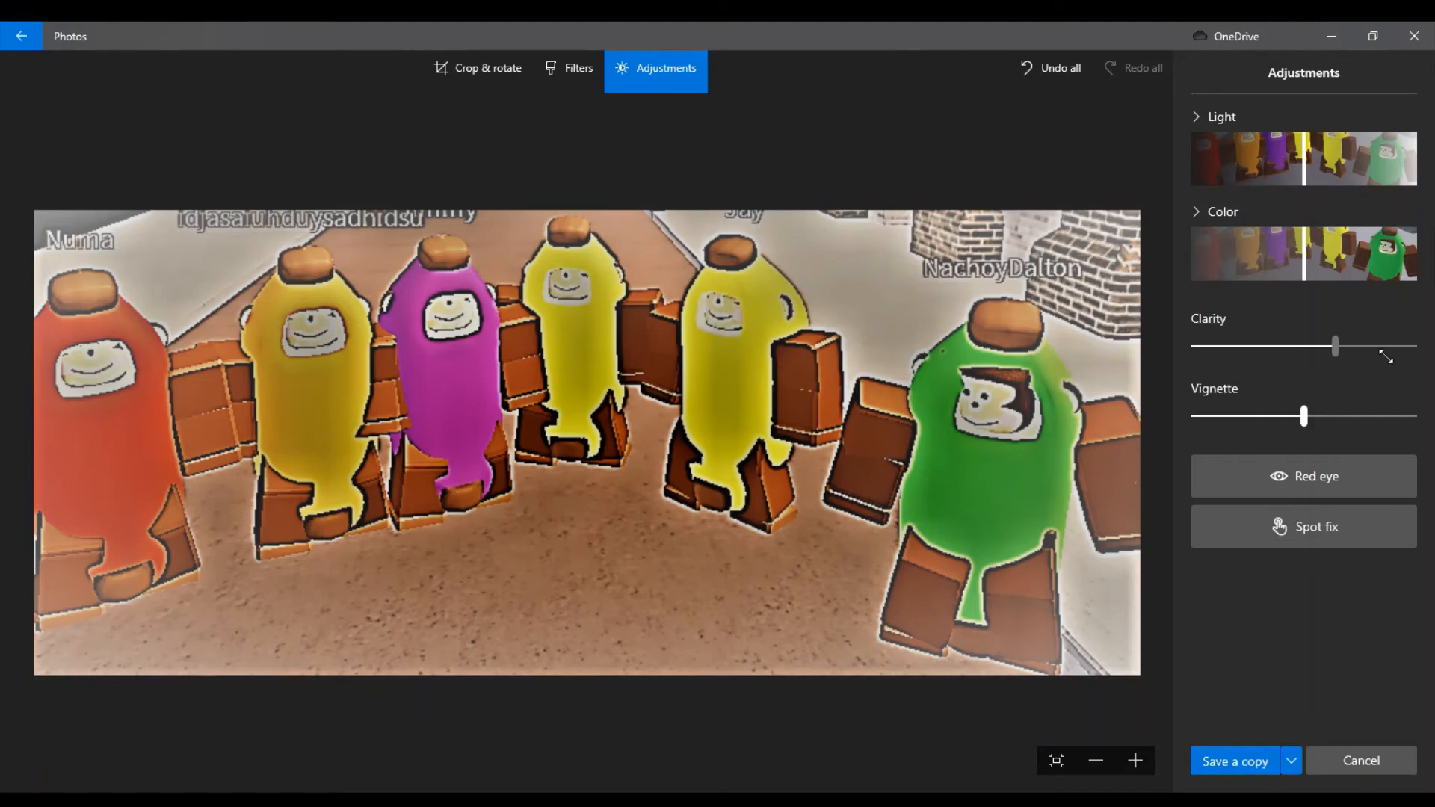
drag(1335, 345, 1193, 345)
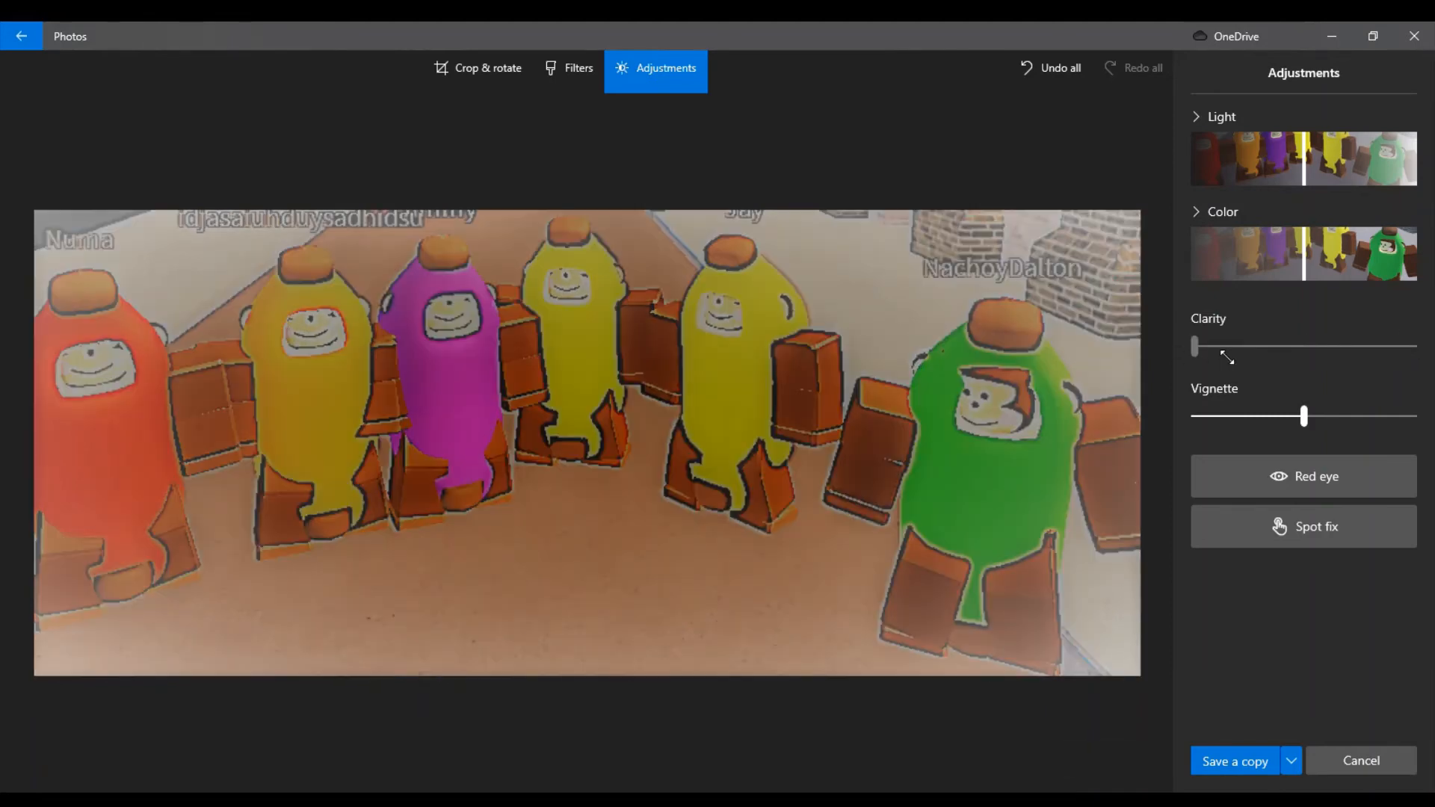
drag(1194, 345, 1412, 345)
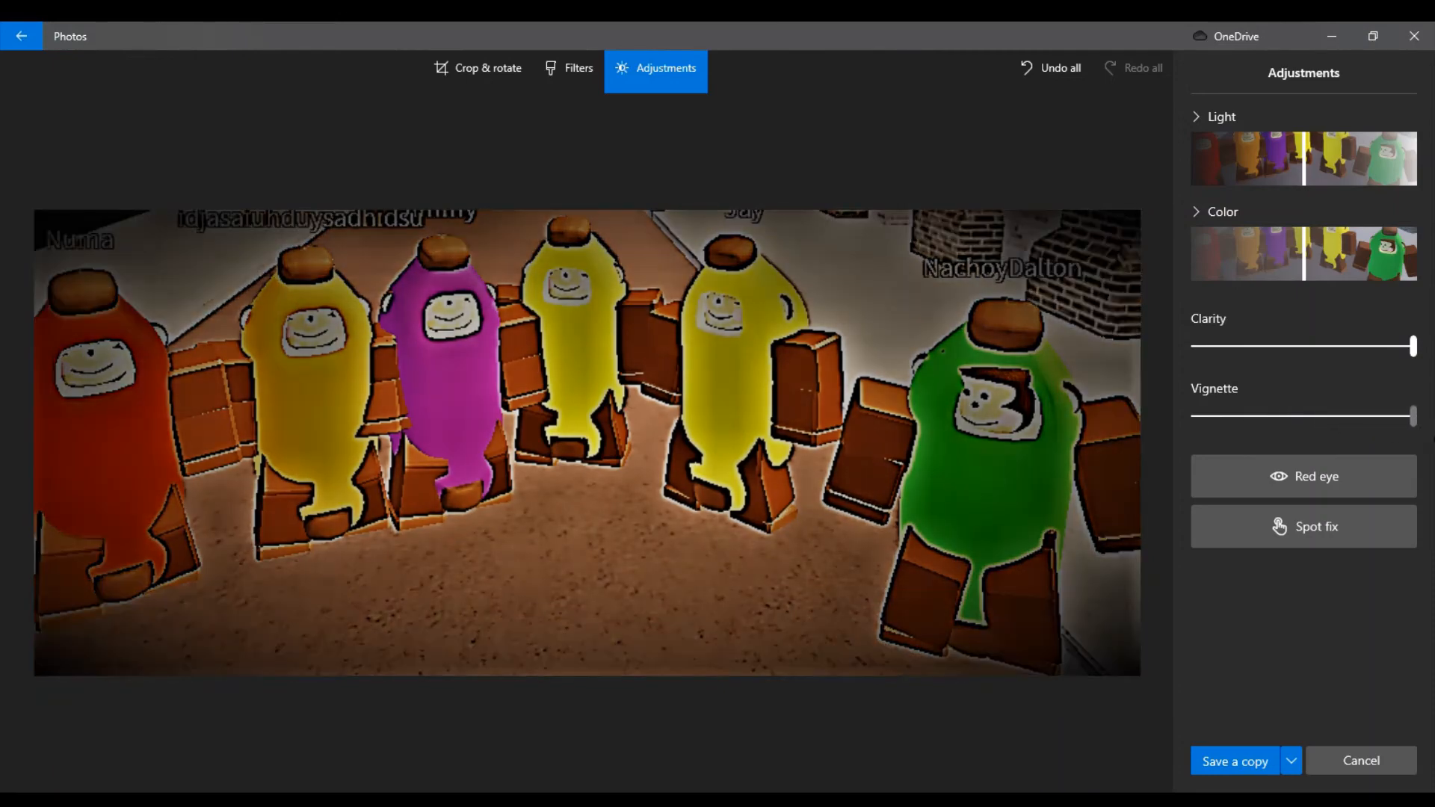
drag(1412, 414, 1265, 414)
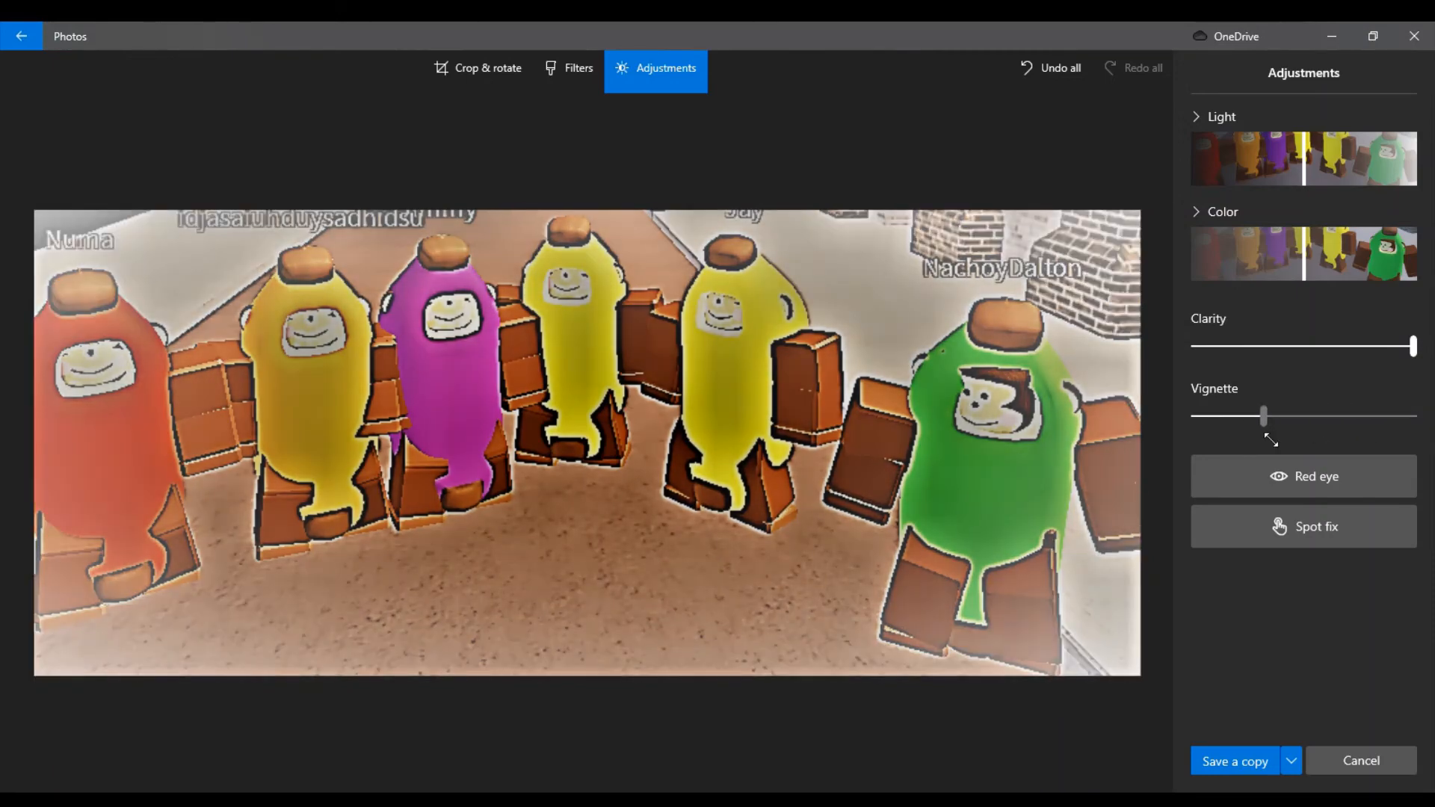
drag(1263, 417, 1323, 417)
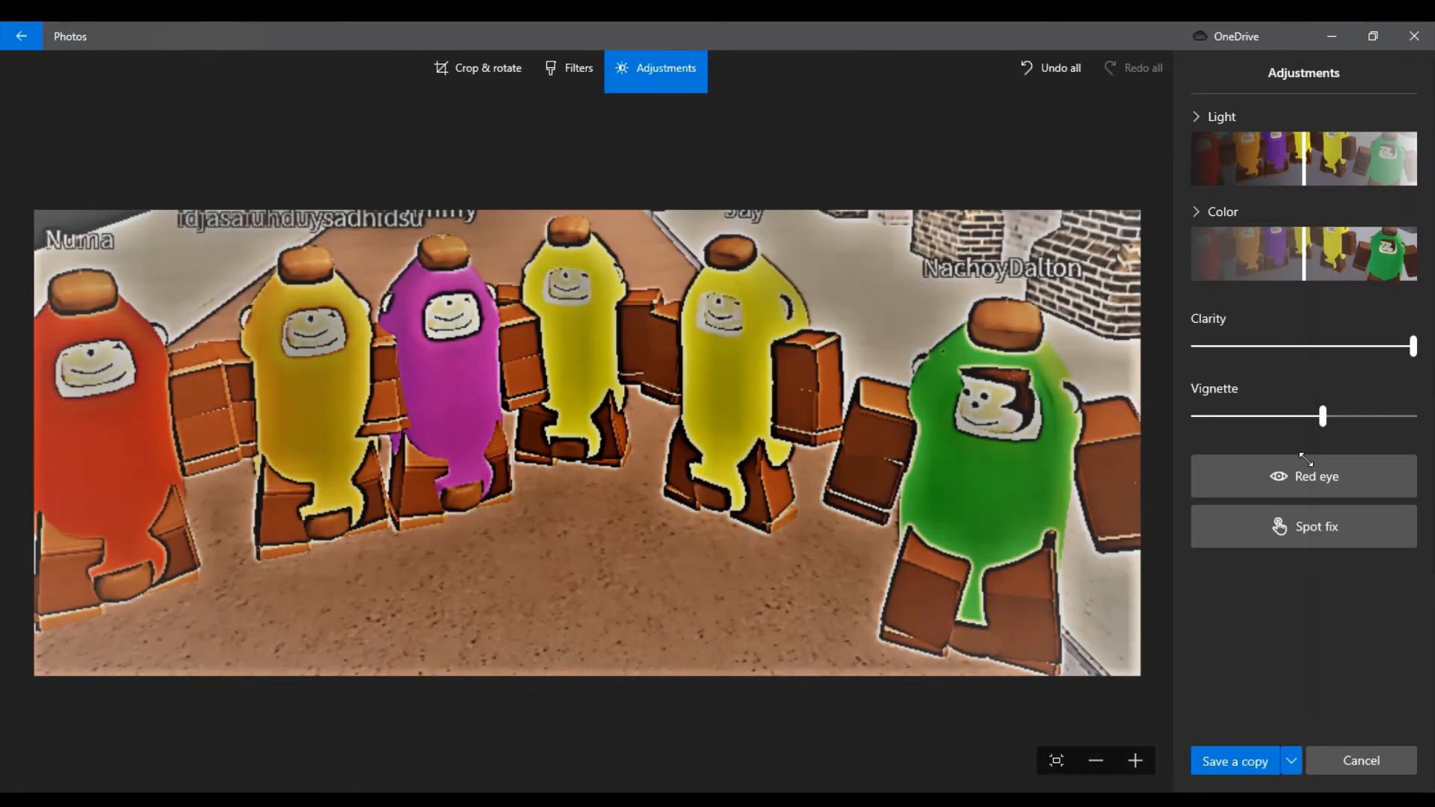
mouse_move(1316, 196)
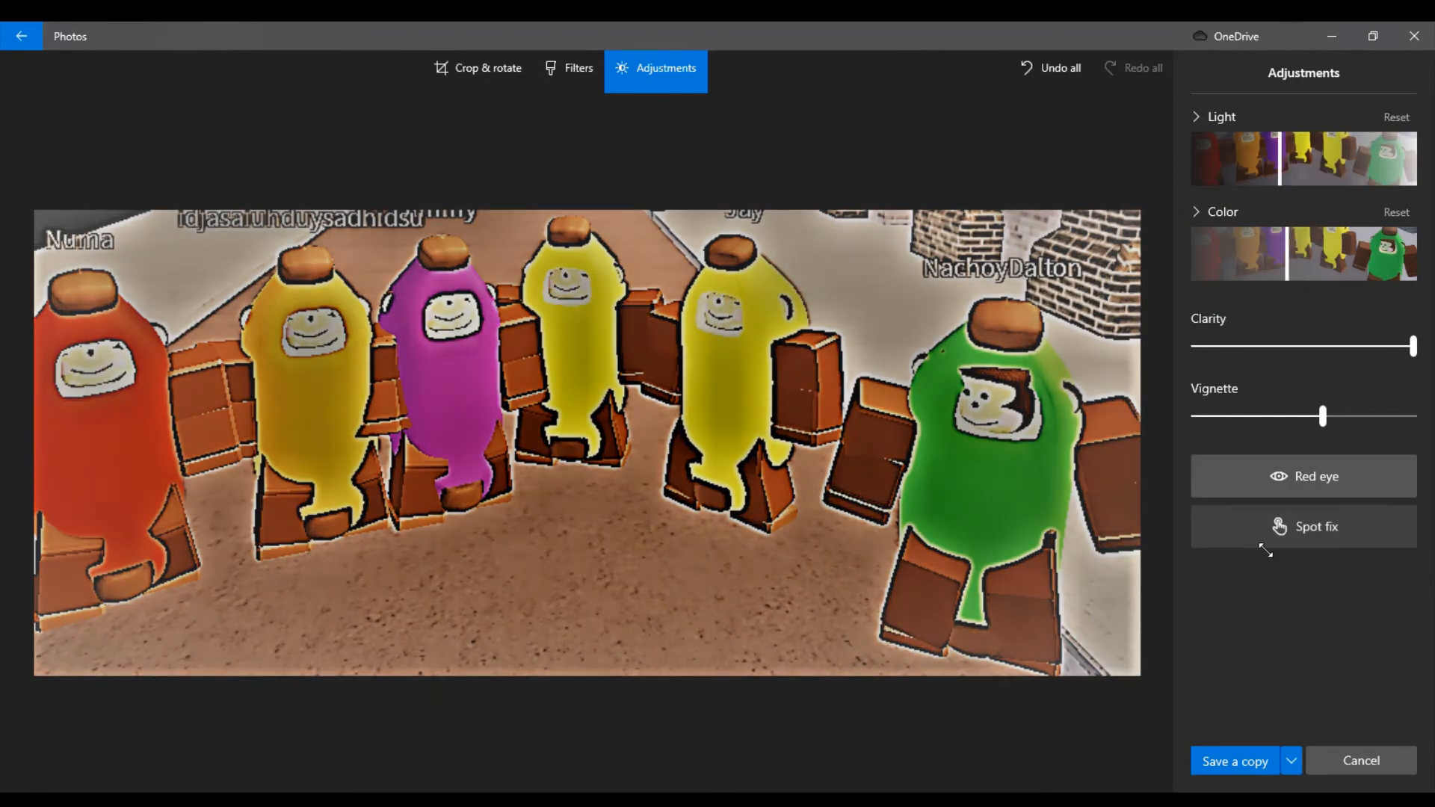
click(1303, 526)
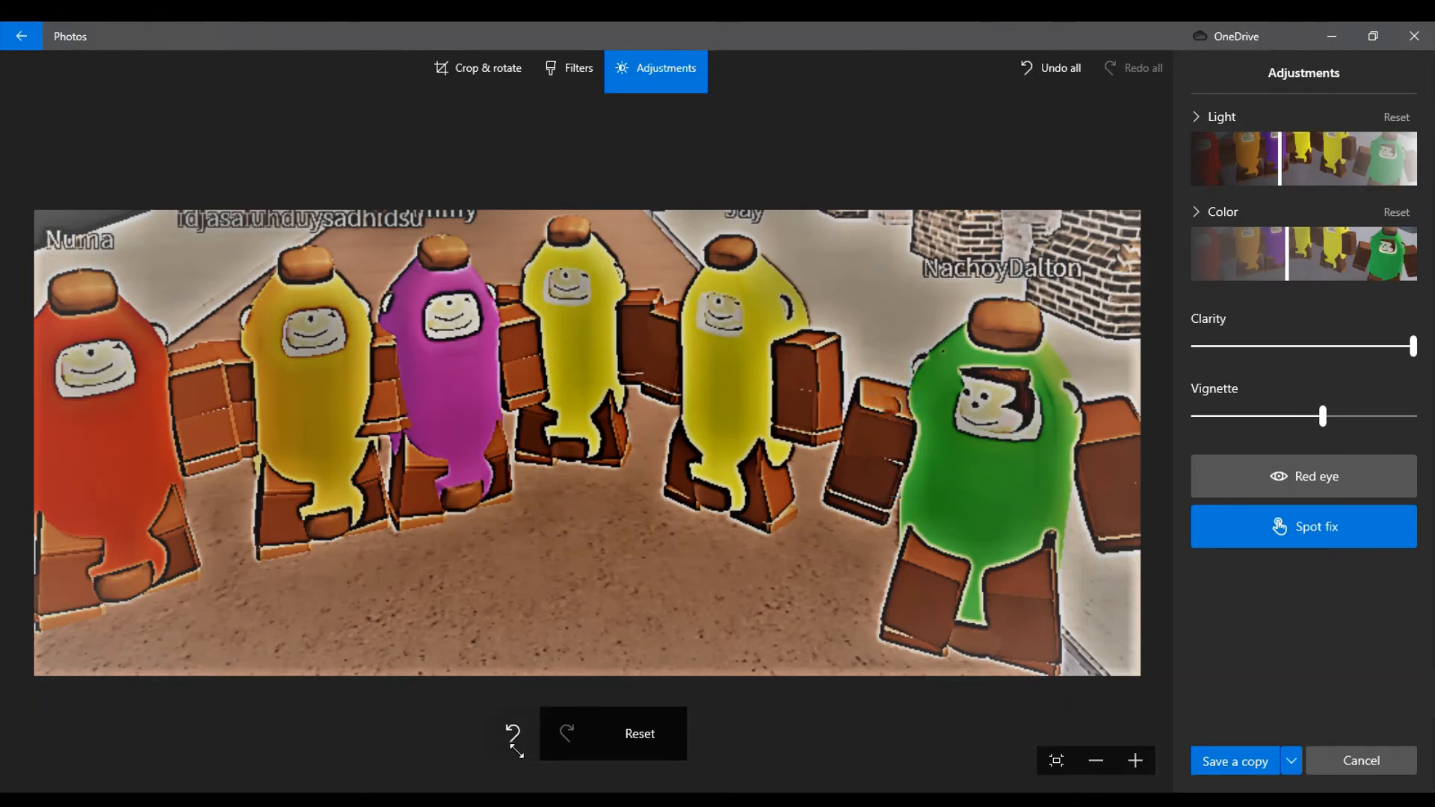
click(1304, 477)
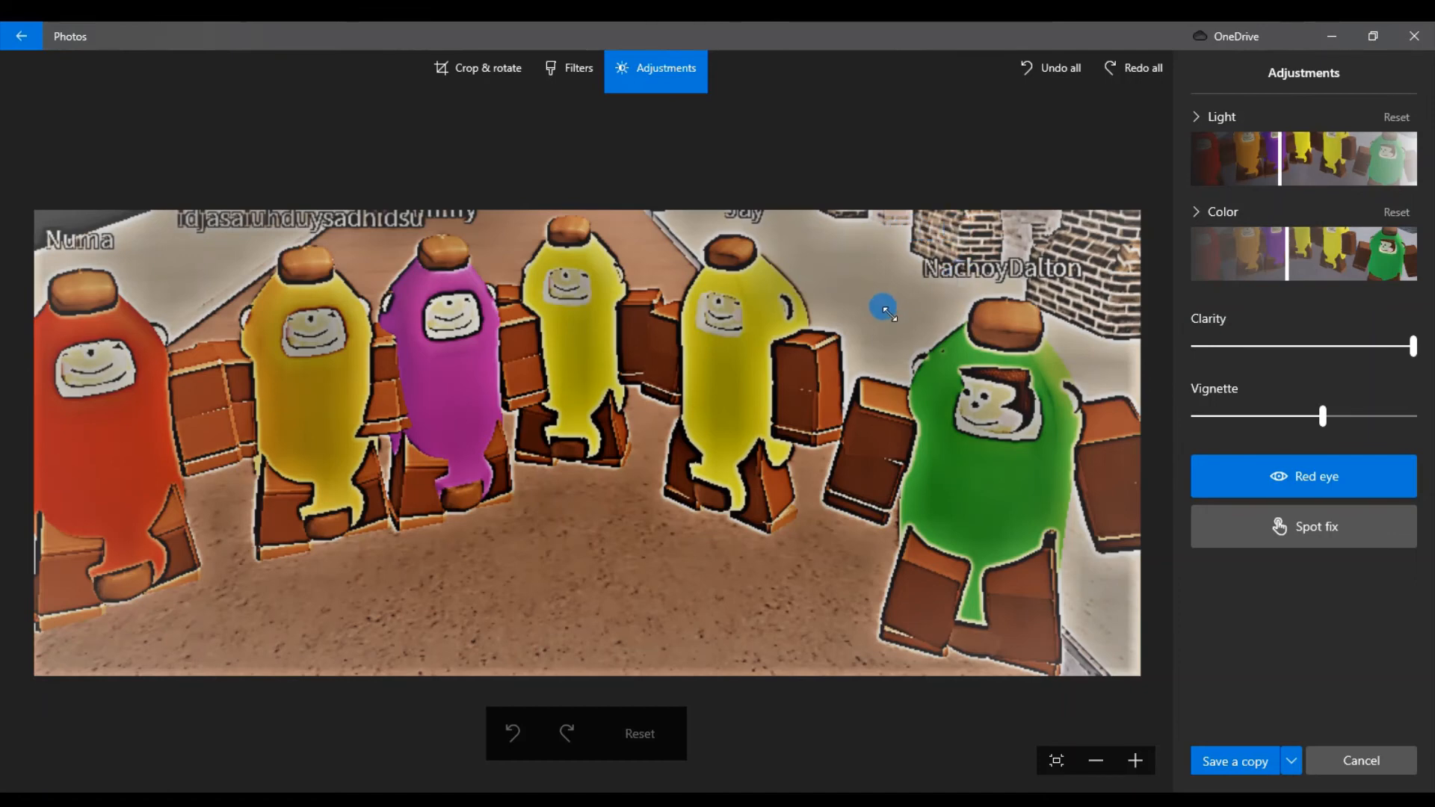
click(1303, 526)
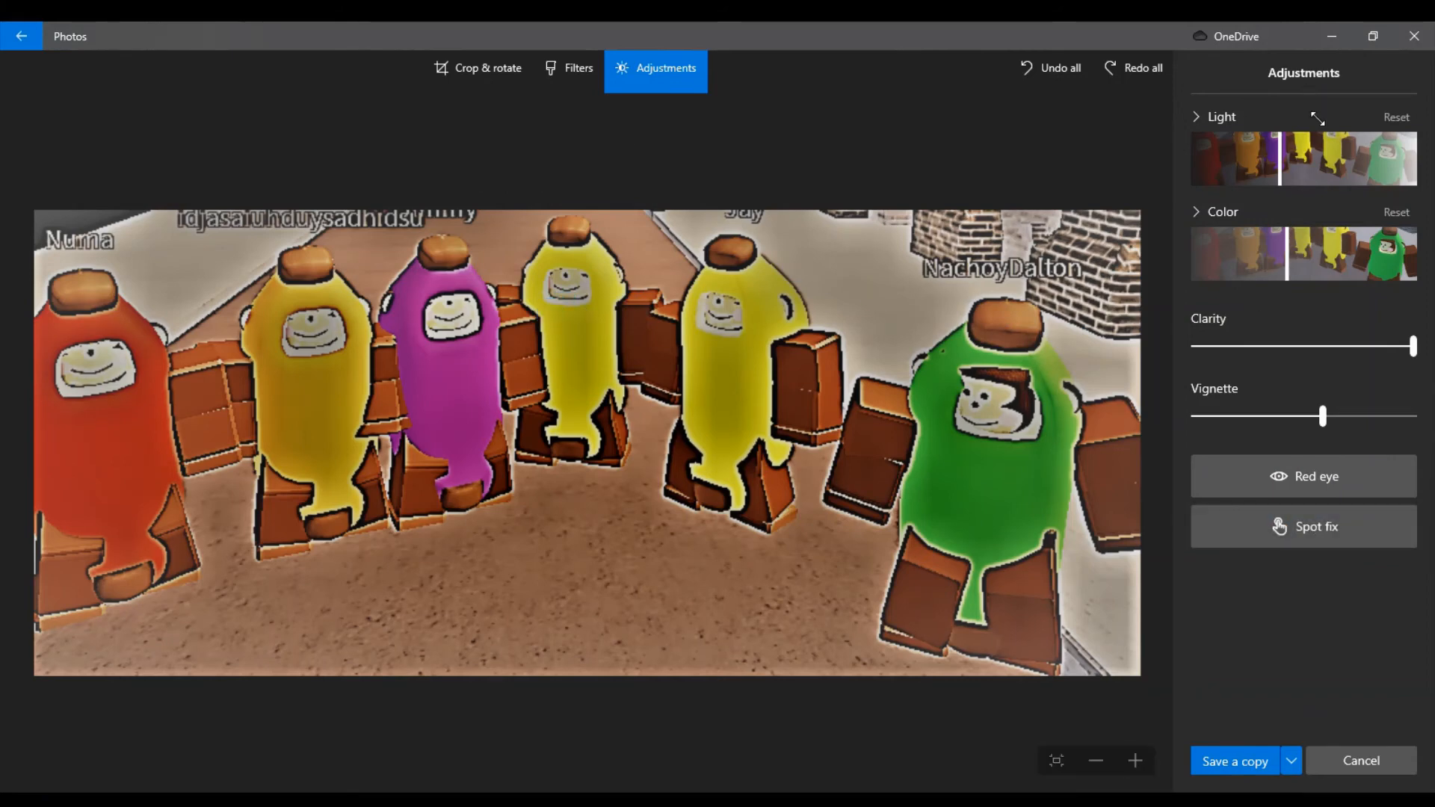
mouse_move(580, 84)
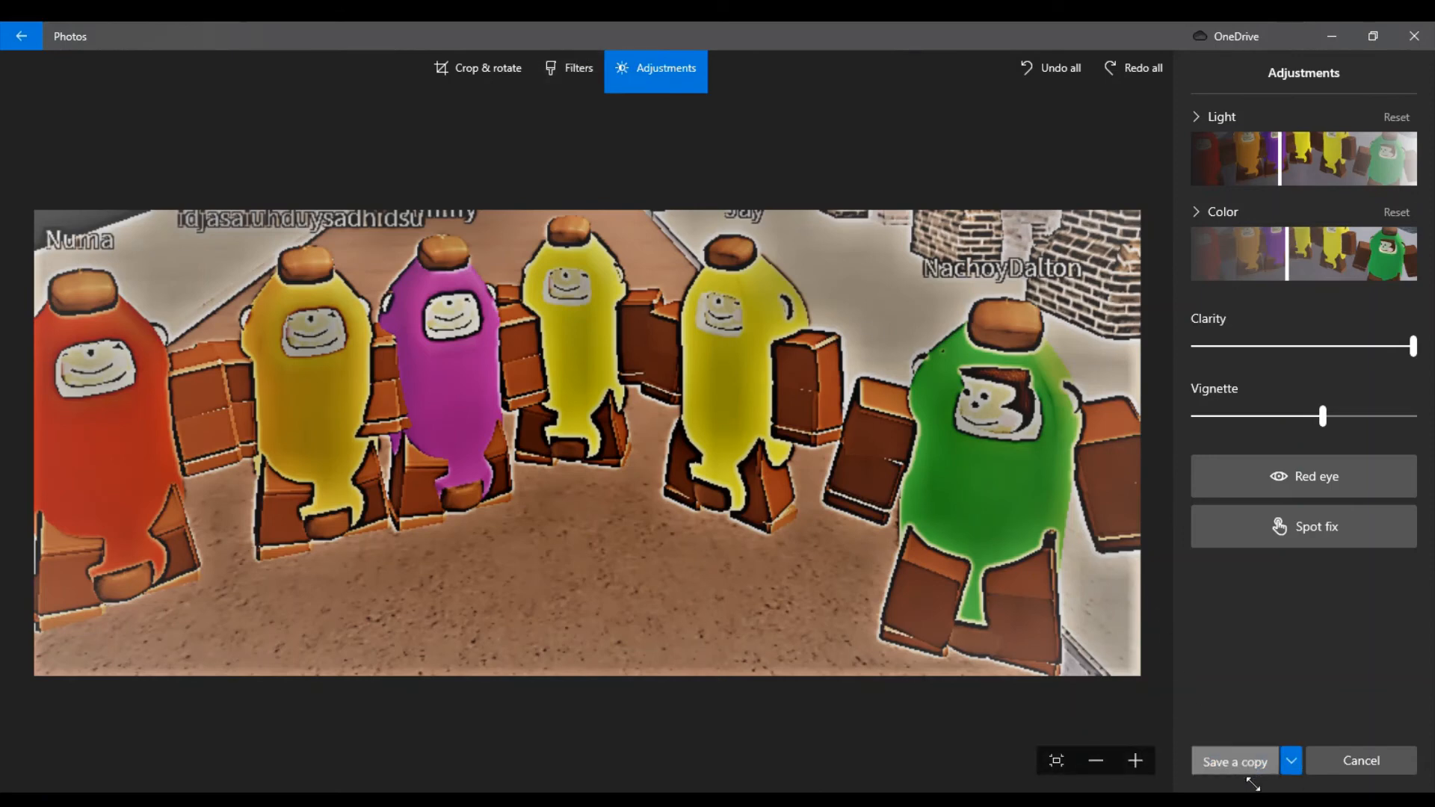
Step: Save the edited avatar screenshot as a new copy
click(1235, 760)
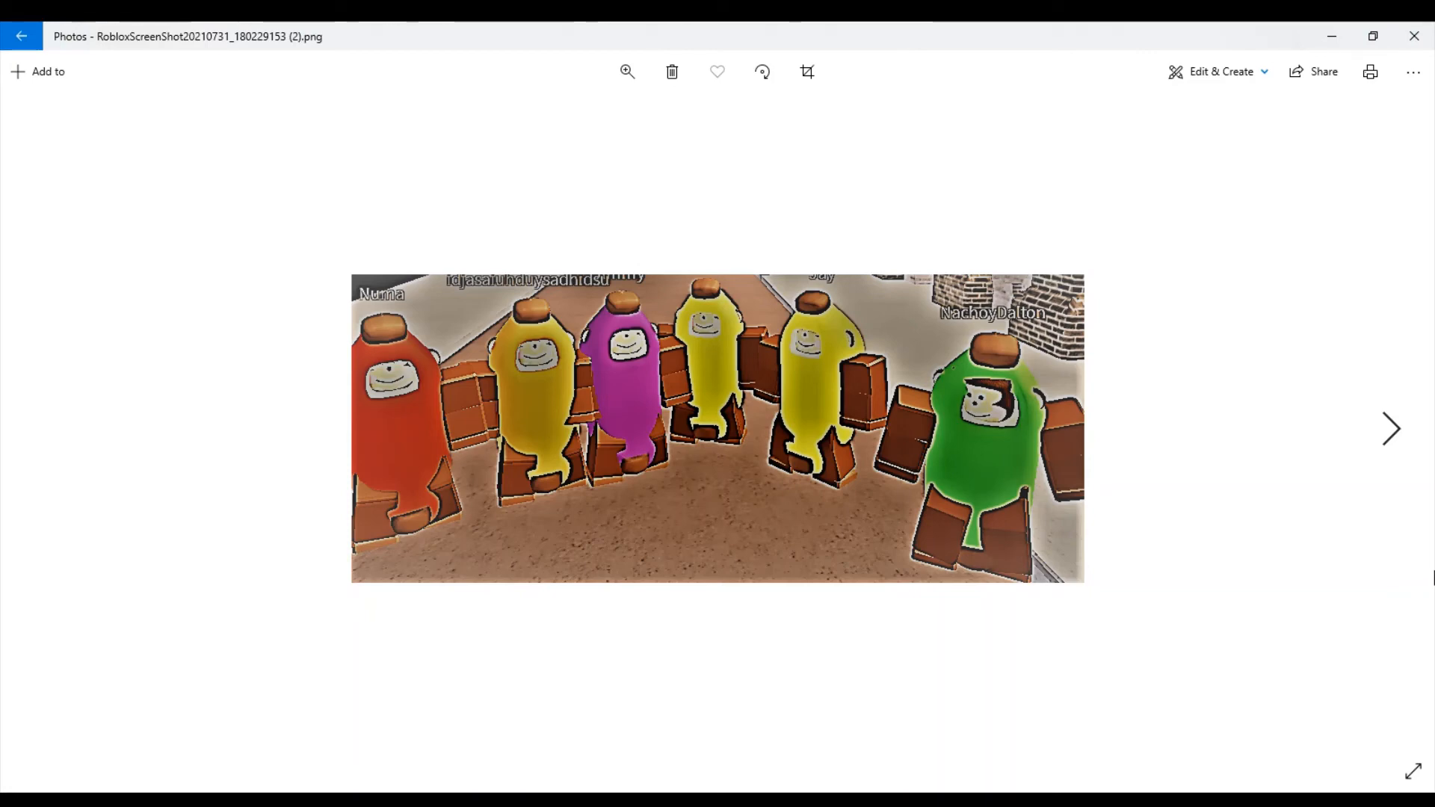
mouse_move(867, 27)
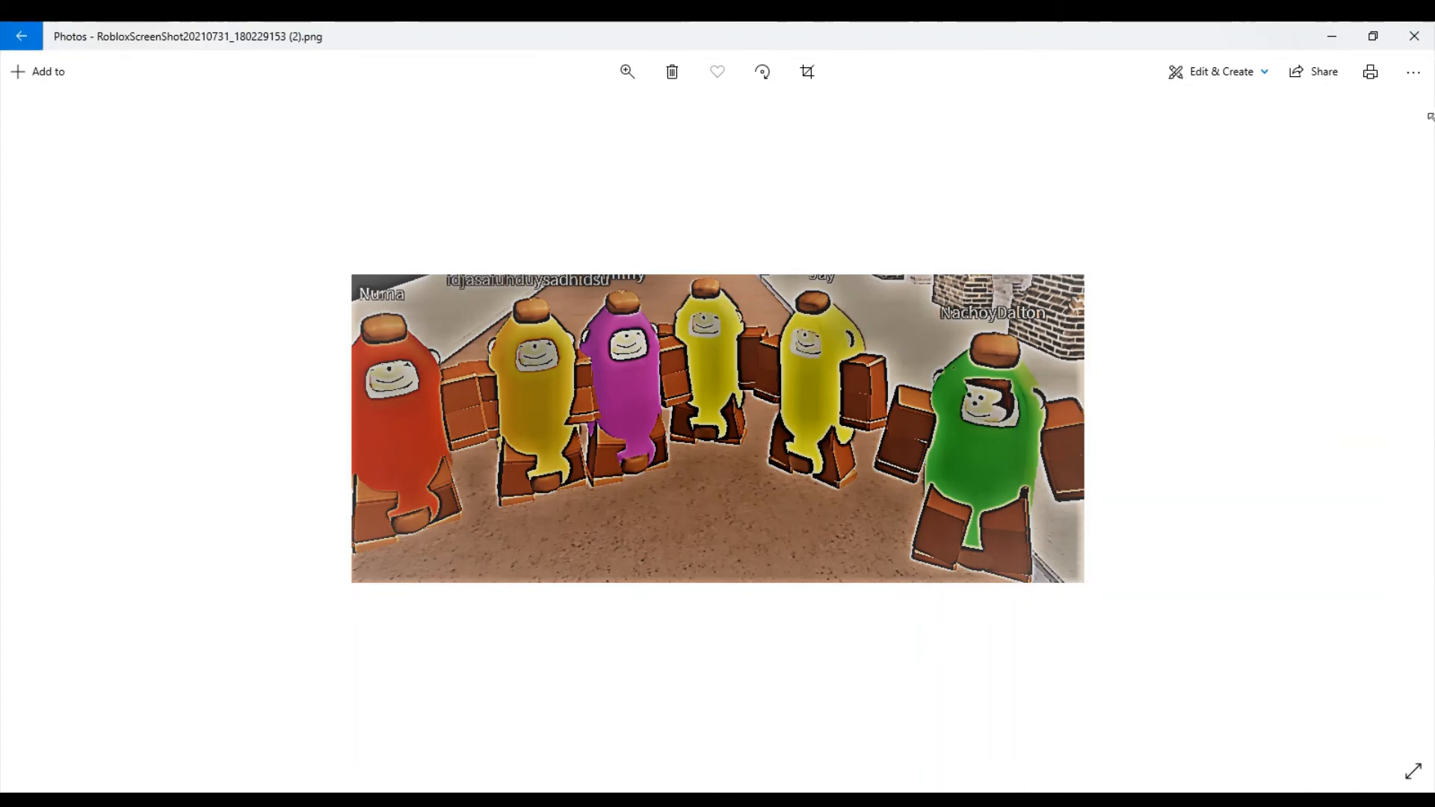
mouse_move(1332, 157)
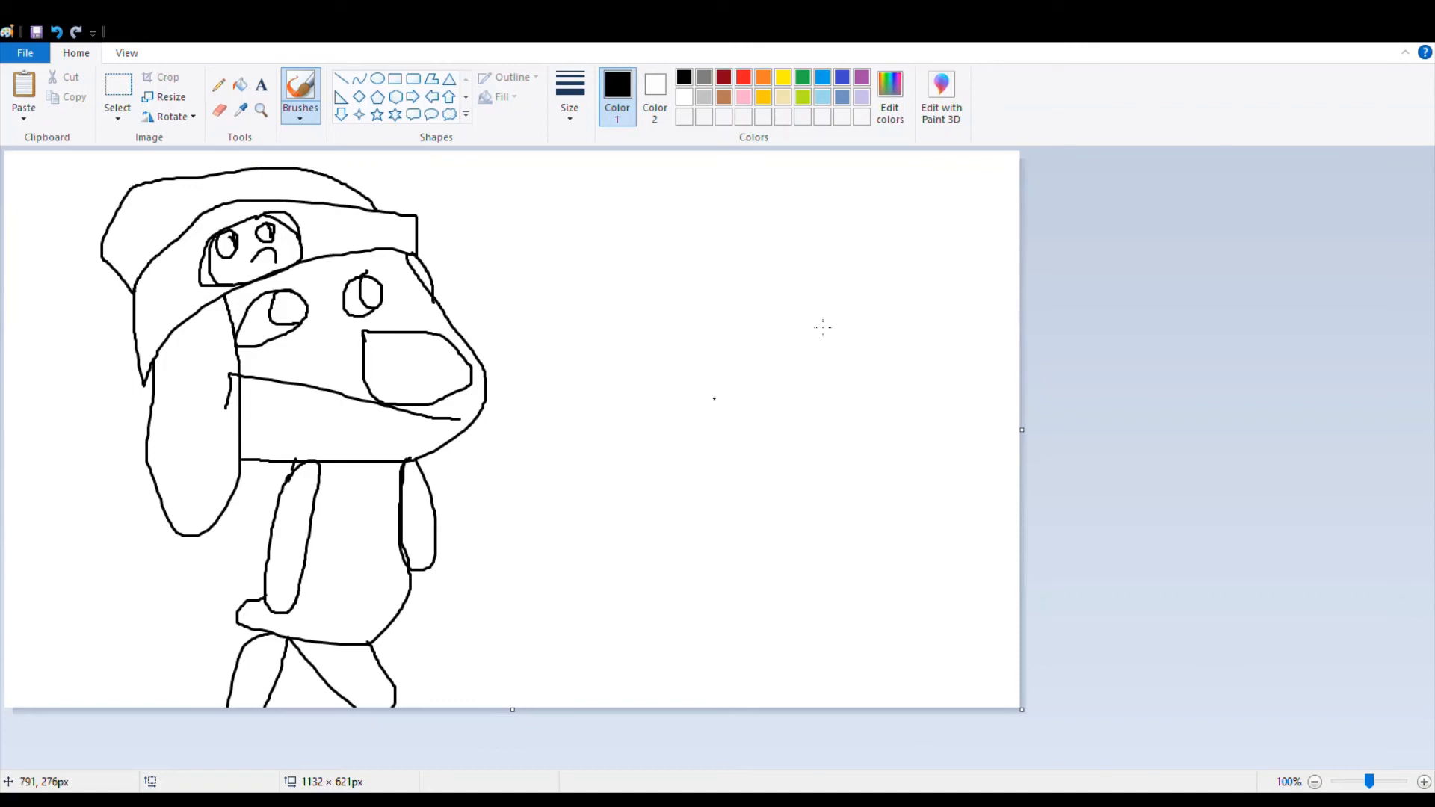
Step: Draw the second figure's wide beak and the head outline around it in black brush
drag(490, 366, 695, 314)
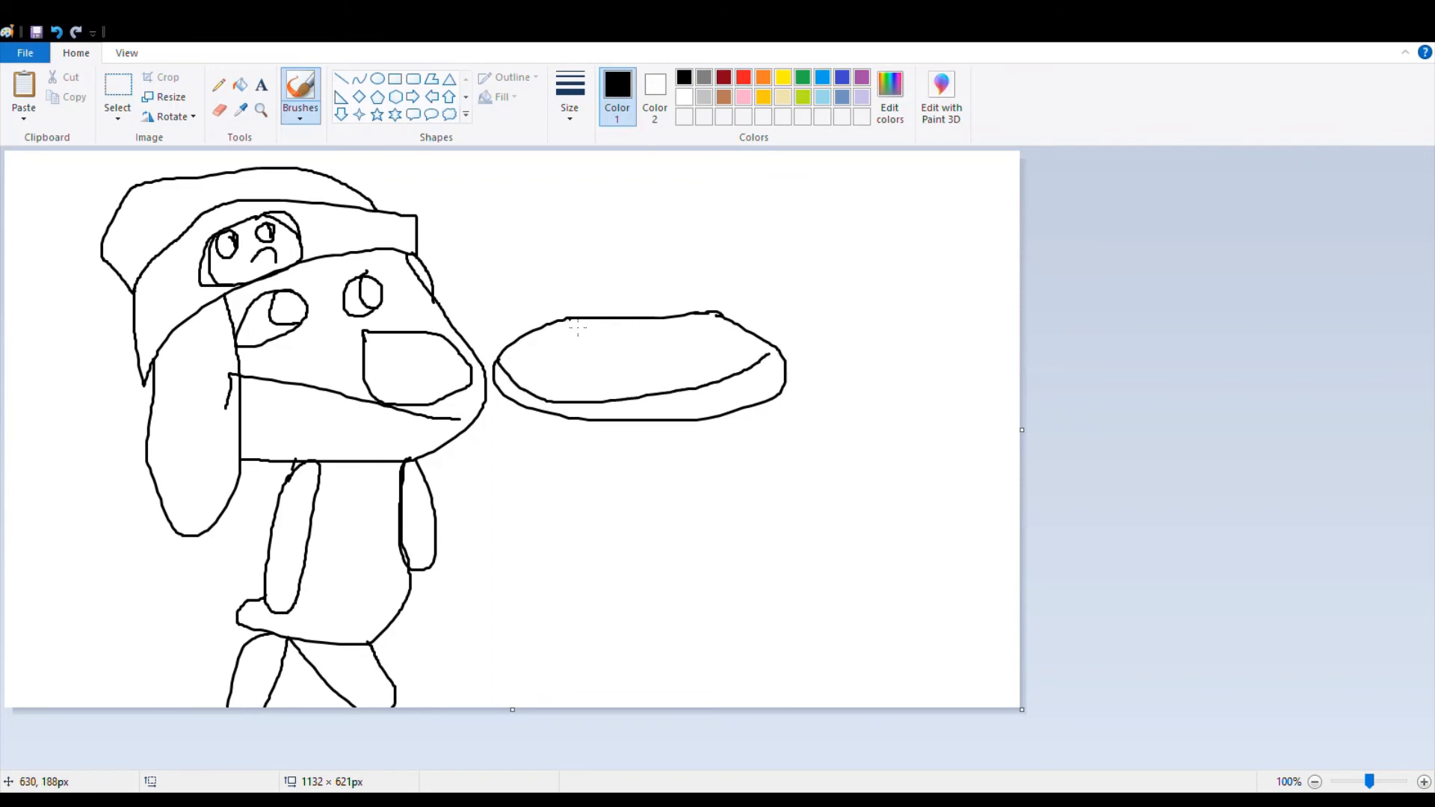
drag(568, 320, 855, 380)
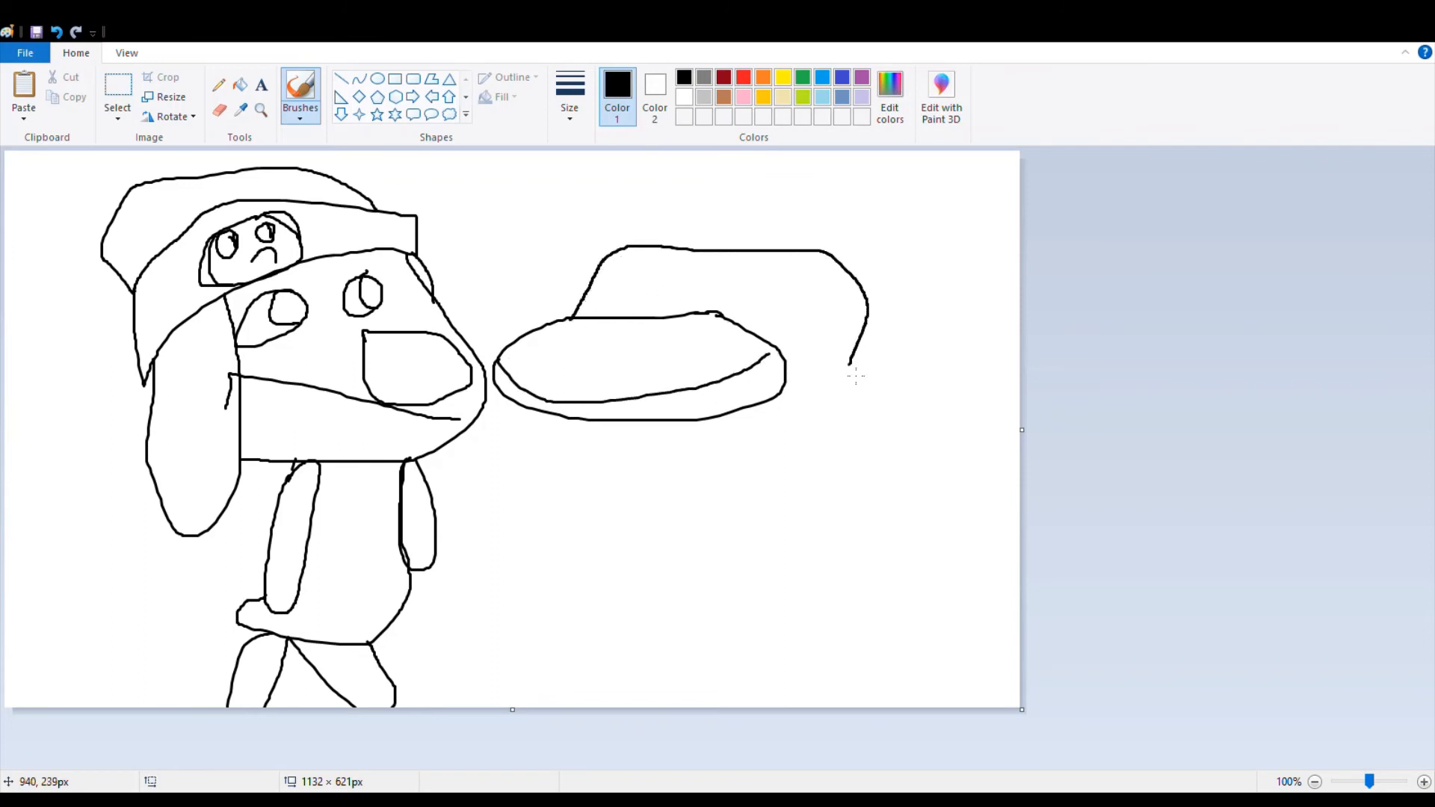
drag(855, 380, 587, 438)
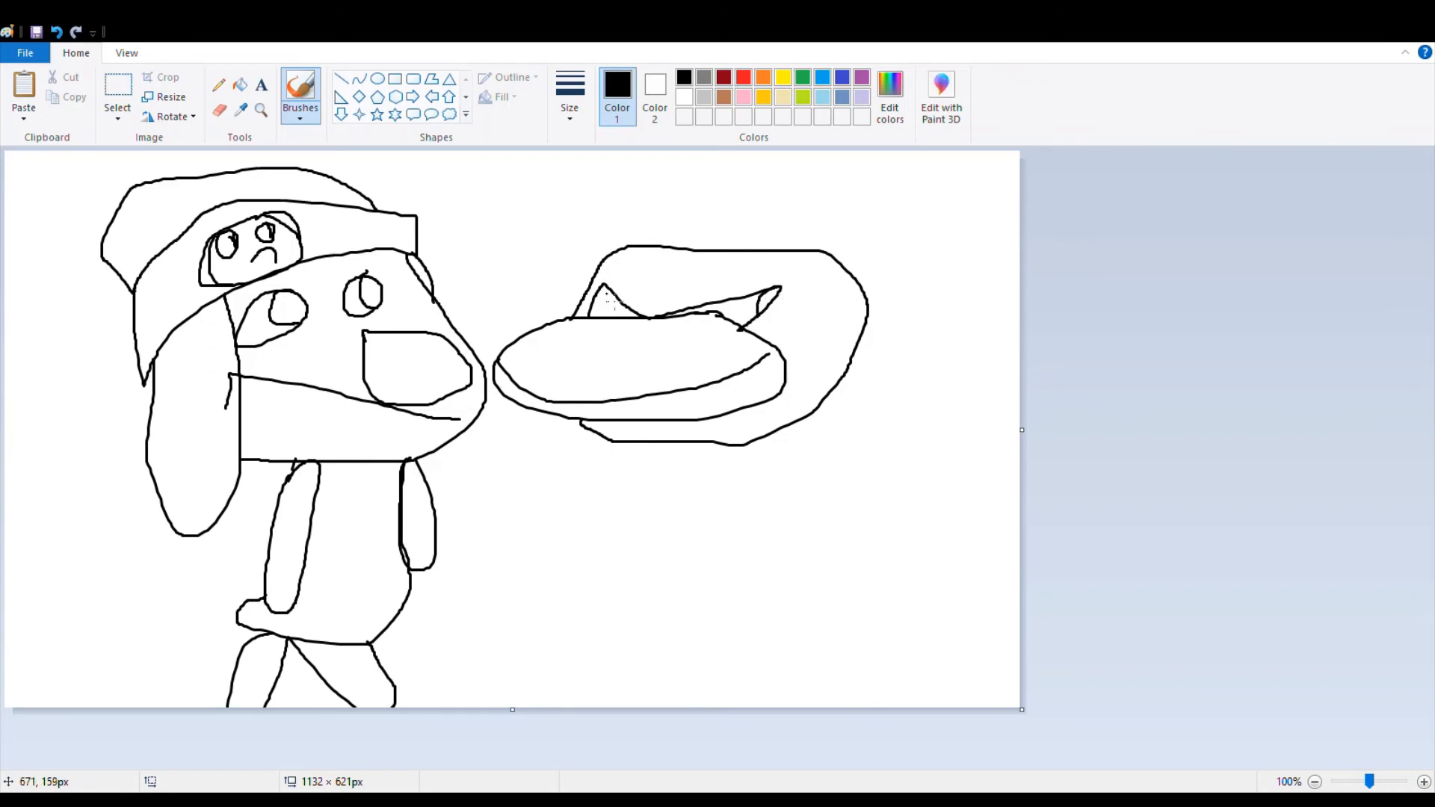
drag(586, 315, 622, 333)
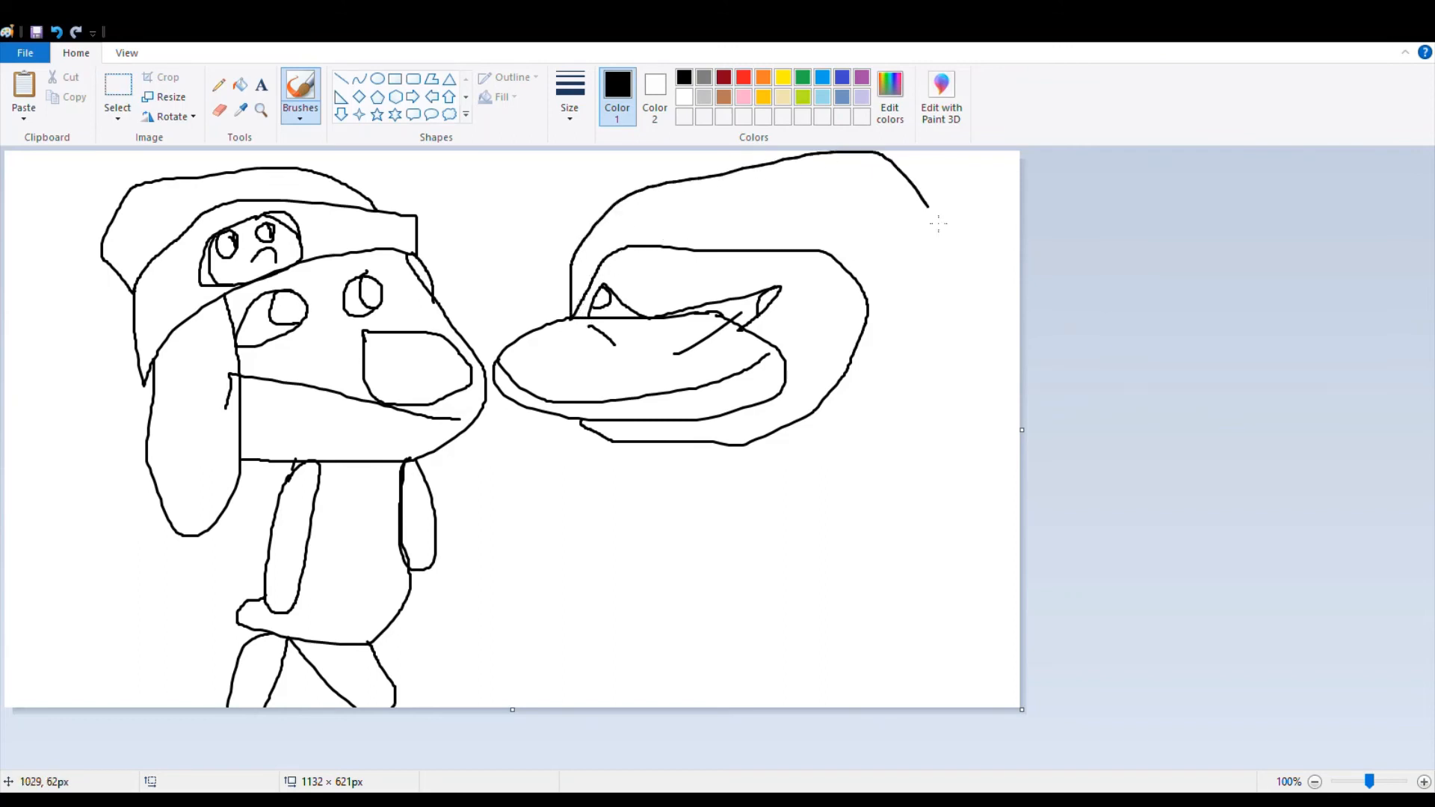
Step: Extend the outline into the back, leg and front of the body with arms
drag(927, 193, 798, 586)
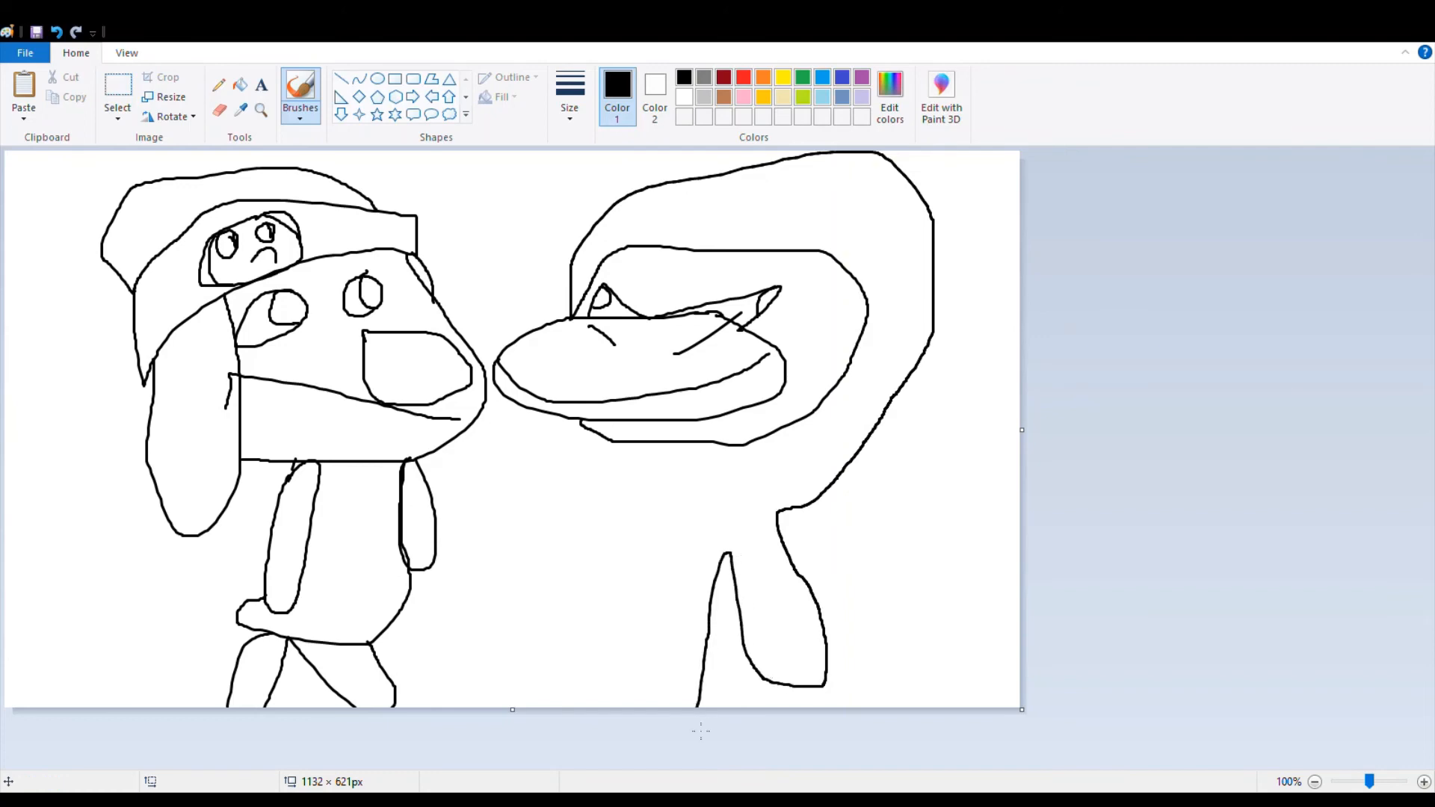
drag(557, 704, 641, 695)
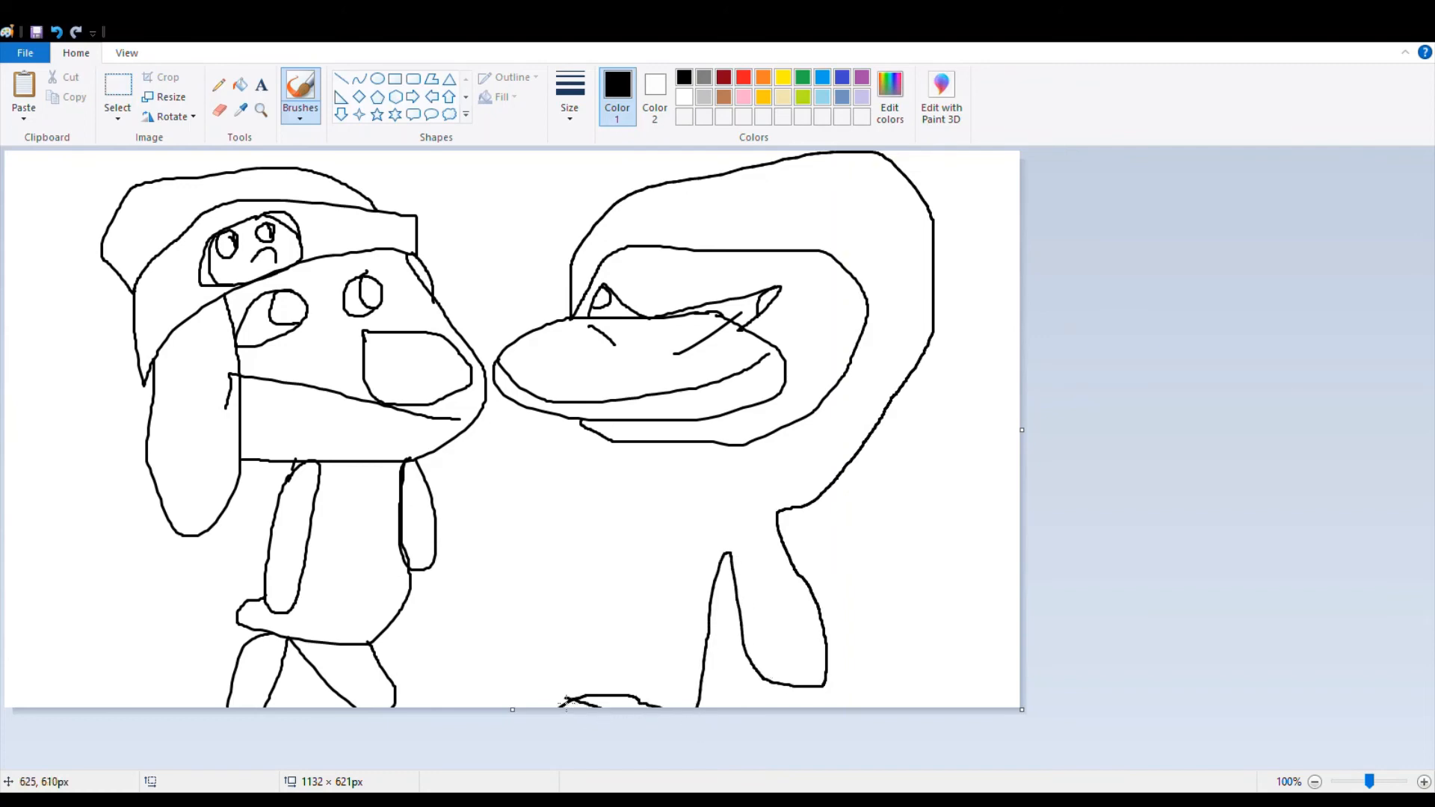
drag(563, 439, 564, 695)
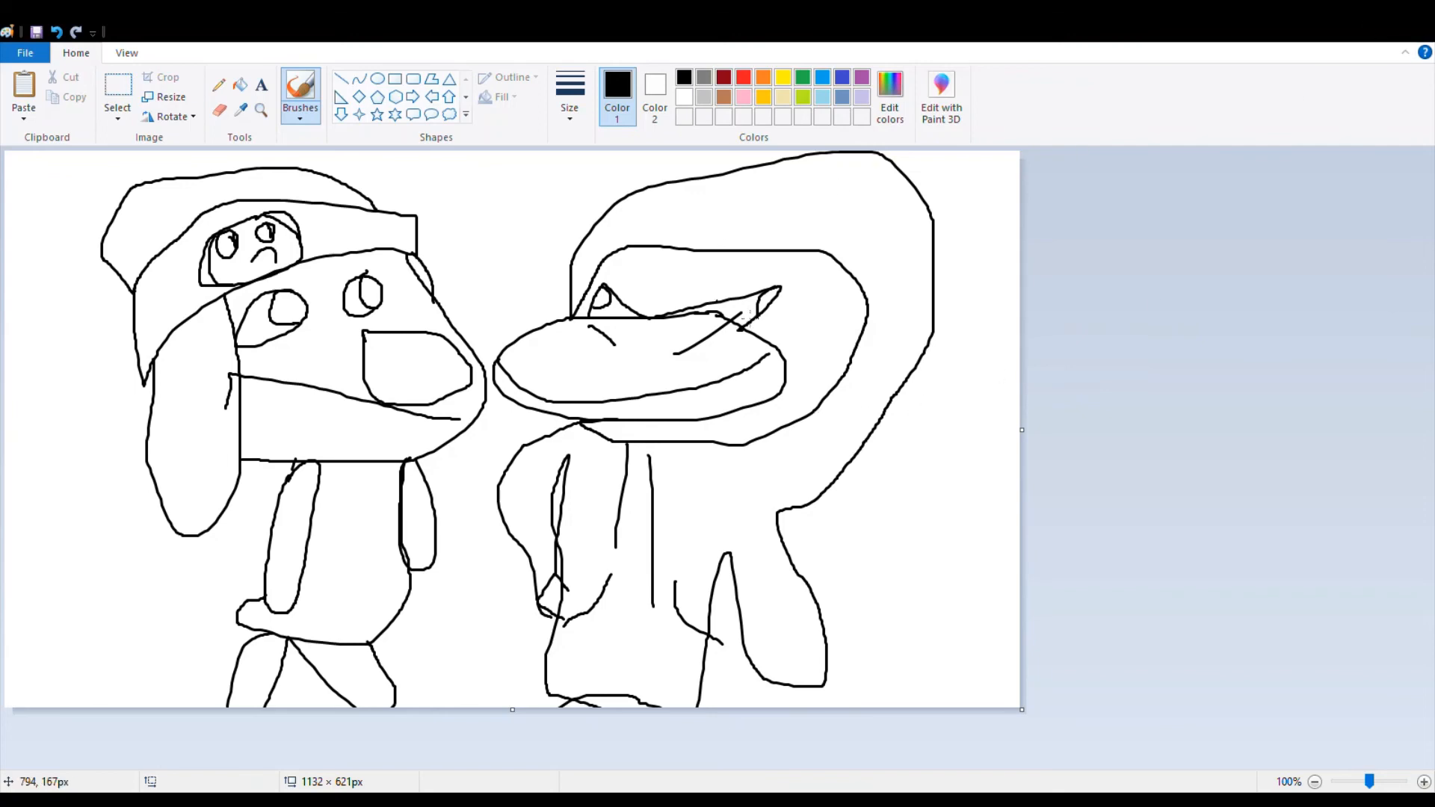
mouse_move(1351, 159)
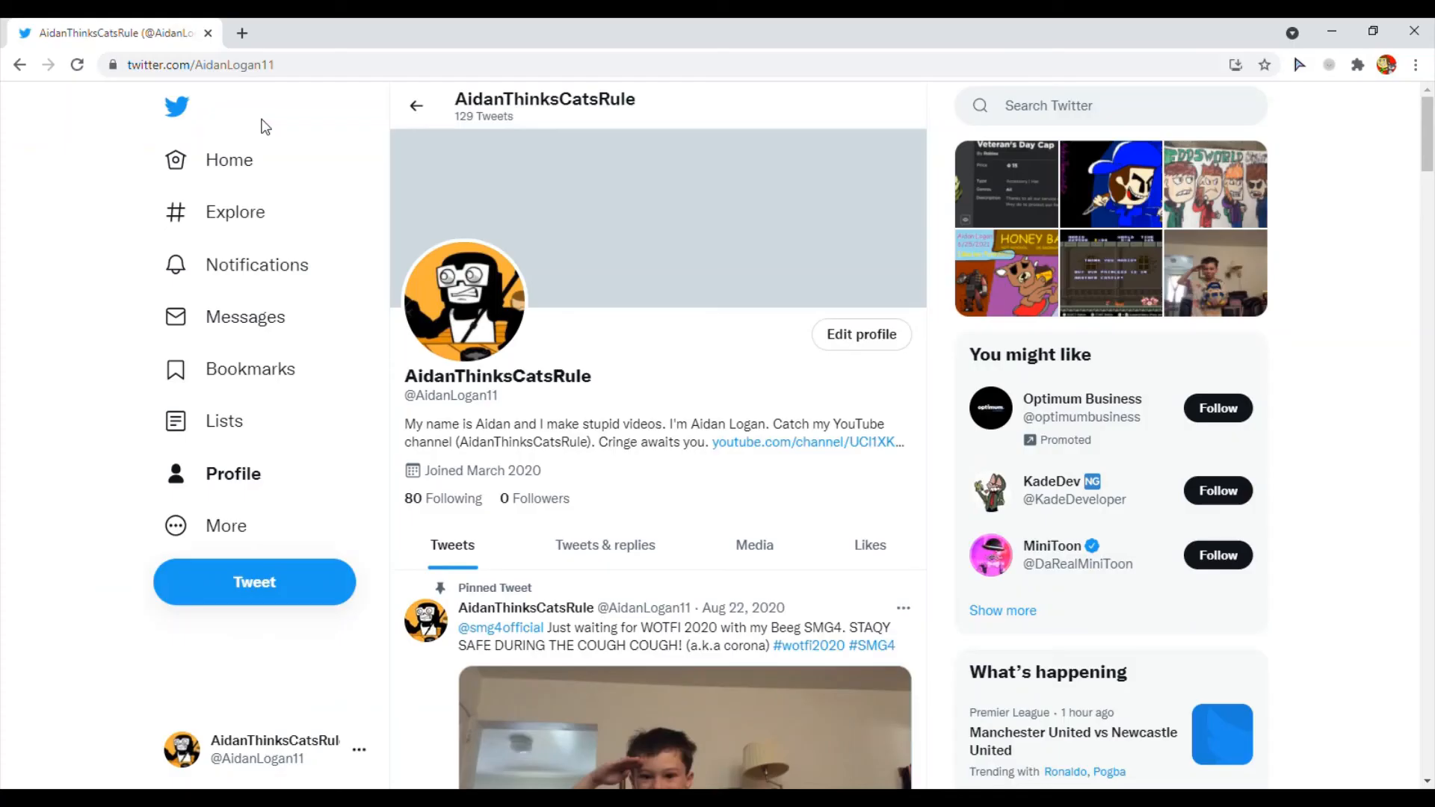
mouse_move(305, 365)
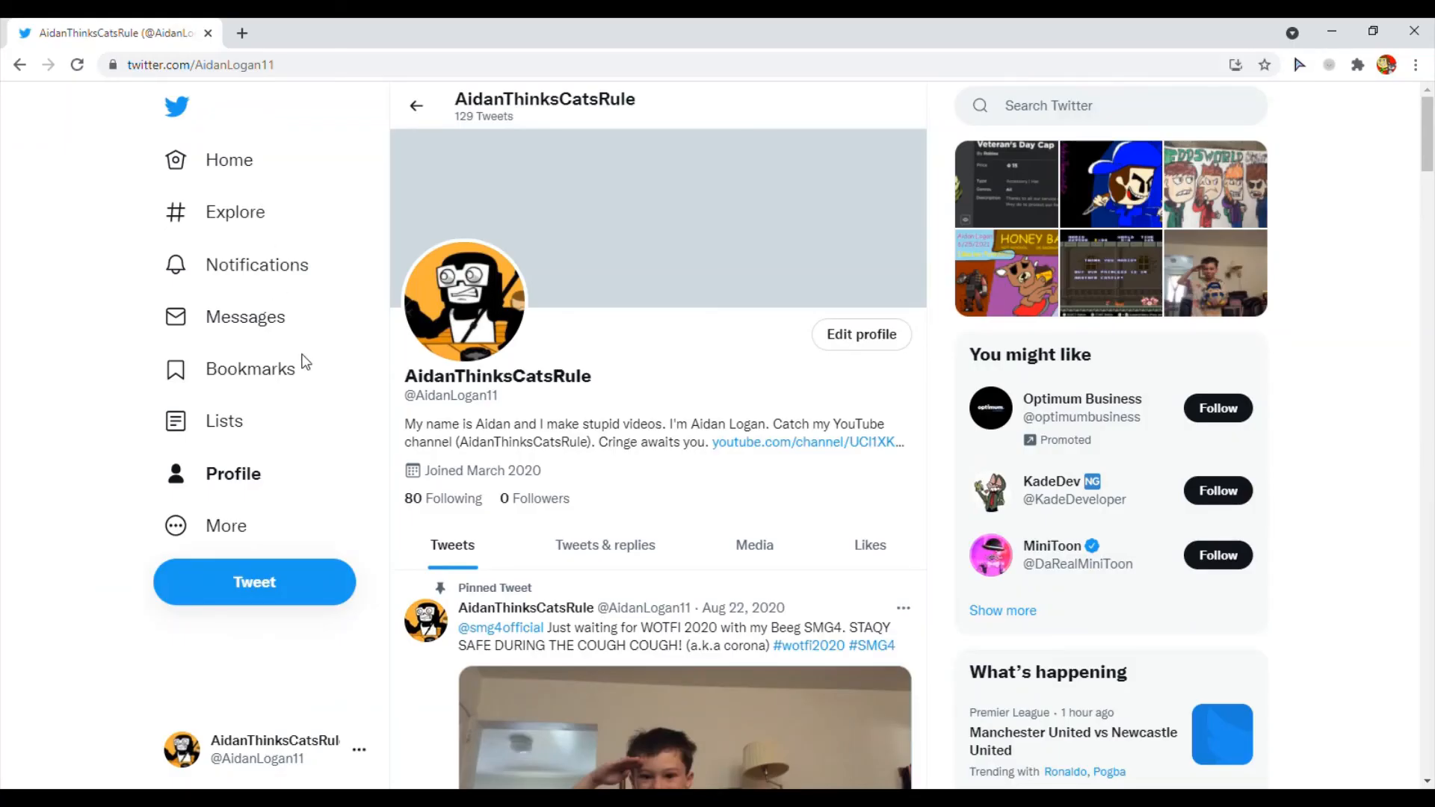
mouse_move(379, 436)
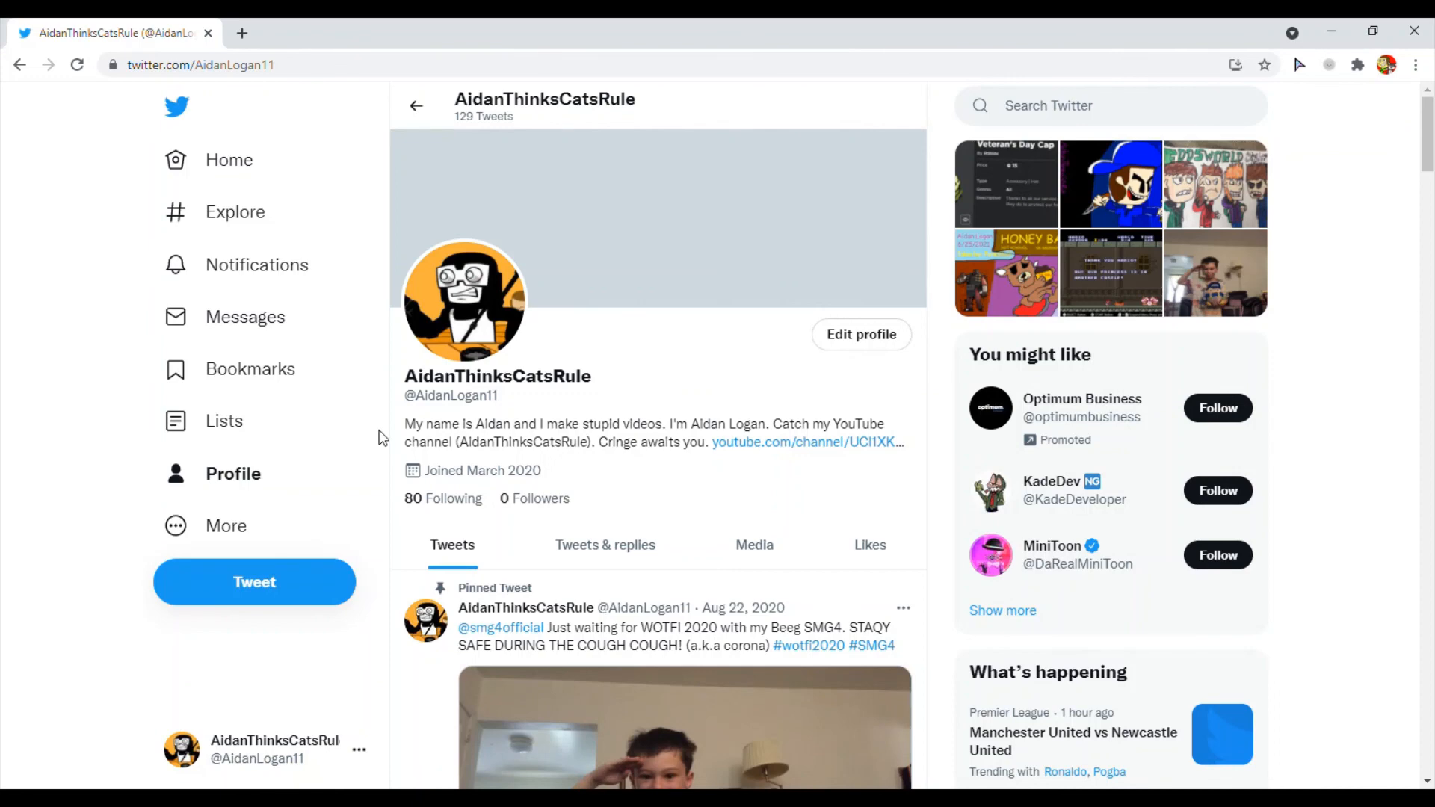
mouse_move(1390, 155)
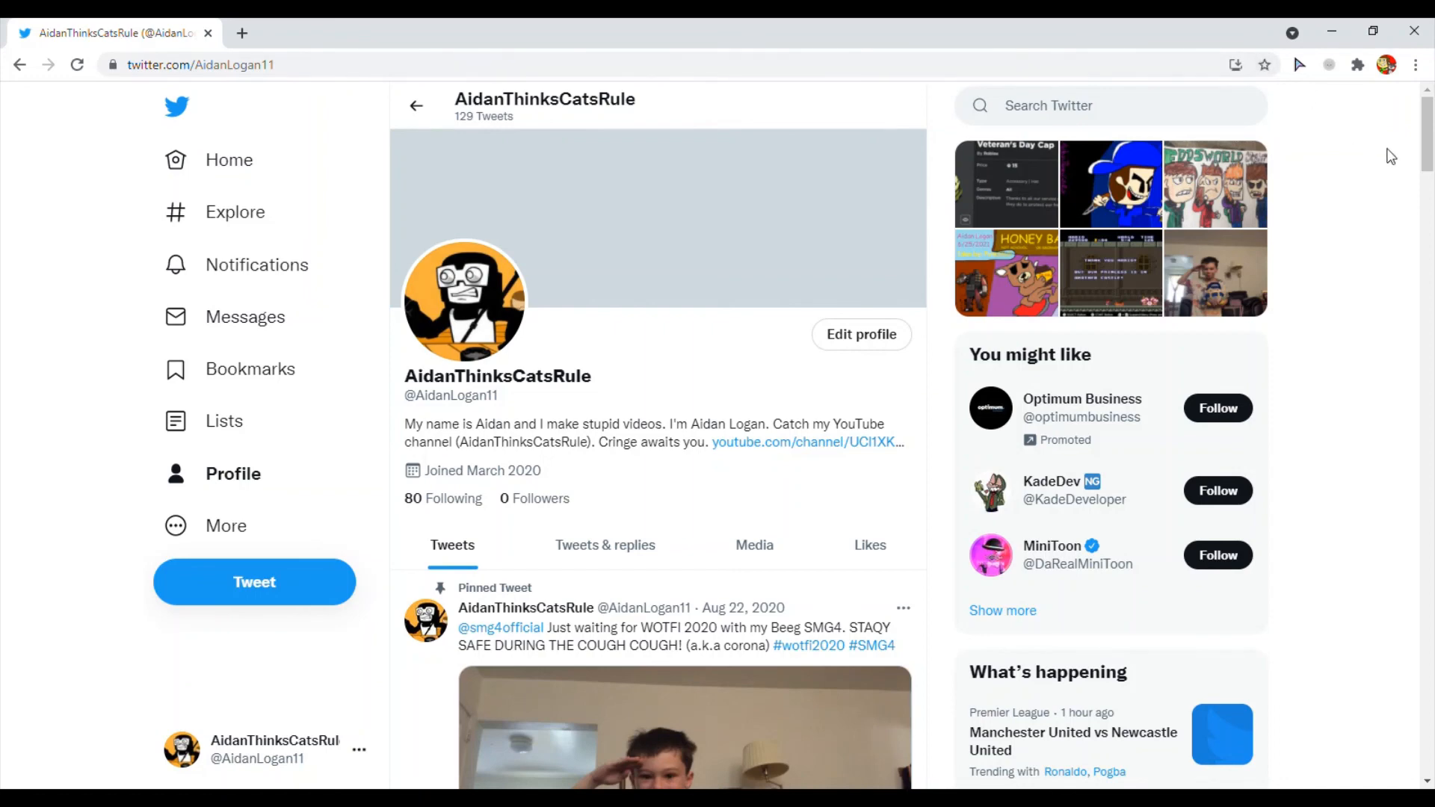
mouse_move(1347, 162)
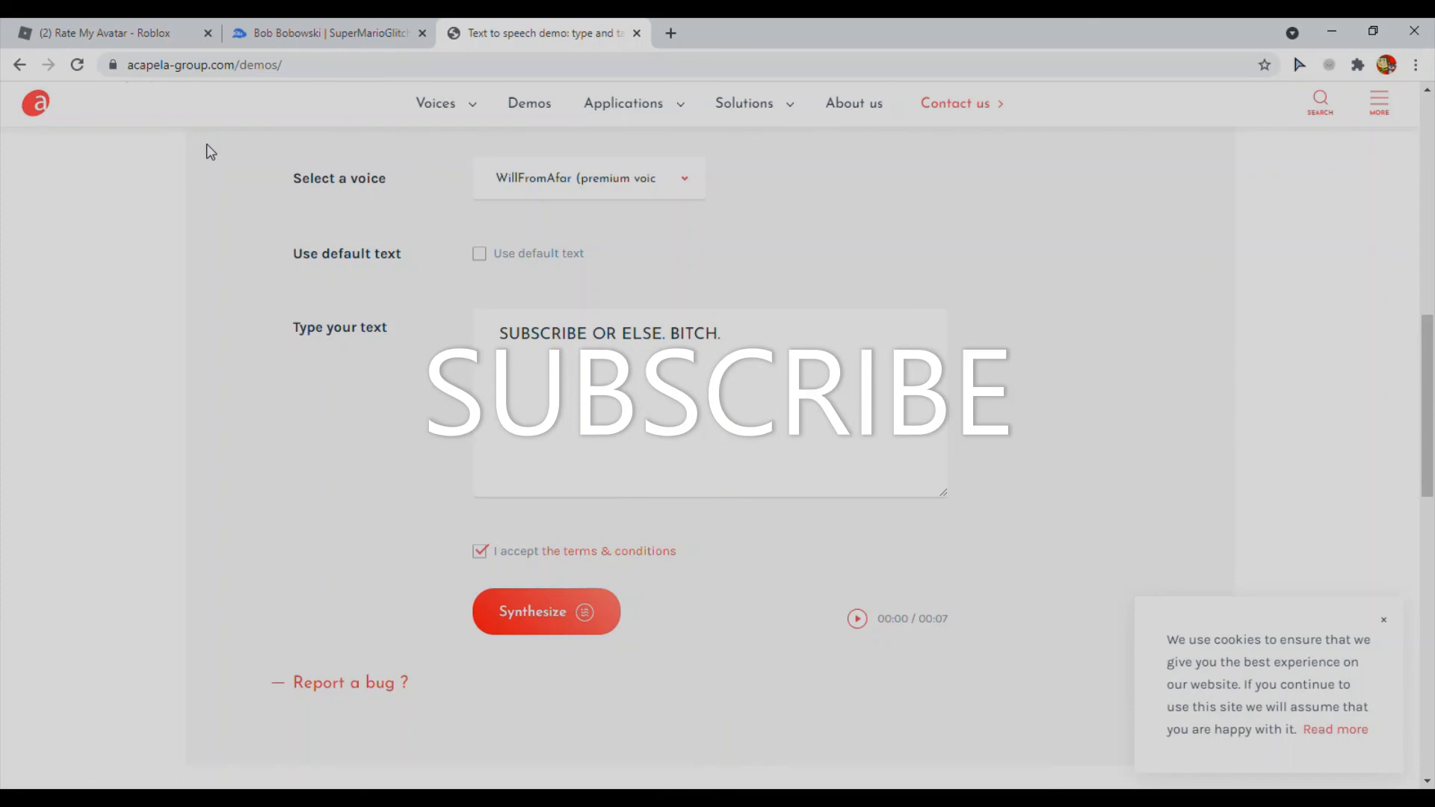
mouse_move(1115, 84)
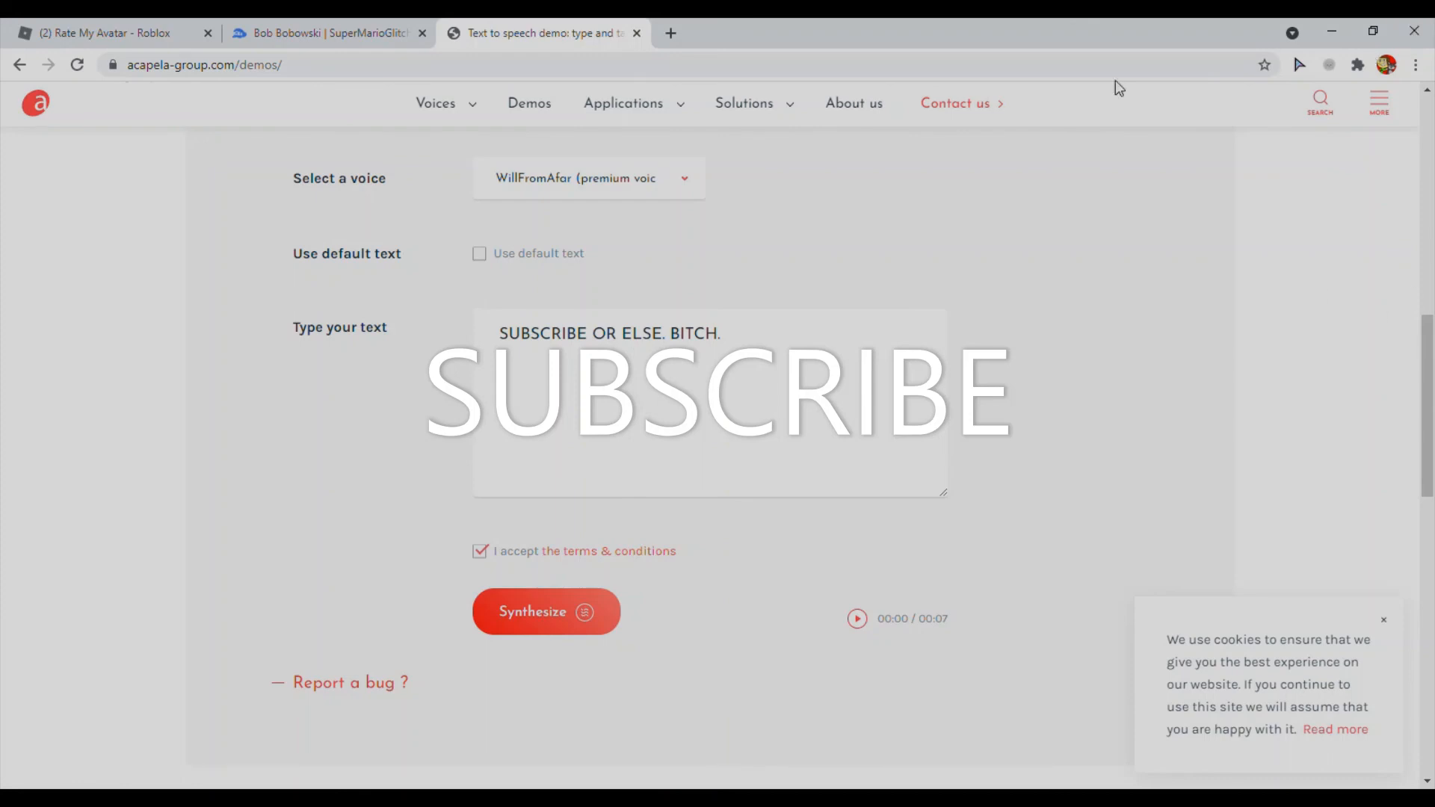
Step: Play the synthesized voice clip reading the subscribe message
click(858, 619)
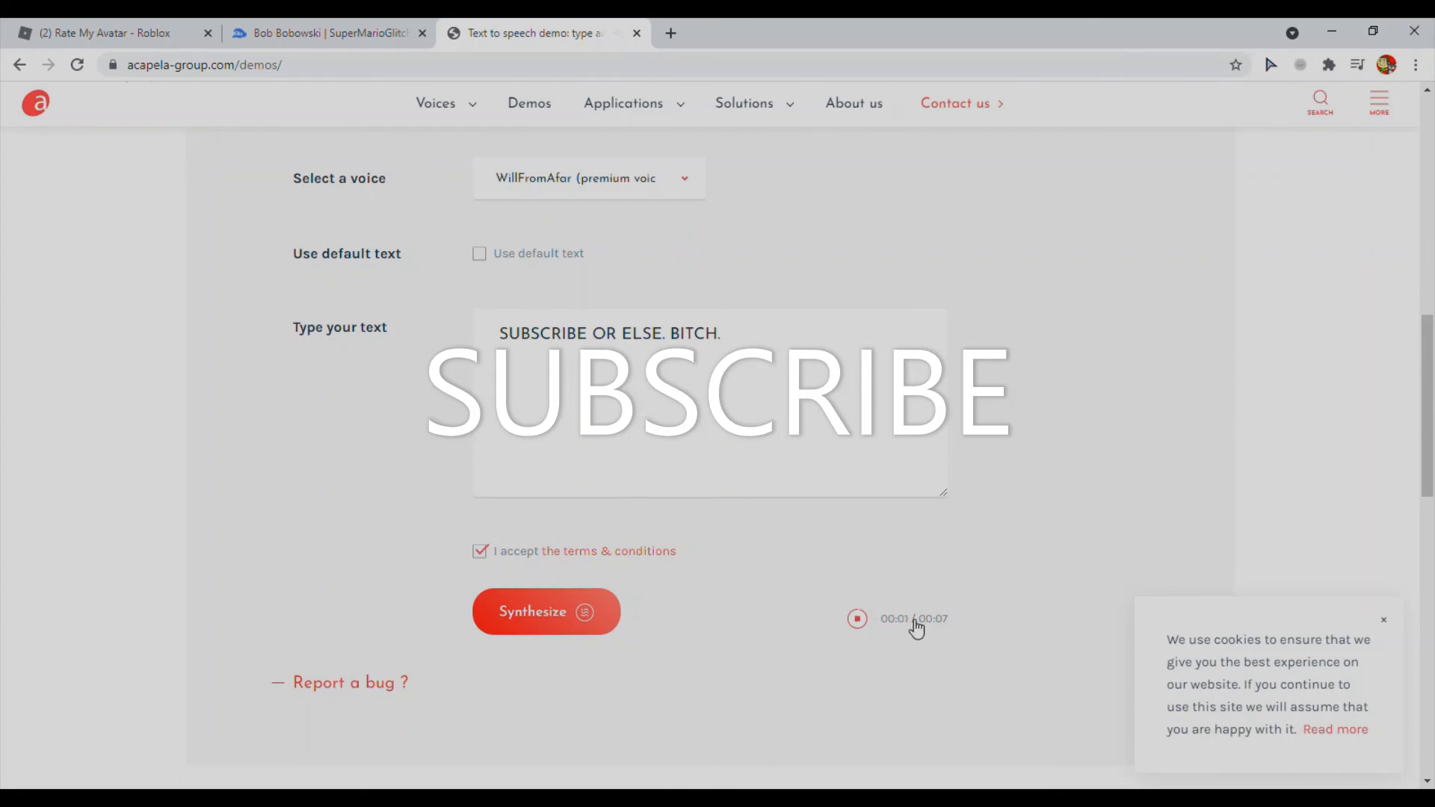